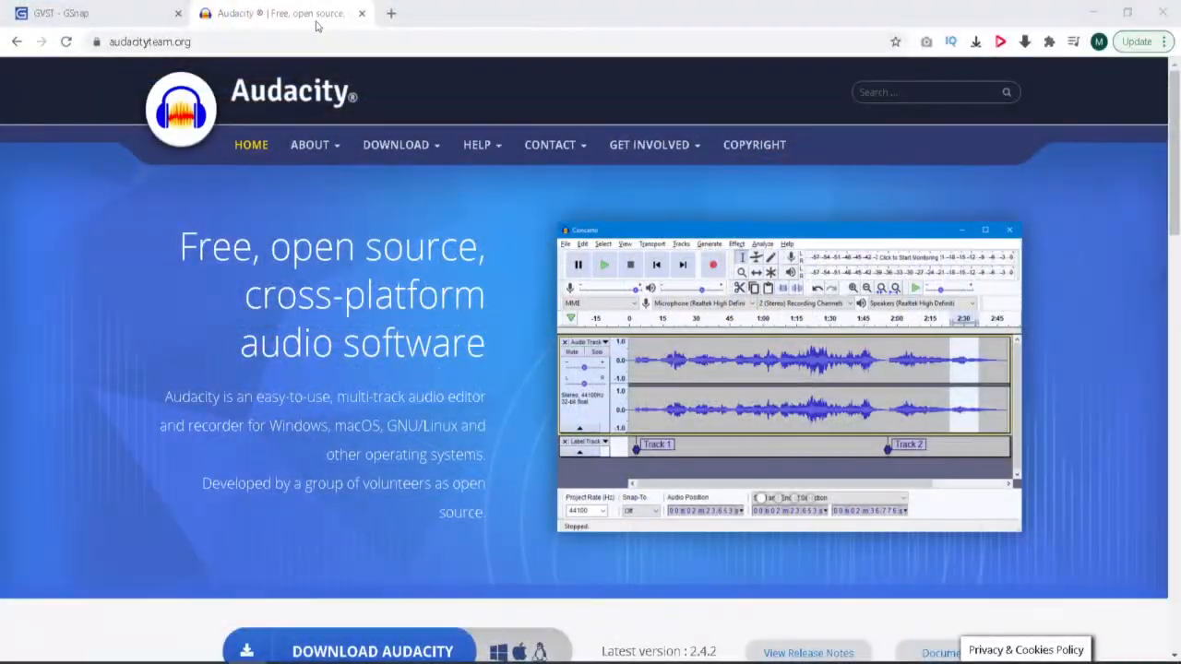
{"action": "mouse_move", "coordinate": [618, 201]}
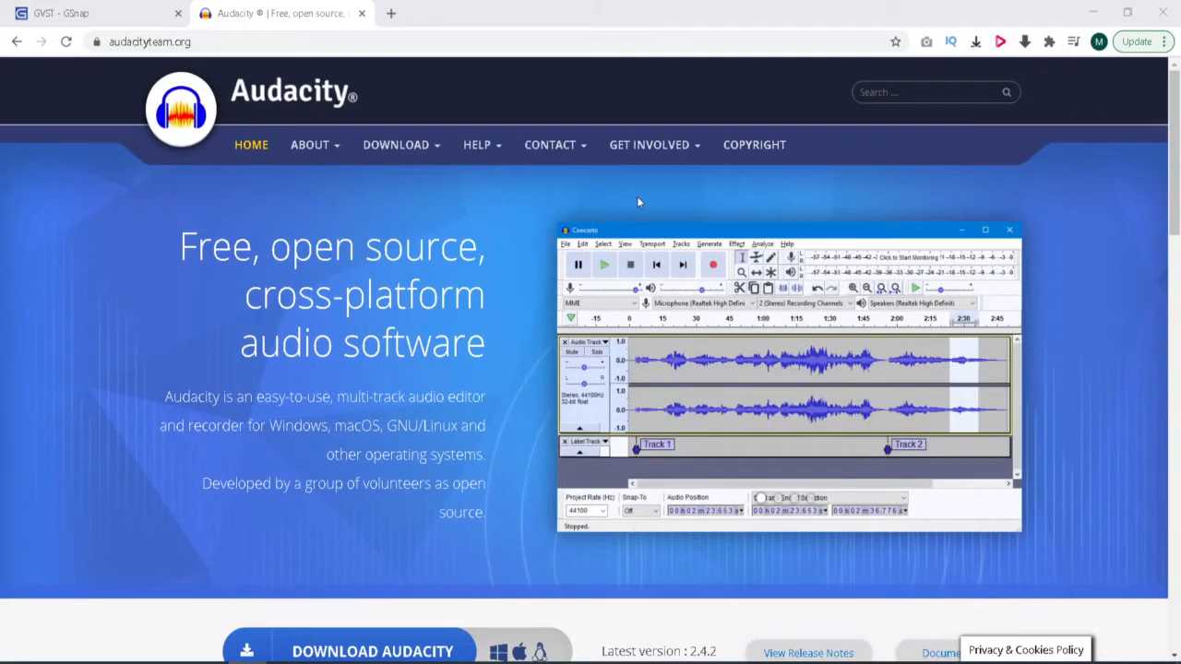
{"action": "mouse_move", "coordinate": [695, 214]}
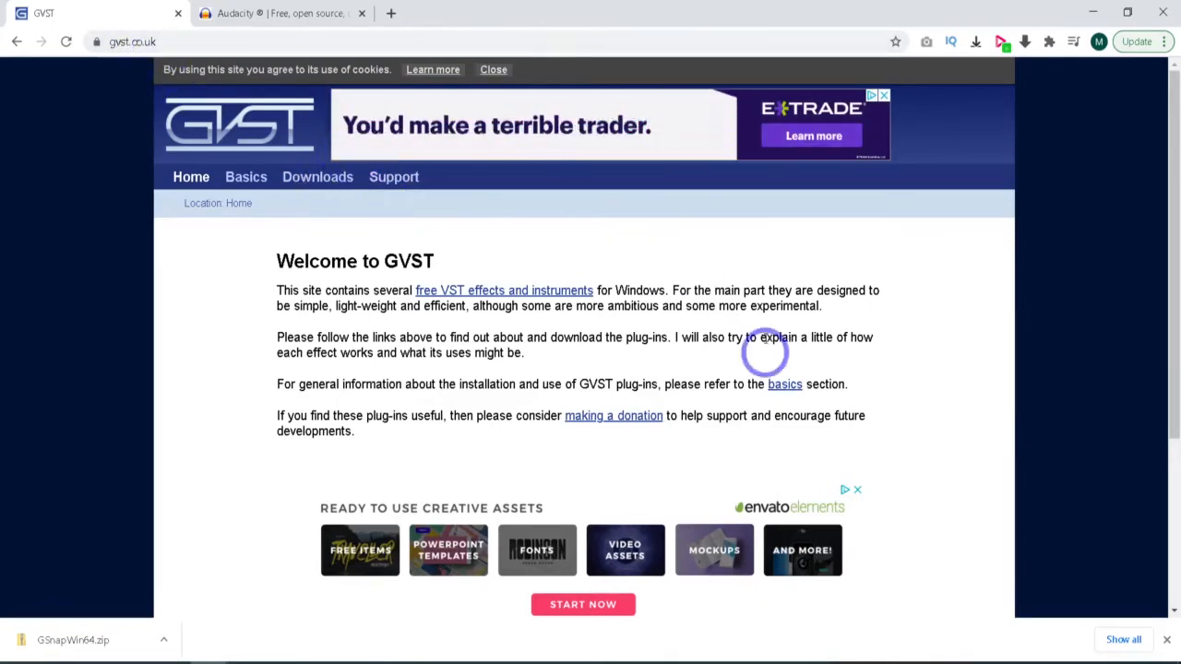
Step: Navigate from Downloads to the GSnap page and its download options list
{"action": "left_click", "coordinate": [317, 178]}
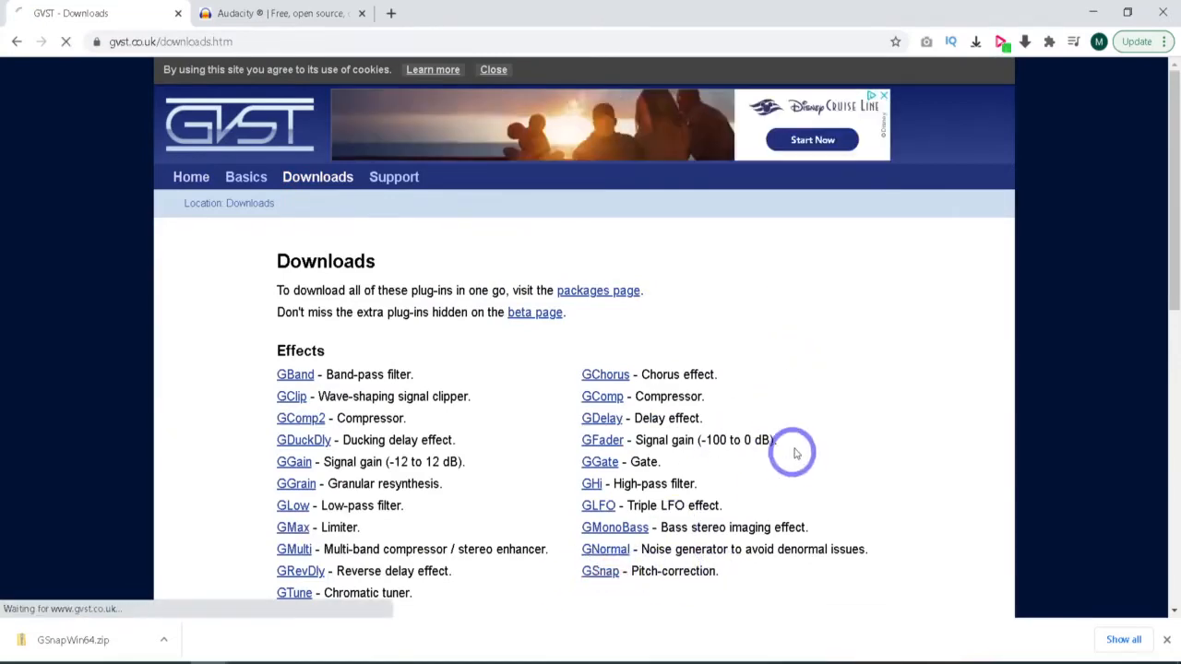
{"action": "left_click", "coordinate": [600, 570]}
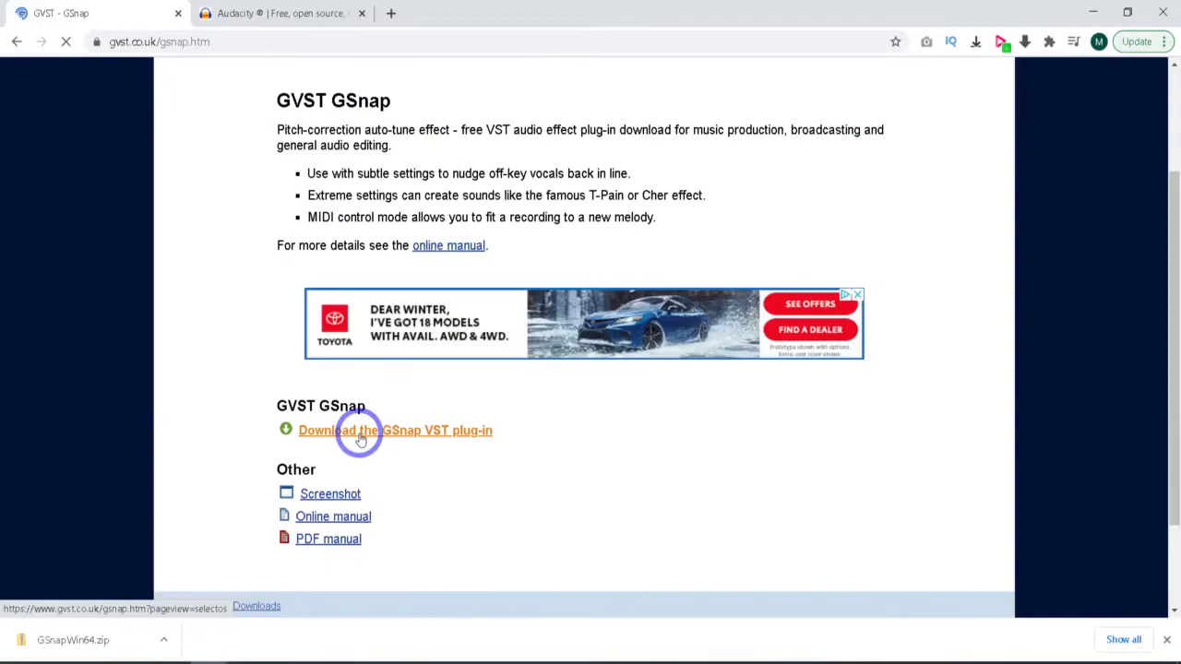
{"action": "left_click", "coordinate": [394, 430]}
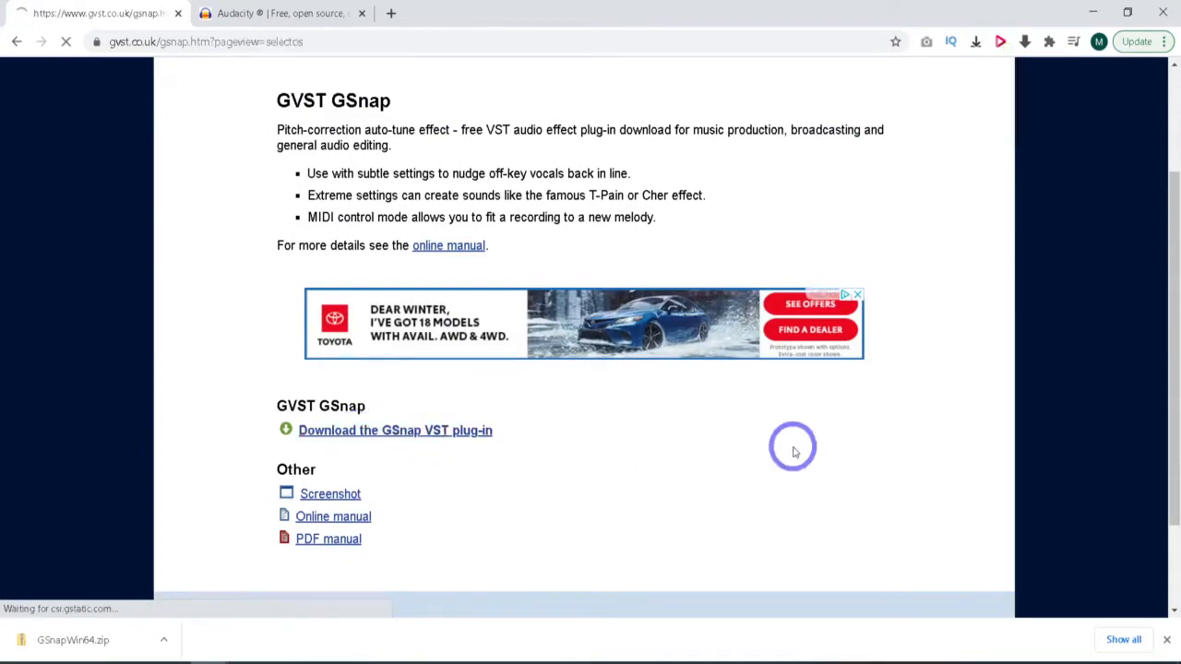
{"action": "left_click", "coordinate": [395, 430]}
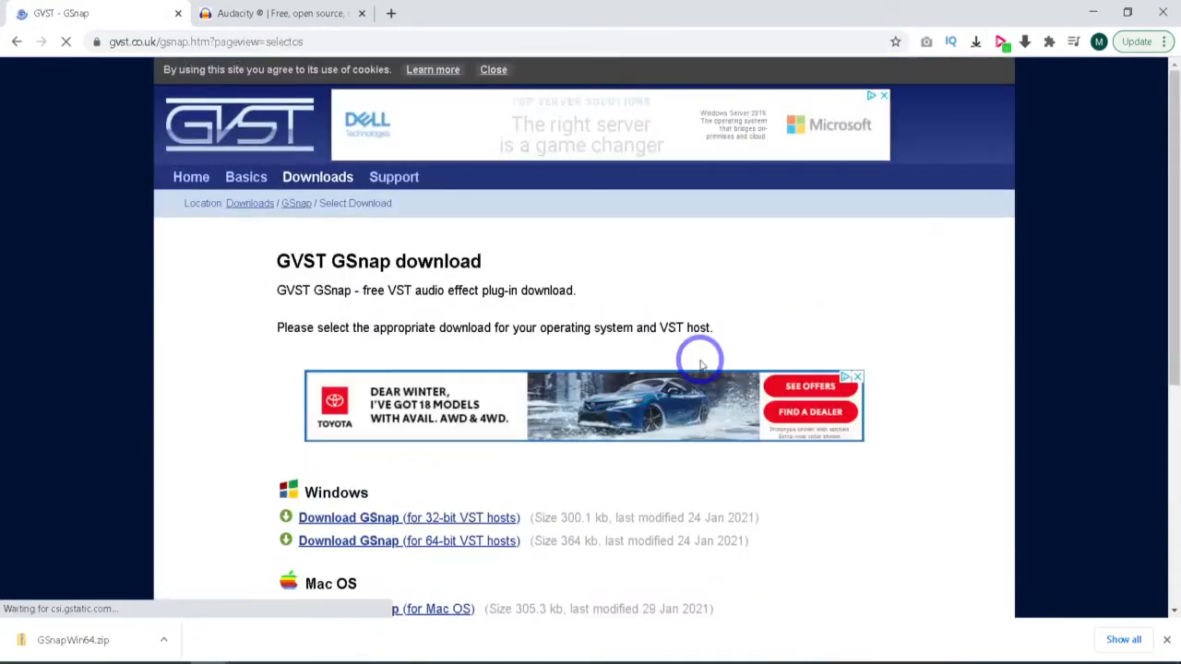
Step: Download GSnapWin32.zip, the 32-bit Windows GSnap package
{"action": "scroll", "scroll_direction": "down", "scroll_amount": 3}
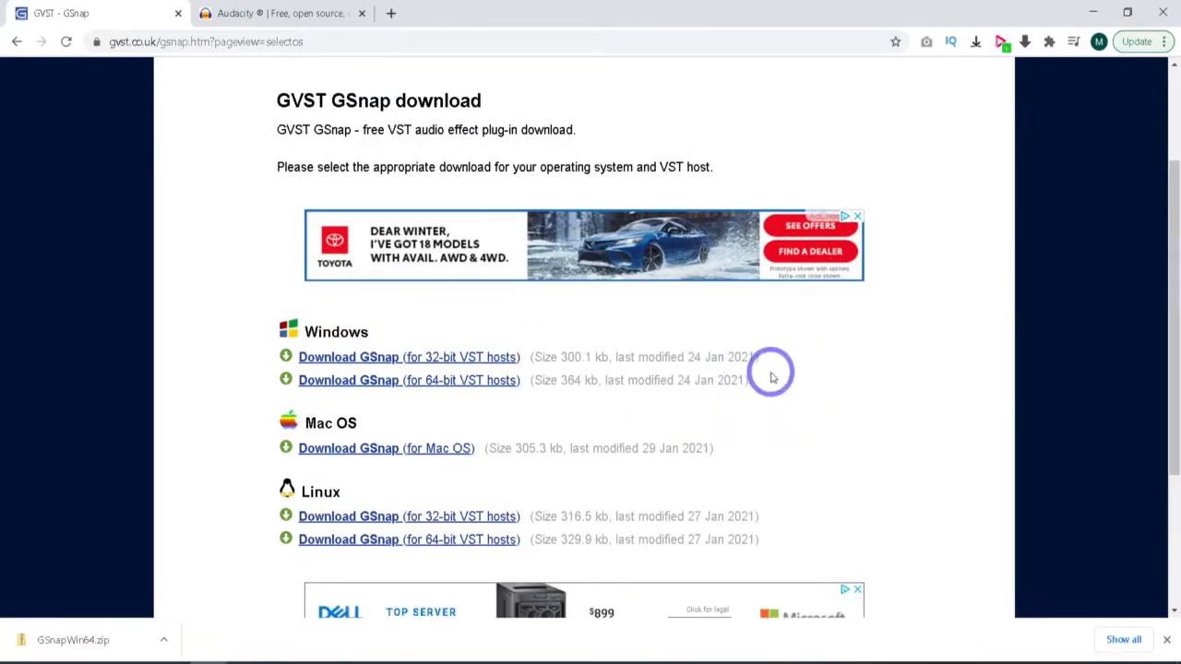
{"action": "mouse_move", "coordinate": [520, 360]}
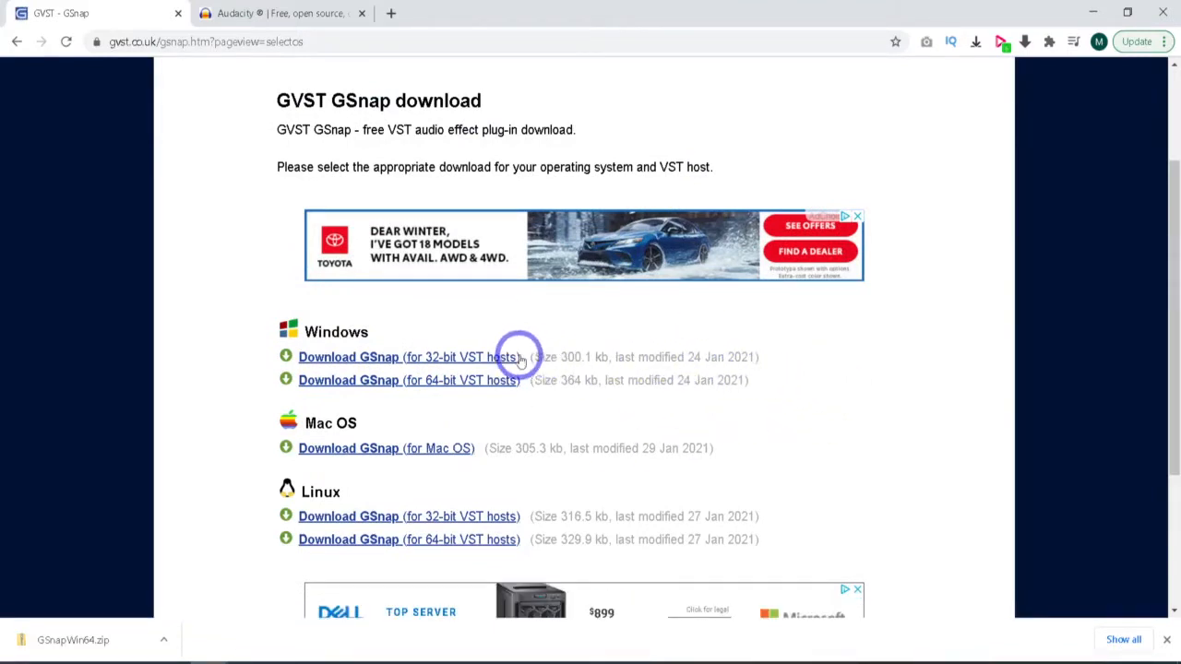
{"action": "mouse_move", "coordinate": [710, 358]}
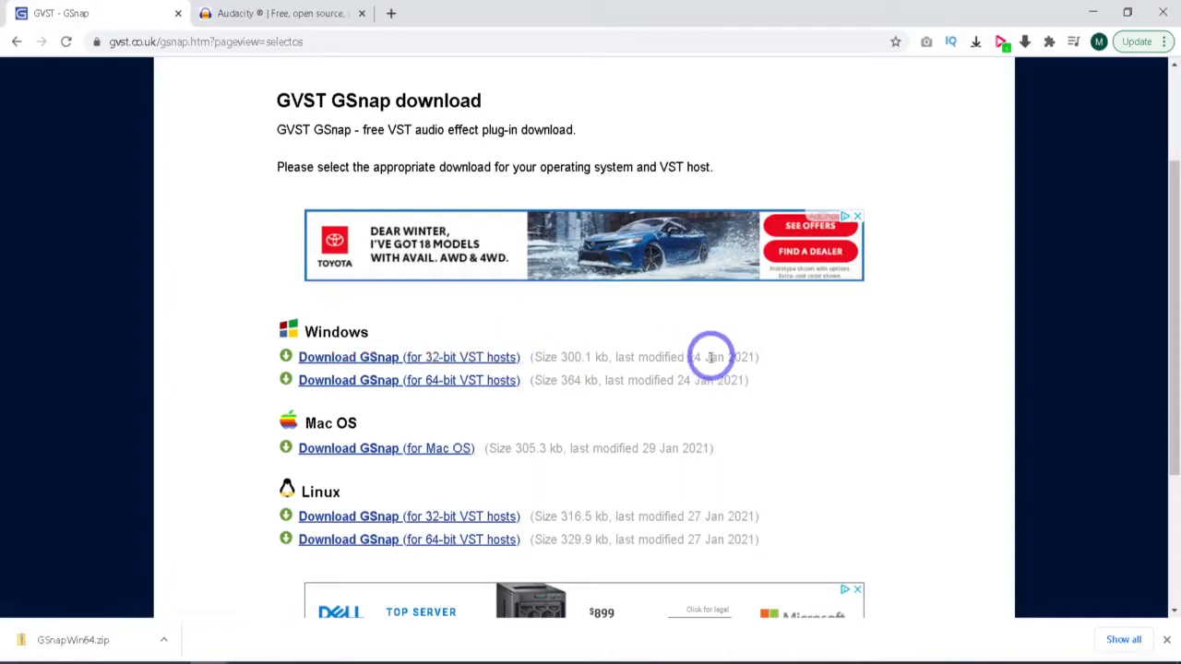
{"action": "mouse_move", "coordinate": [502, 391]}
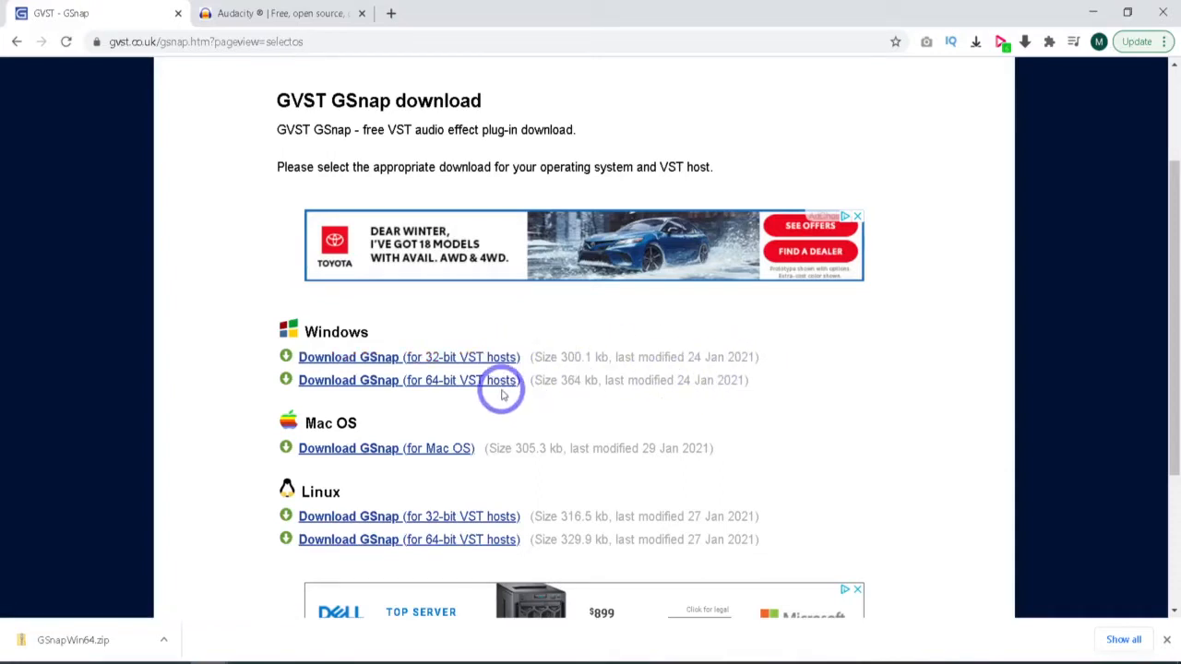
{"action": "mouse_move", "coordinate": [594, 380]}
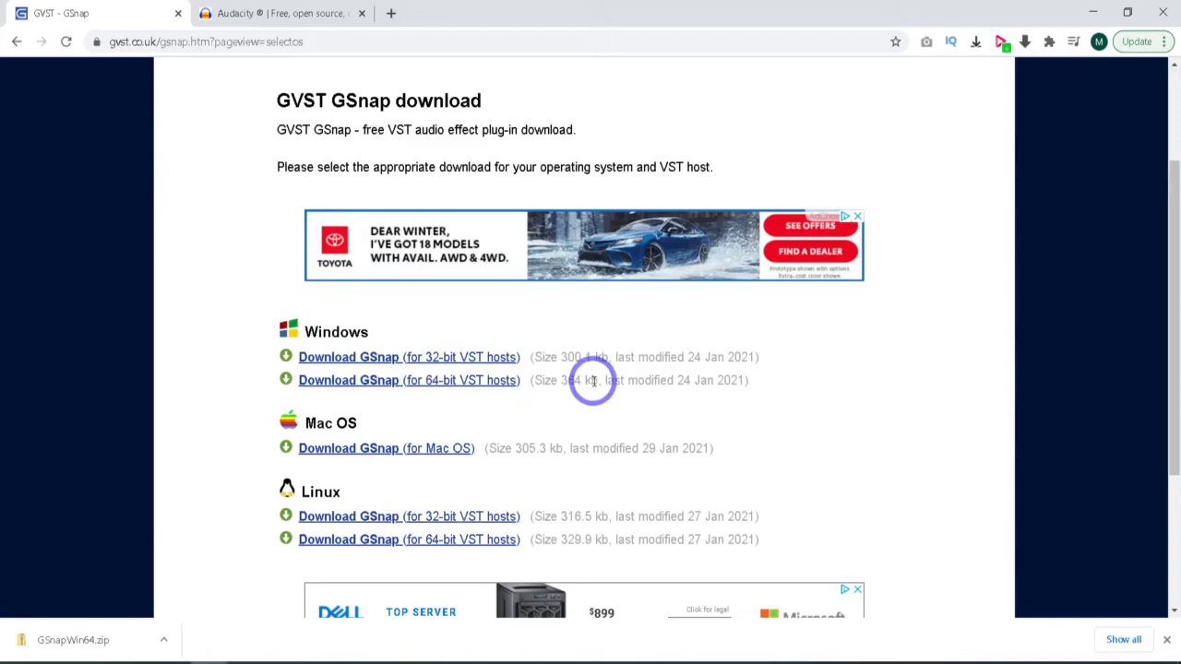
{"action": "mouse_move", "coordinate": [710, 377]}
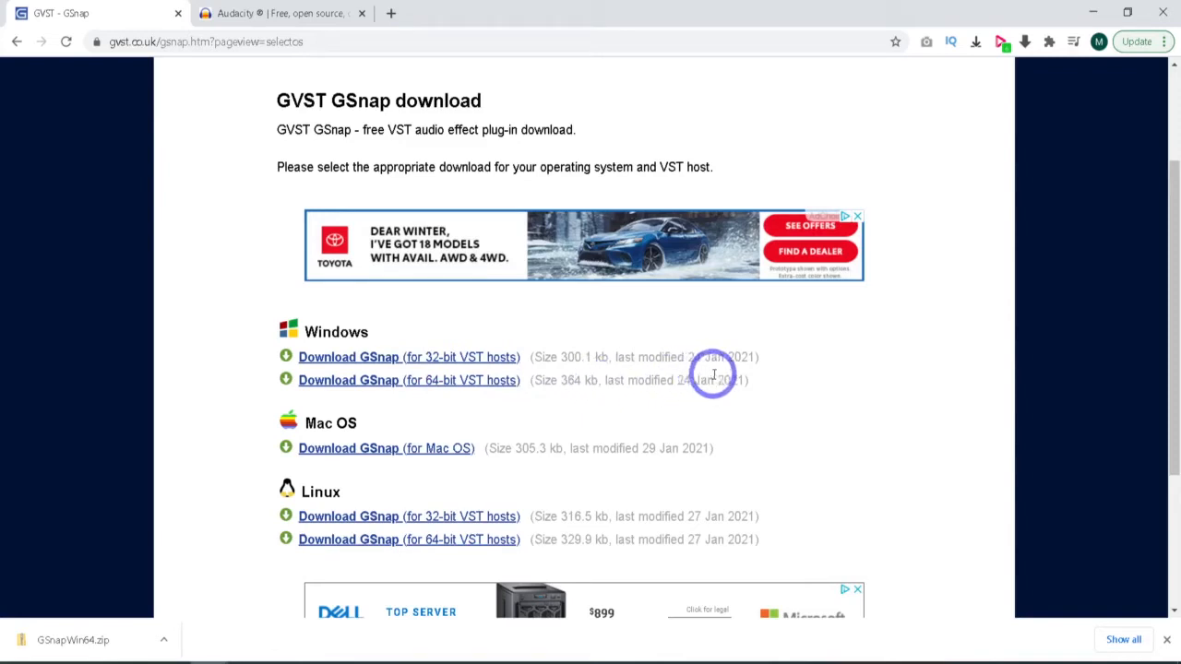
{"action": "mouse_move", "coordinate": [704, 340]}
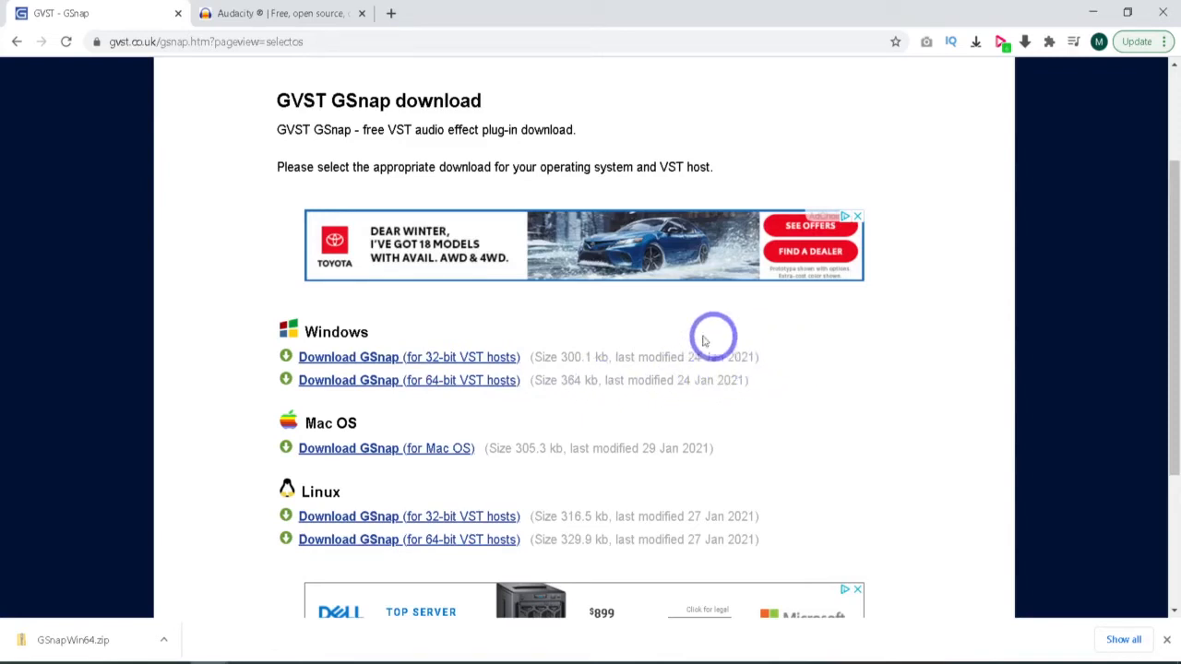
{"action": "mouse_move", "coordinate": [409, 358]}
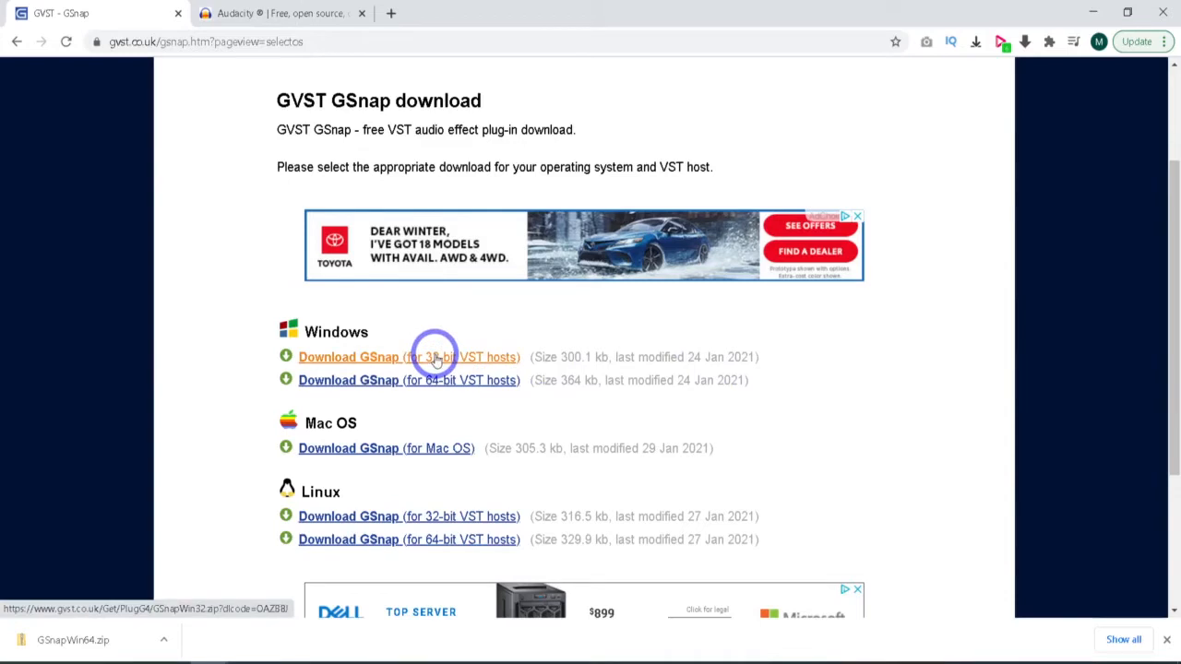
{"action": "mouse_move", "coordinate": [876, 421]}
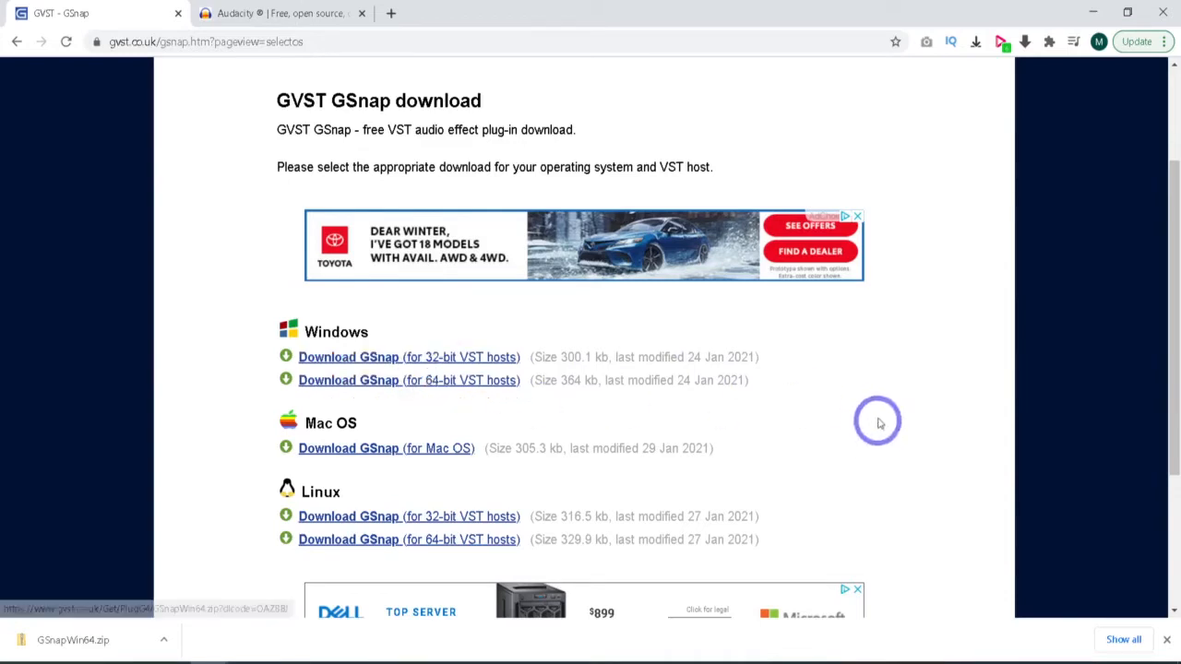
{"action": "mouse_move", "coordinate": [476, 452]}
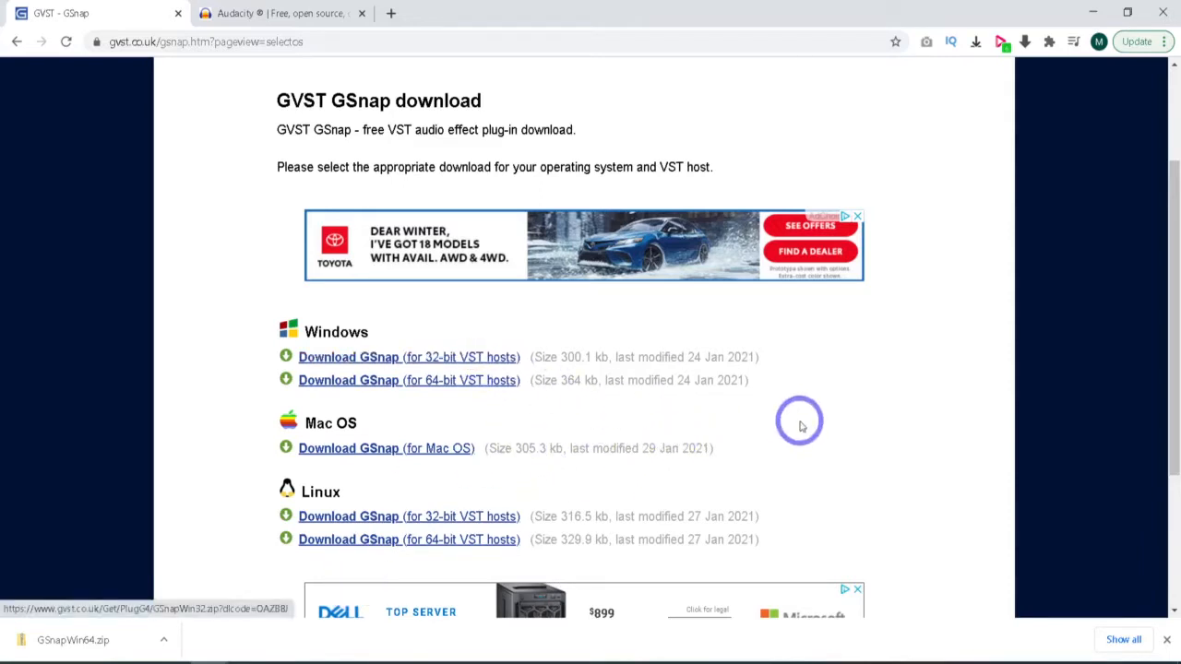
{"action": "left_click", "coordinate": [408, 380]}
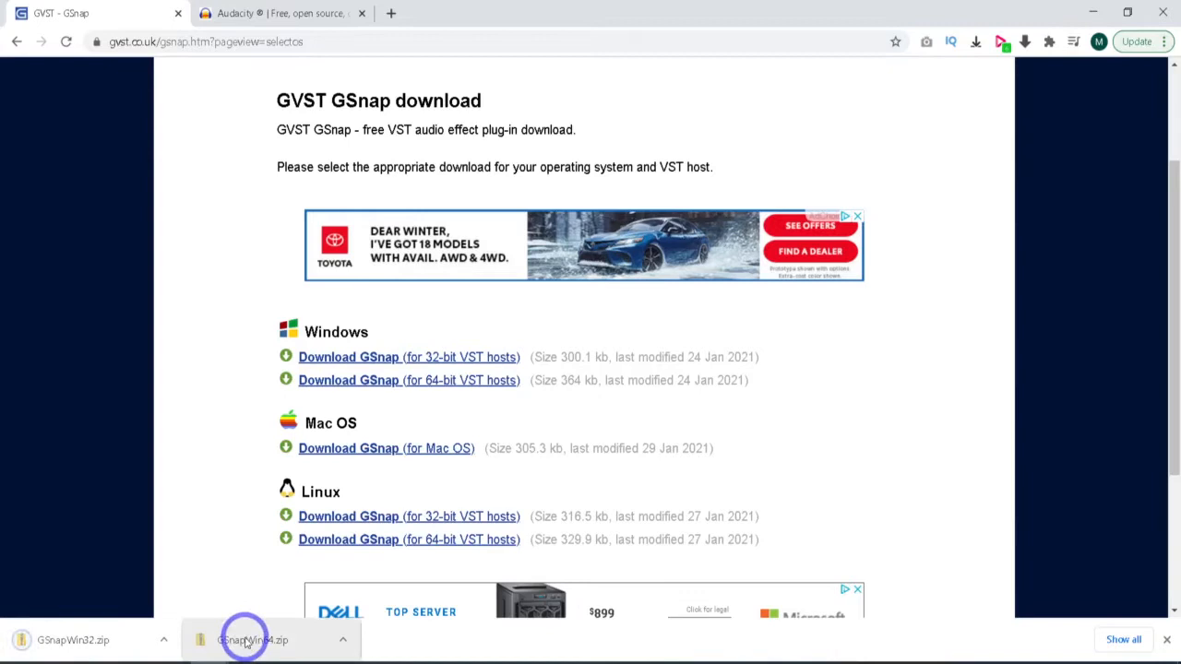
{"action": "mouse_move", "coordinate": [673, 483]}
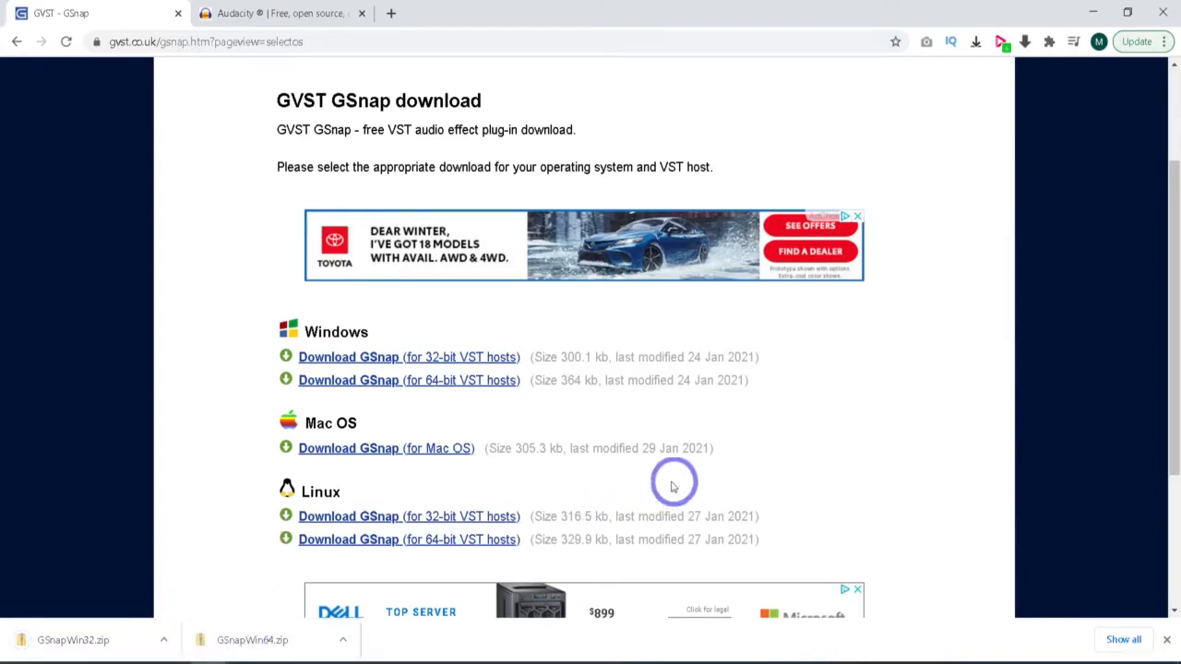
{"action": "mouse_move", "coordinate": [799, 397]}
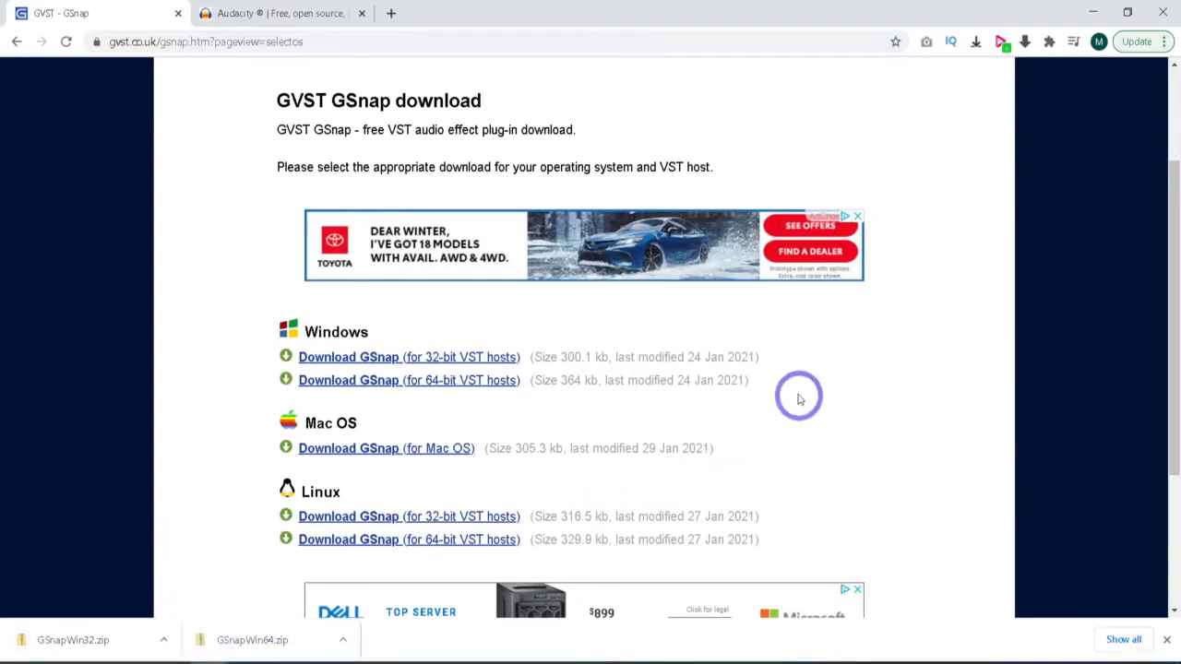
{"action": "mouse_move", "coordinate": [747, 391]}
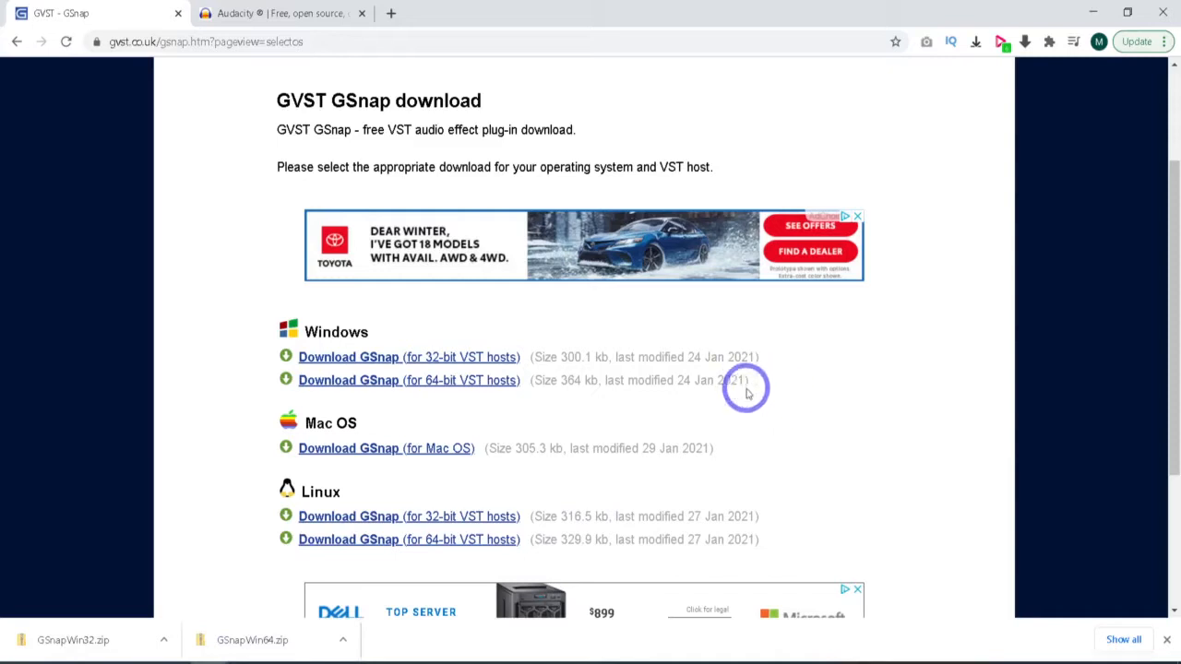
{"action": "mouse_move", "coordinate": [734, 399]}
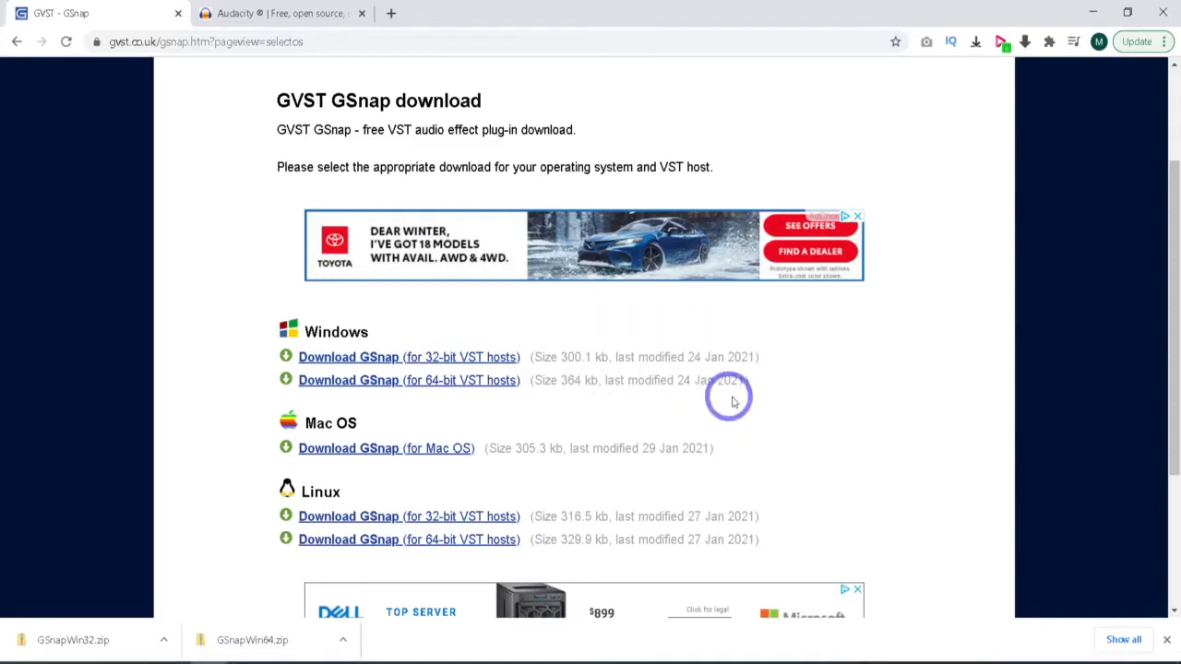
{"action": "mouse_move", "coordinate": [773, 372]}
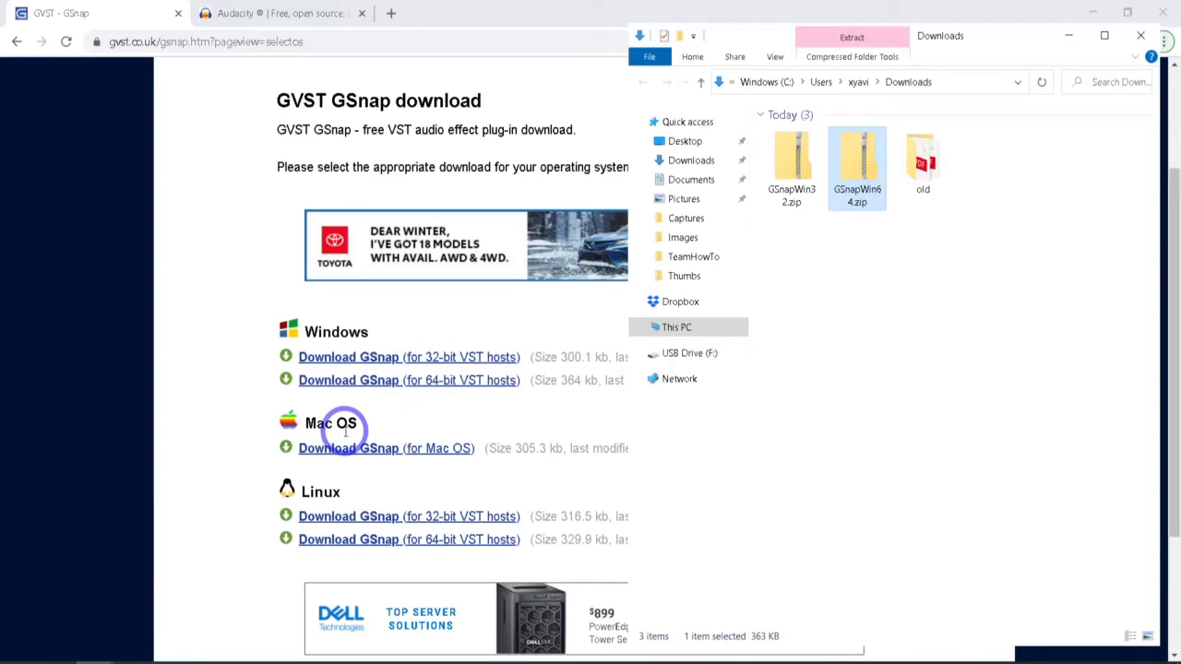
Step: In a new Explorer window, browse This PC > Windows (C:) > Program Files (x86)
{"action": "key", "text": "Win+E"}
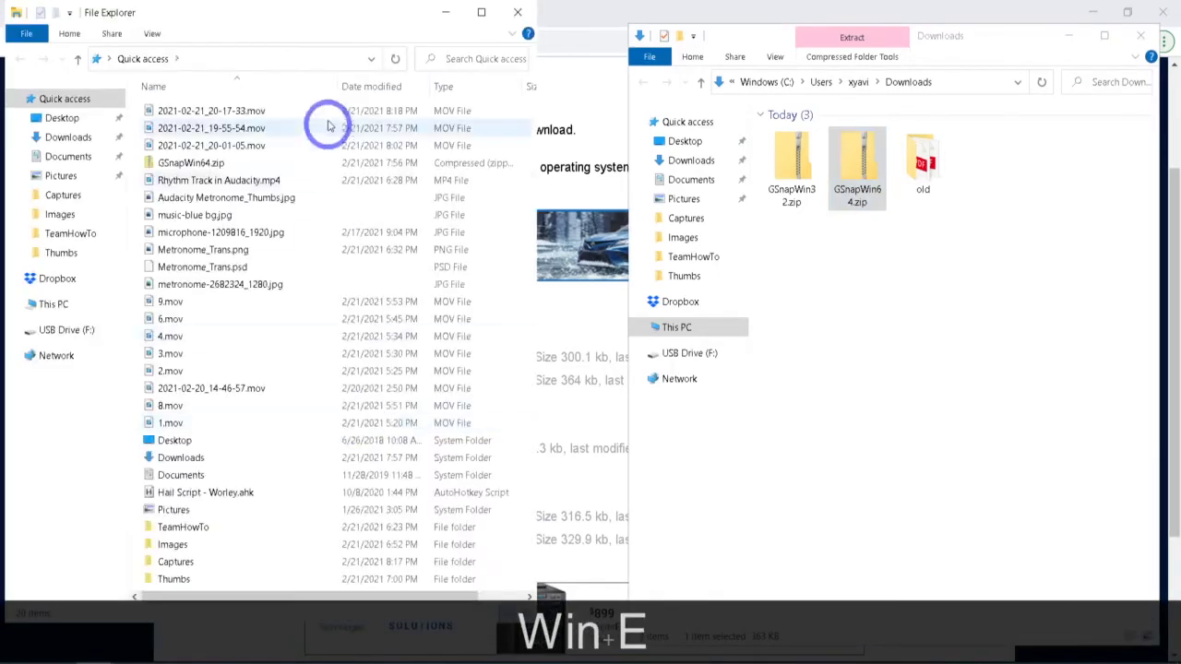
{"action": "left_click", "coordinate": [51, 303]}
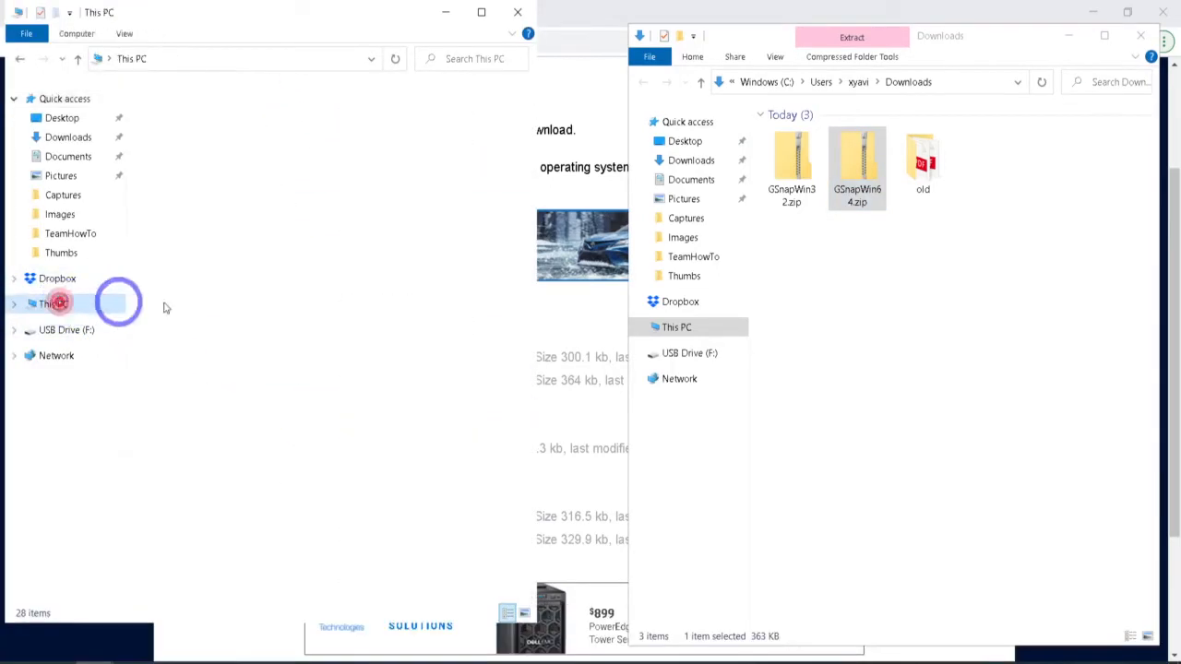
{"action": "double_click", "coordinate": [59, 303]}
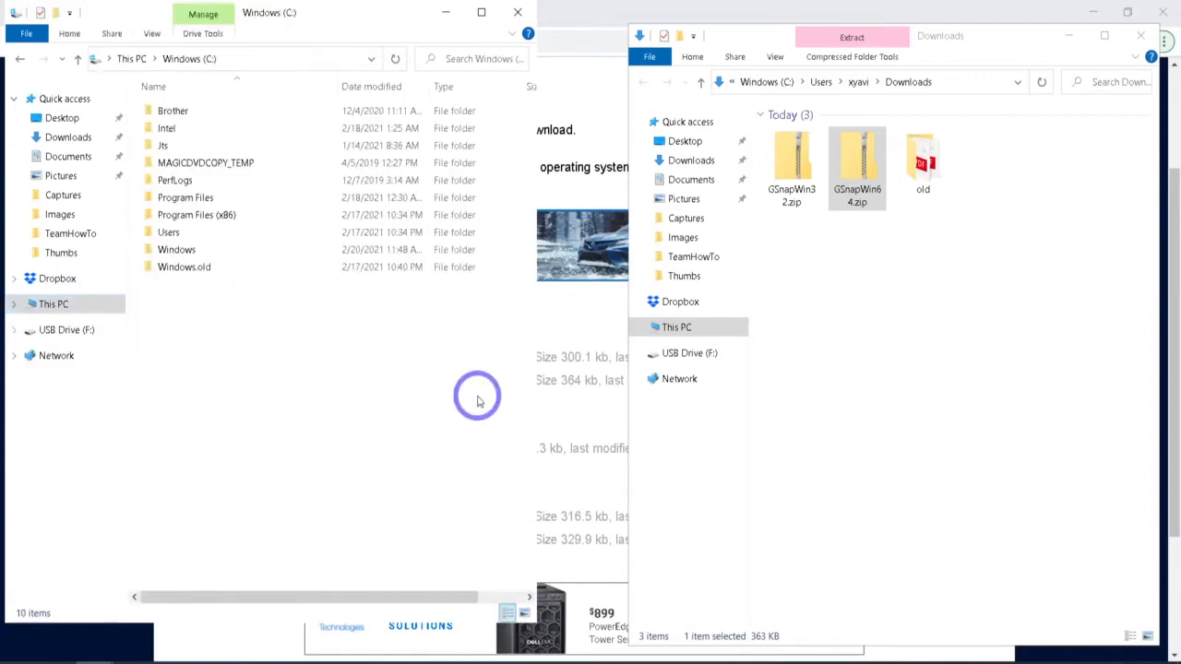
{"action": "left_click", "coordinate": [184, 197]}
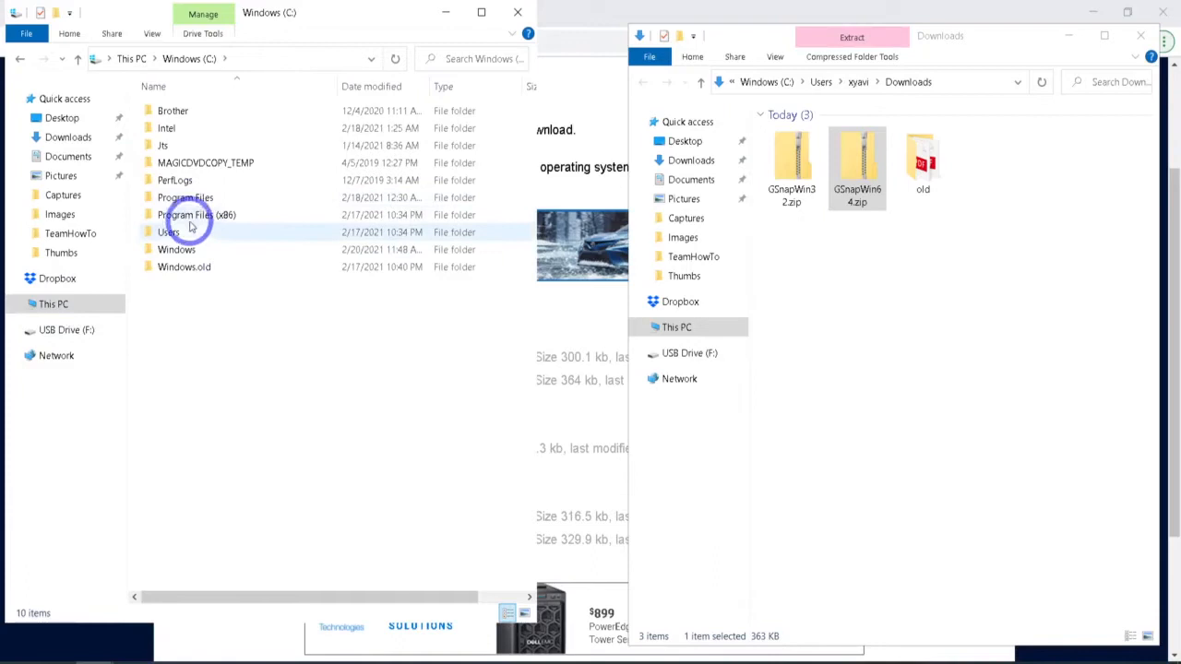
{"action": "mouse_move", "coordinate": [232, 214]}
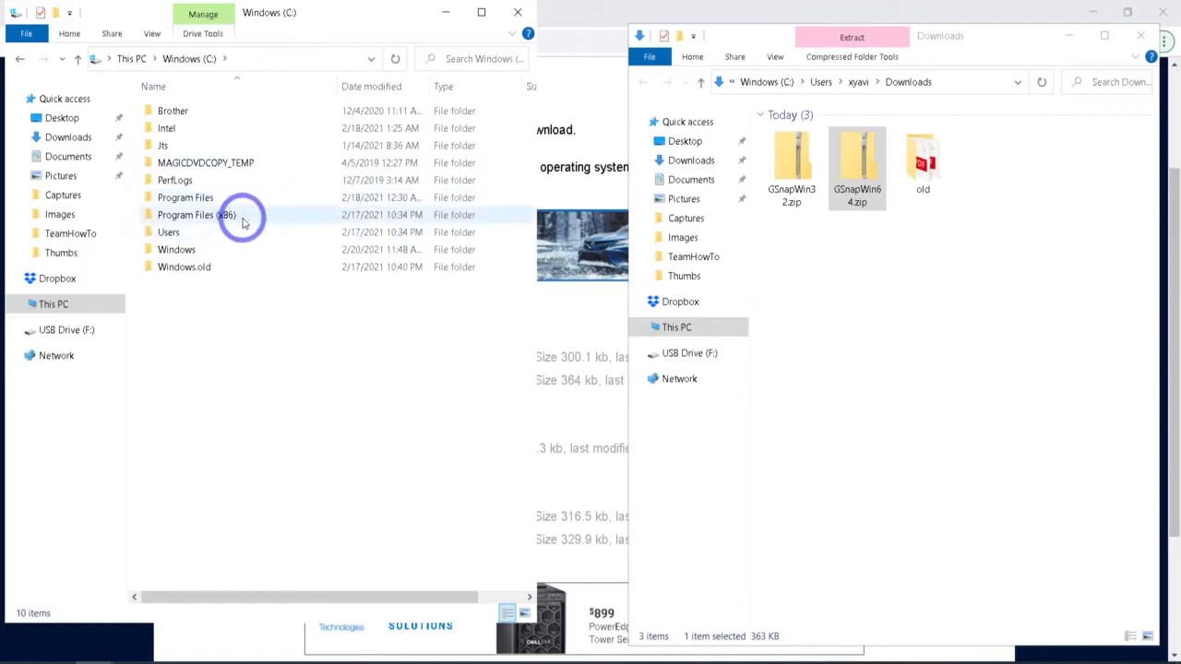
{"action": "mouse_move", "coordinate": [259, 225]}
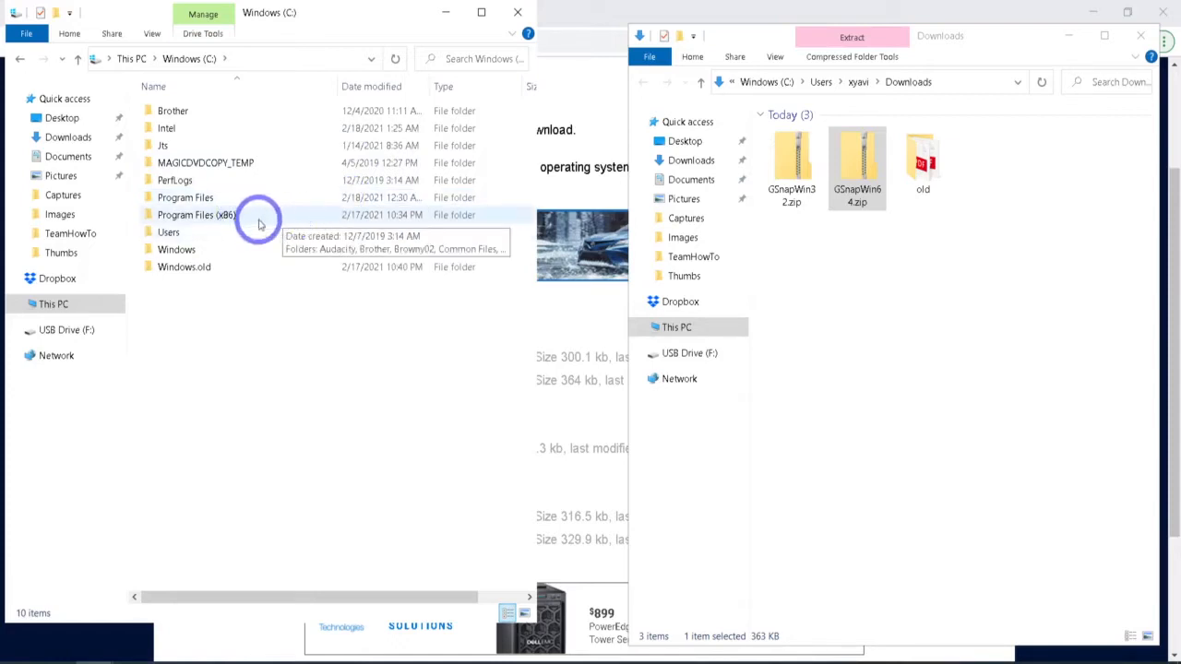
{"action": "left_click", "coordinate": [185, 197]}
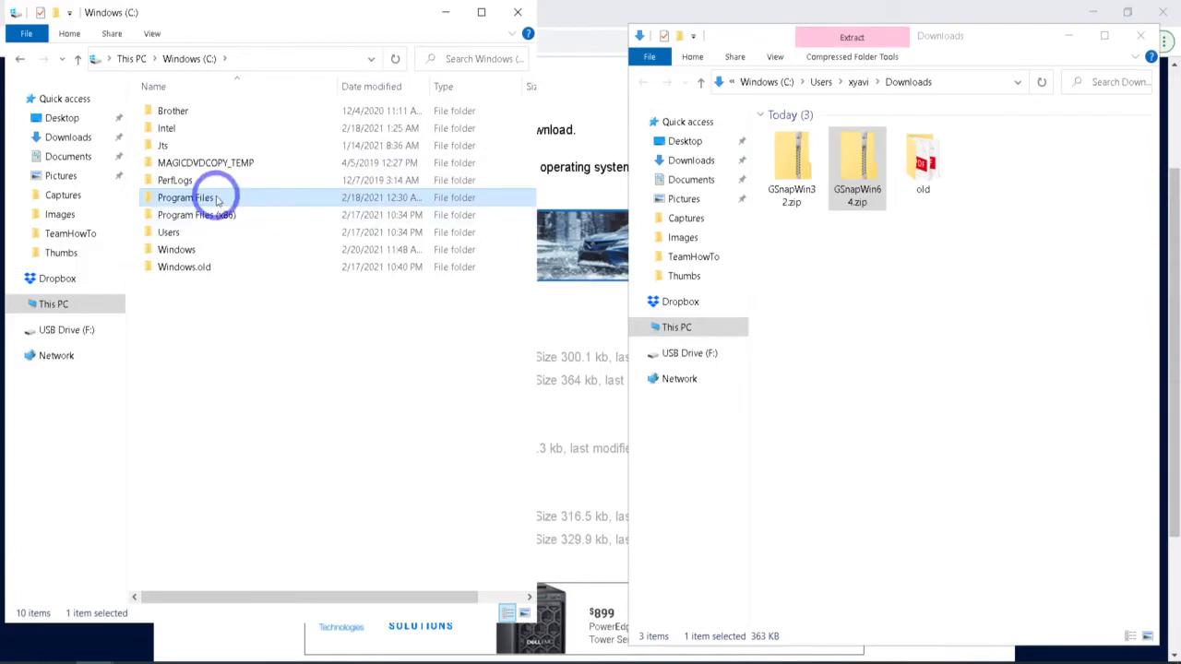
{"action": "double_click", "coordinate": [192, 197]}
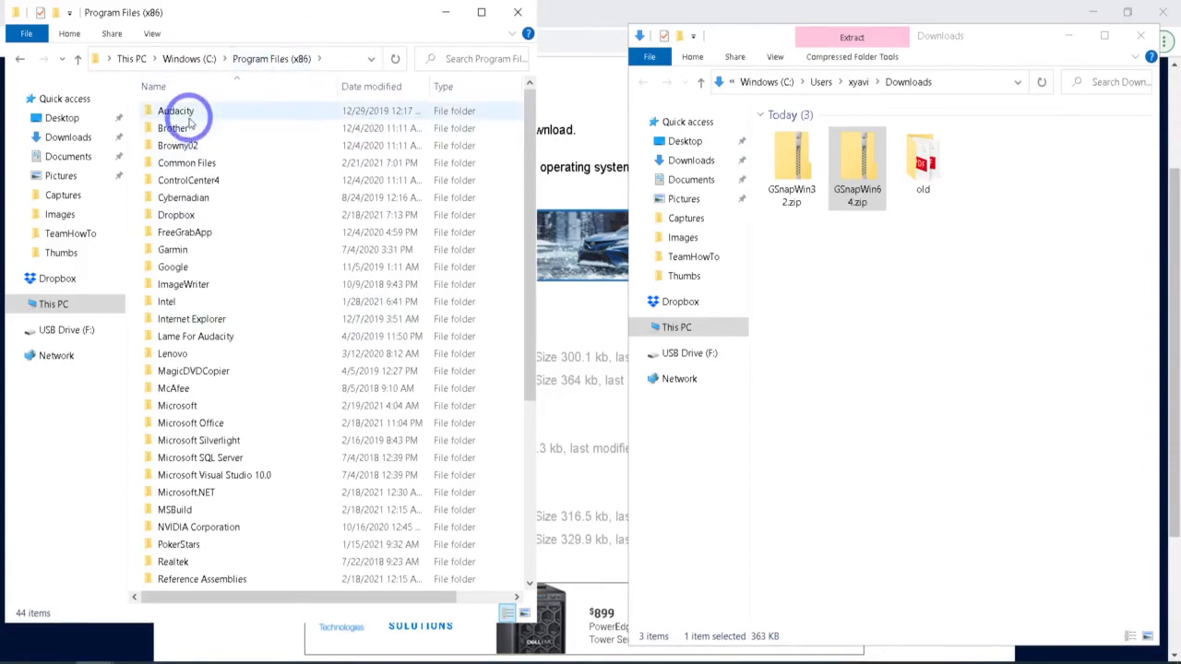
Step: Enter the Audacity folder and locate GSnap.dll inside the GSnapWin32.zip archive
{"action": "double_click", "coordinate": [178, 111]}
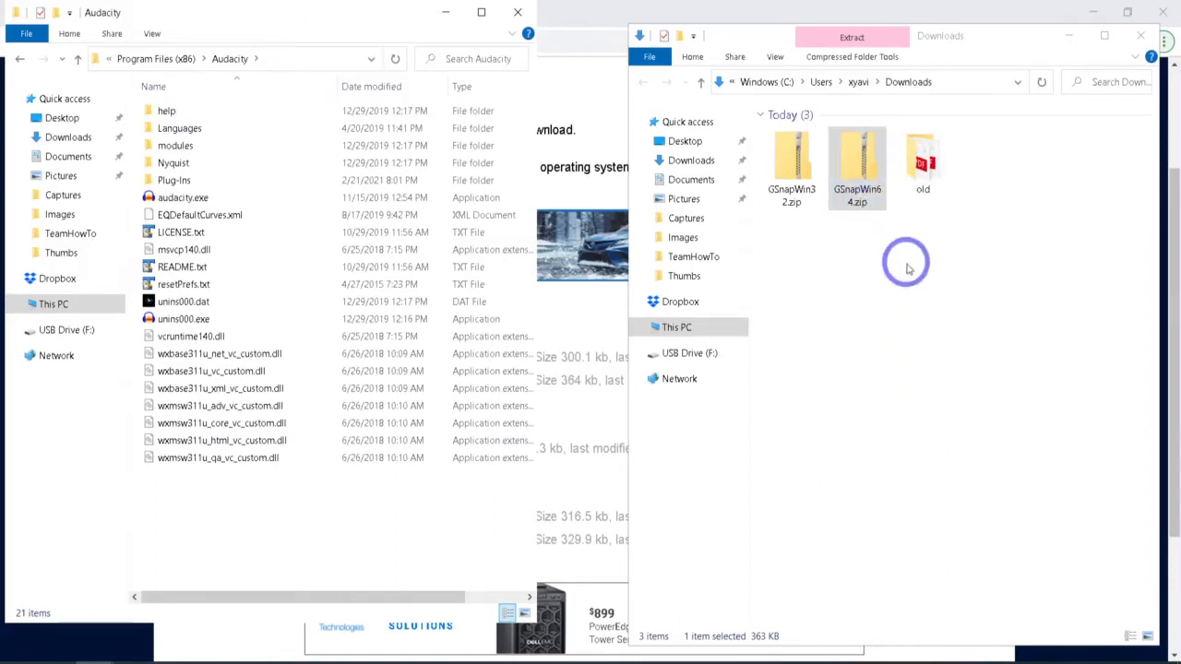
{"action": "left_click", "coordinate": [790, 166]}
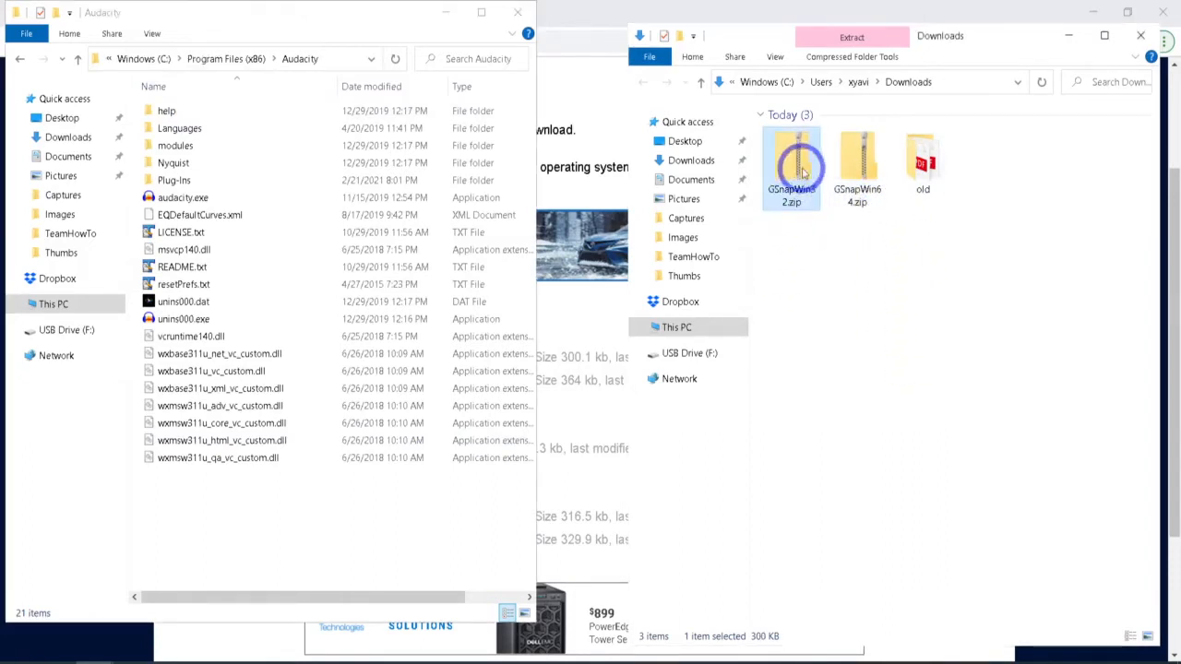
{"action": "mouse_move", "coordinate": [792, 166]}
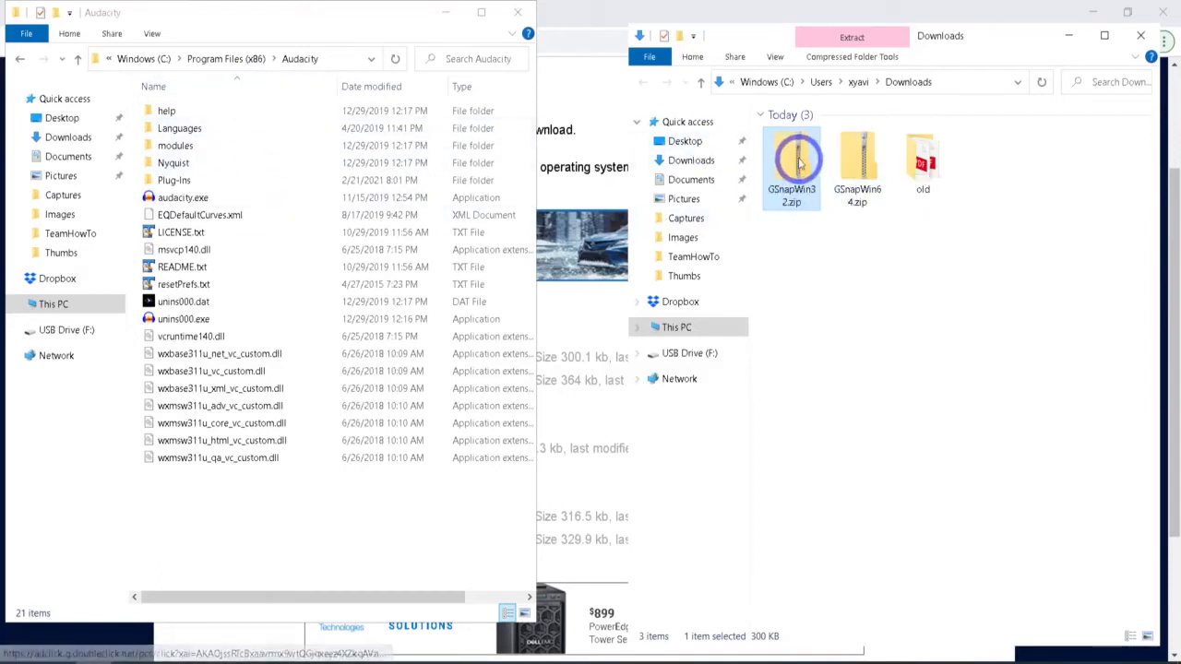
{"action": "double_click", "coordinate": [790, 162]}
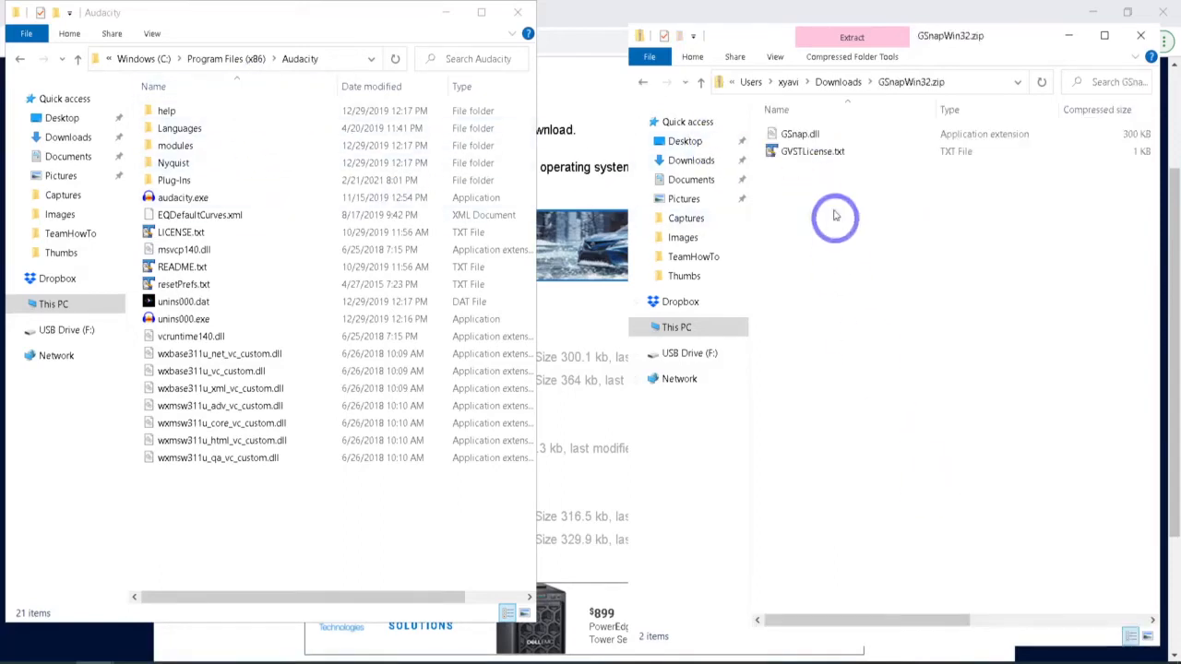
{"action": "left_click", "coordinate": [801, 133]}
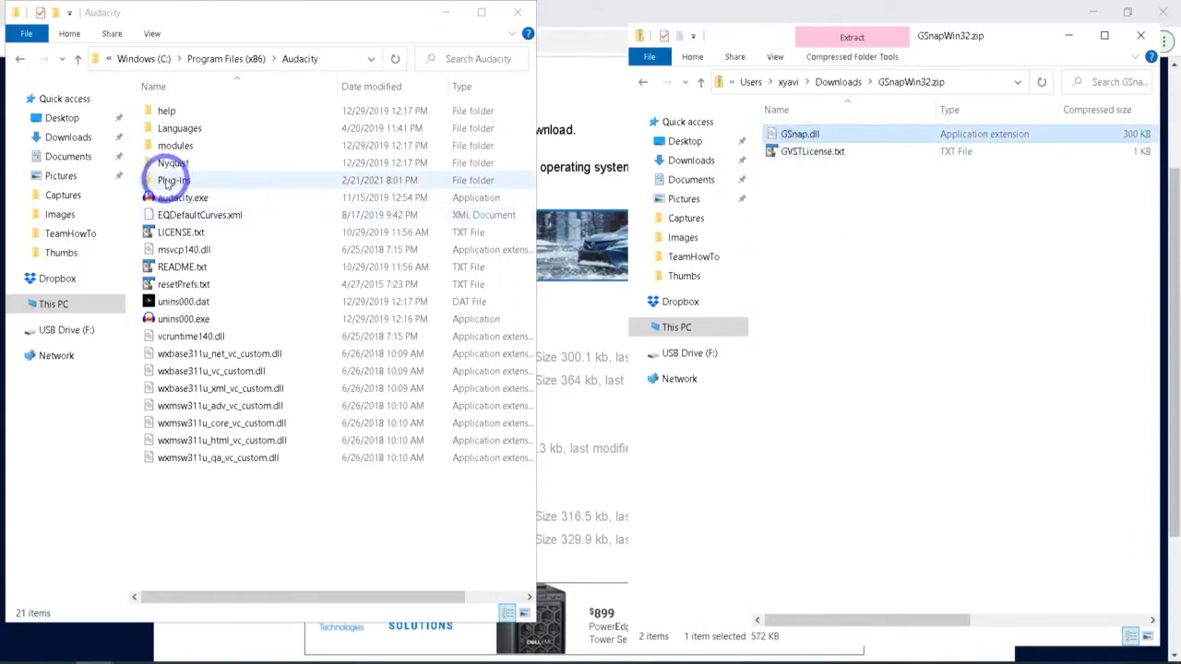
Step: Copy GSnap.dll into Audacity's Plug-Ins folder, replacing the existing file with admin permission
{"action": "left_click", "coordinate": [173, 162]}
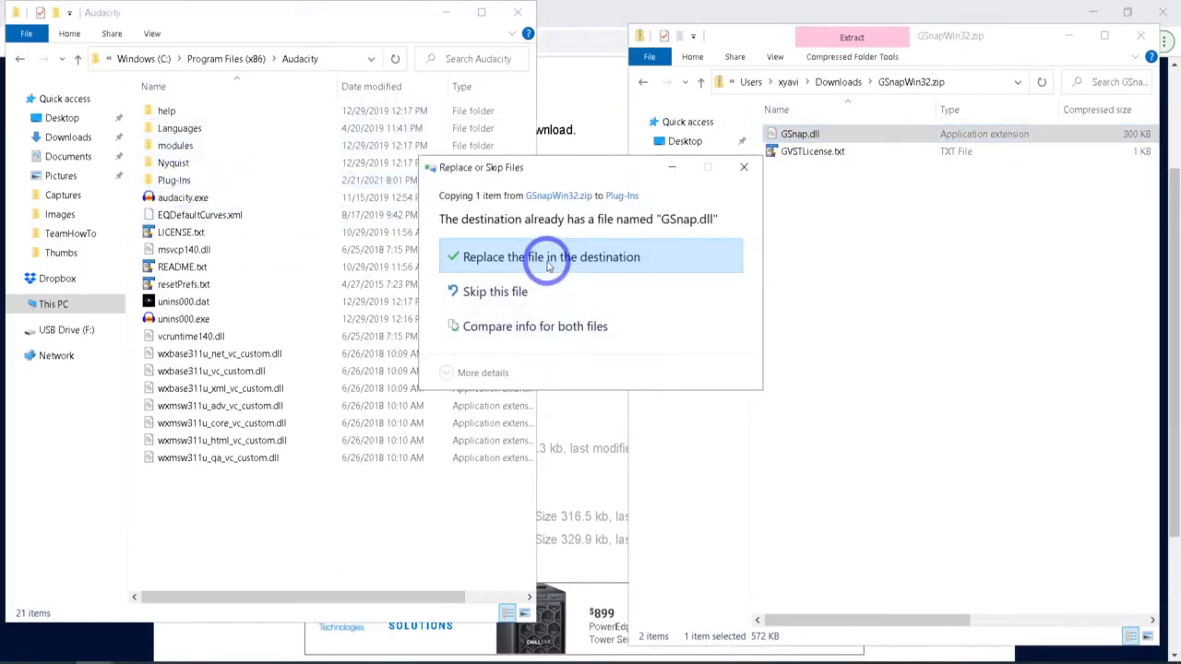
{"action": "left_click", "coordinate": [550, 256]}
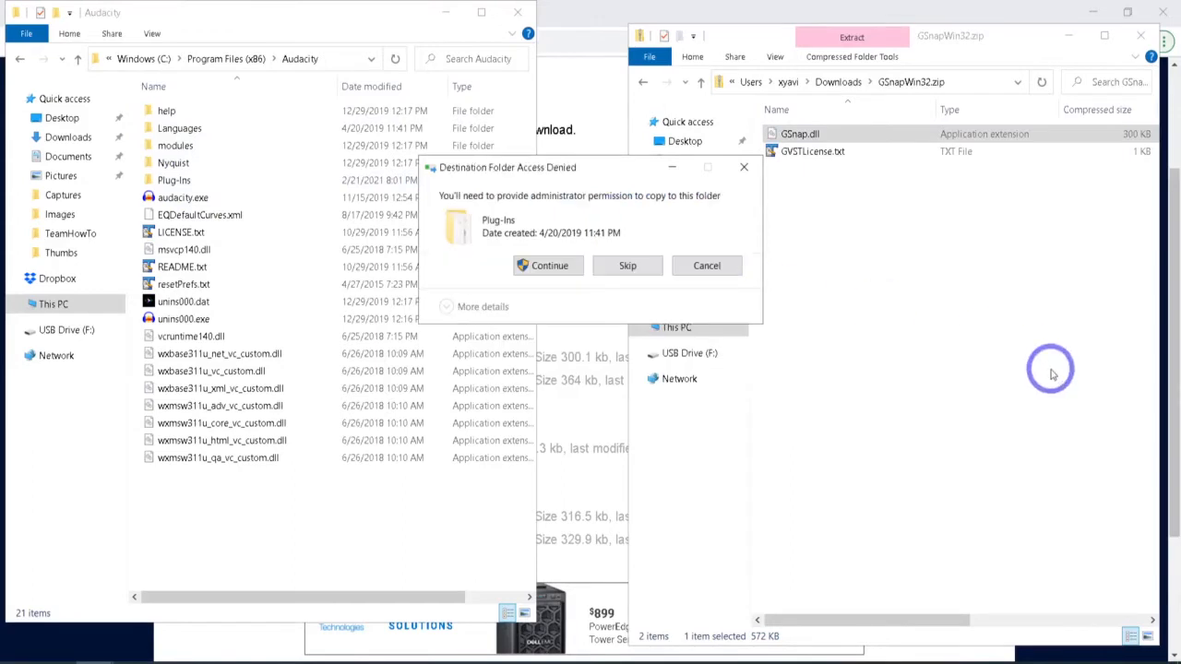
{"action": "left_click", "coordinate": [547, 265]}
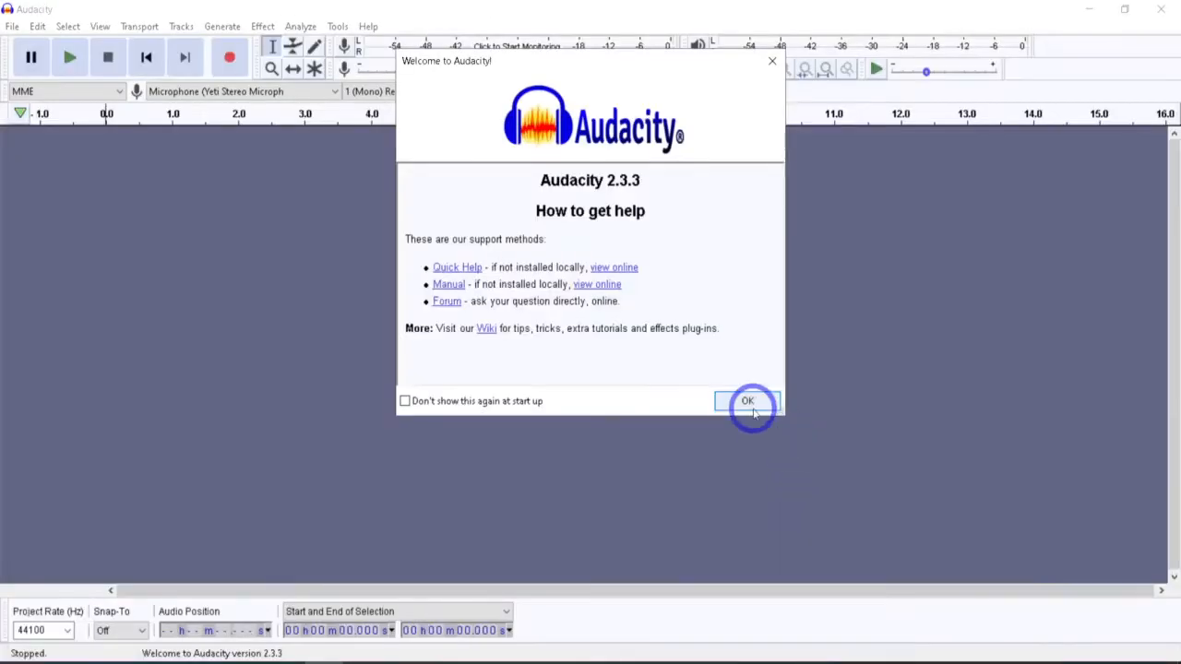
Step: Dismiss the Welcome to Audacity dialog, leaving an empty project
{"action": "left_click", "coordinate": [747, 400]}
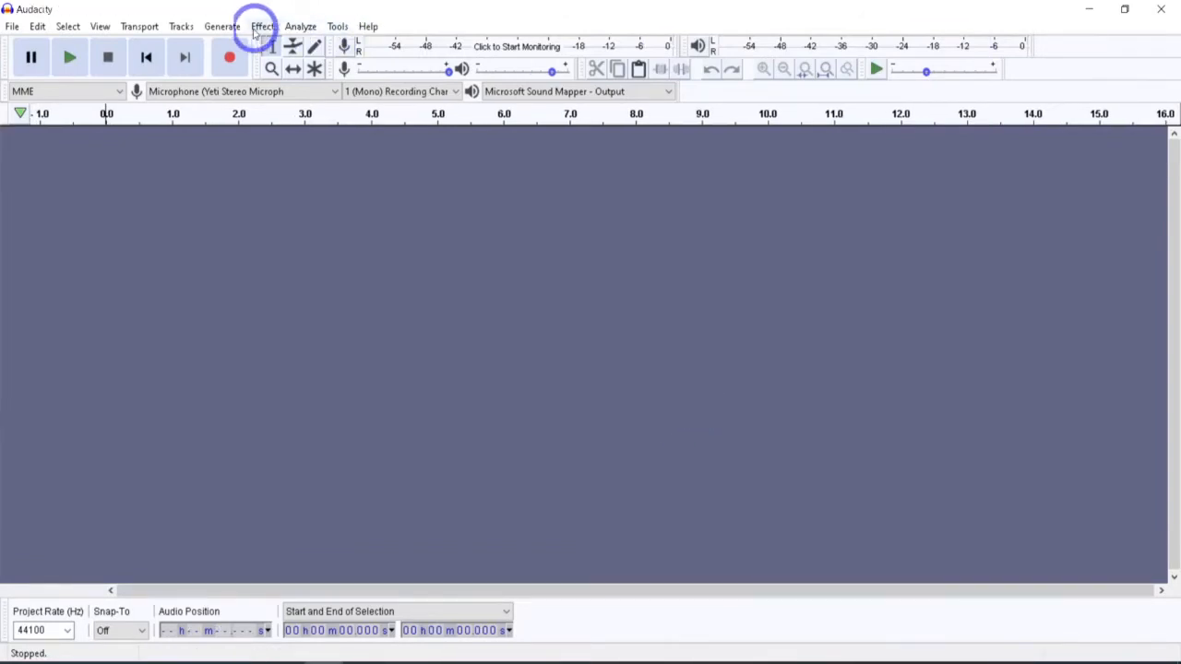
Step: Enable GSnap under Add / Remove Plug-ins (Show: New) so it appears among the effects
{"action": "left_click", "coordinate": [262, 25]}
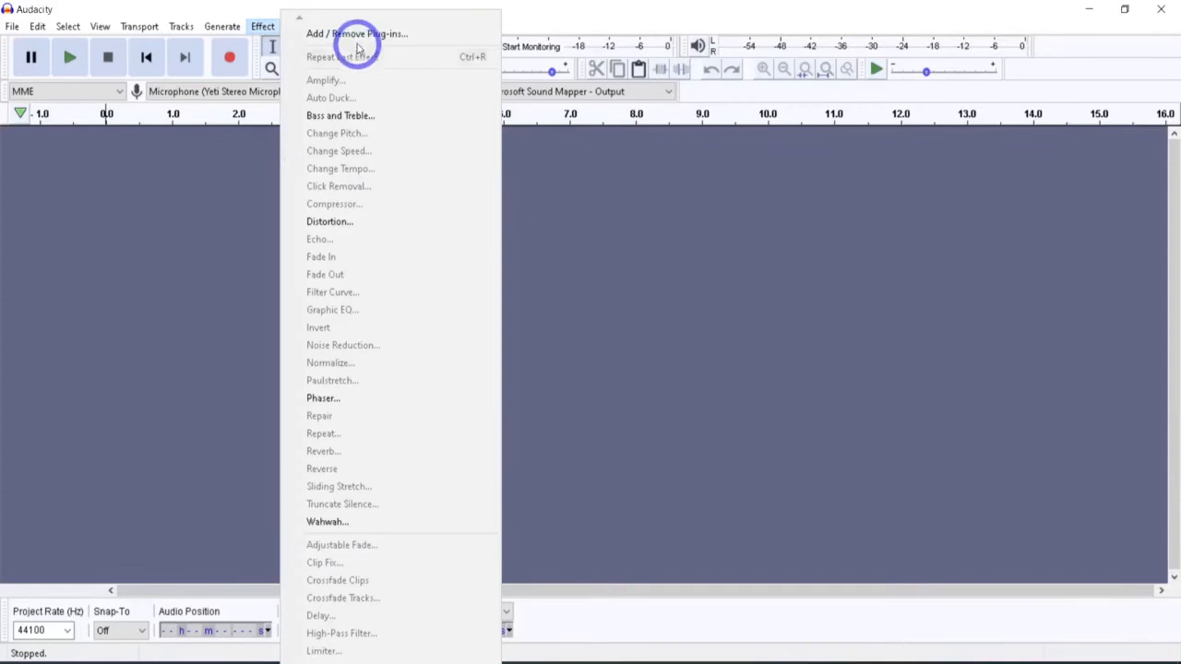
{"action": "mouse_move", "coordinate": [387, 33]}
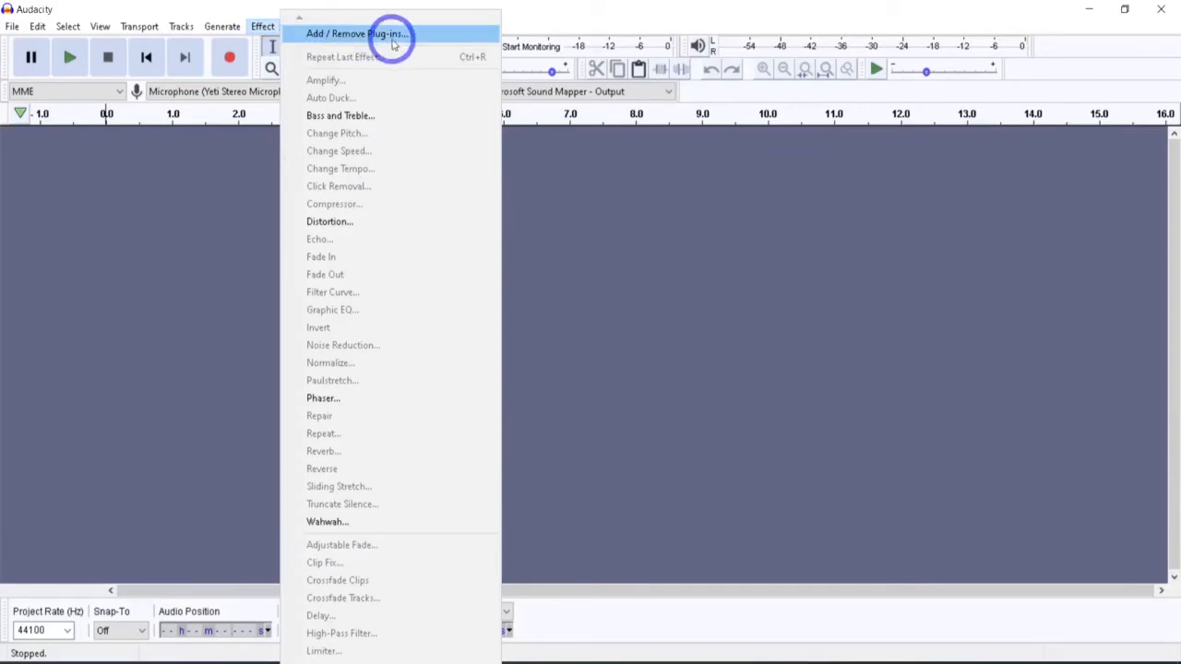
{"action": "mouse_move", "coordinate": [297, 21]}
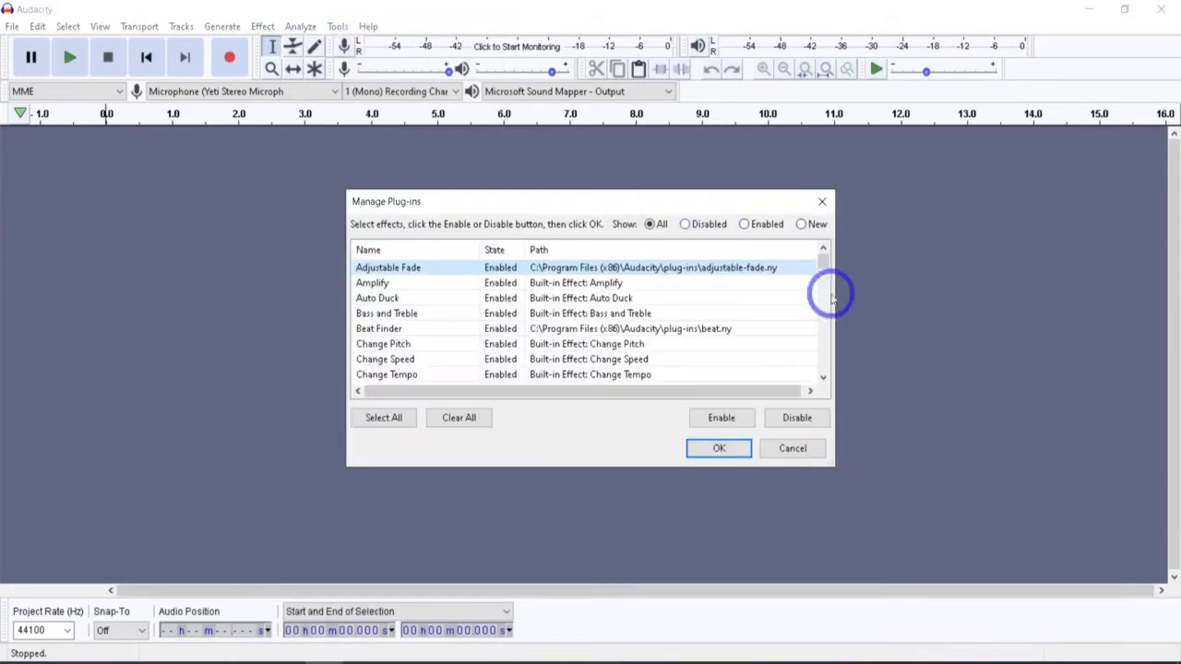
{"action": "left_click", "coordinate": [801, 223]}
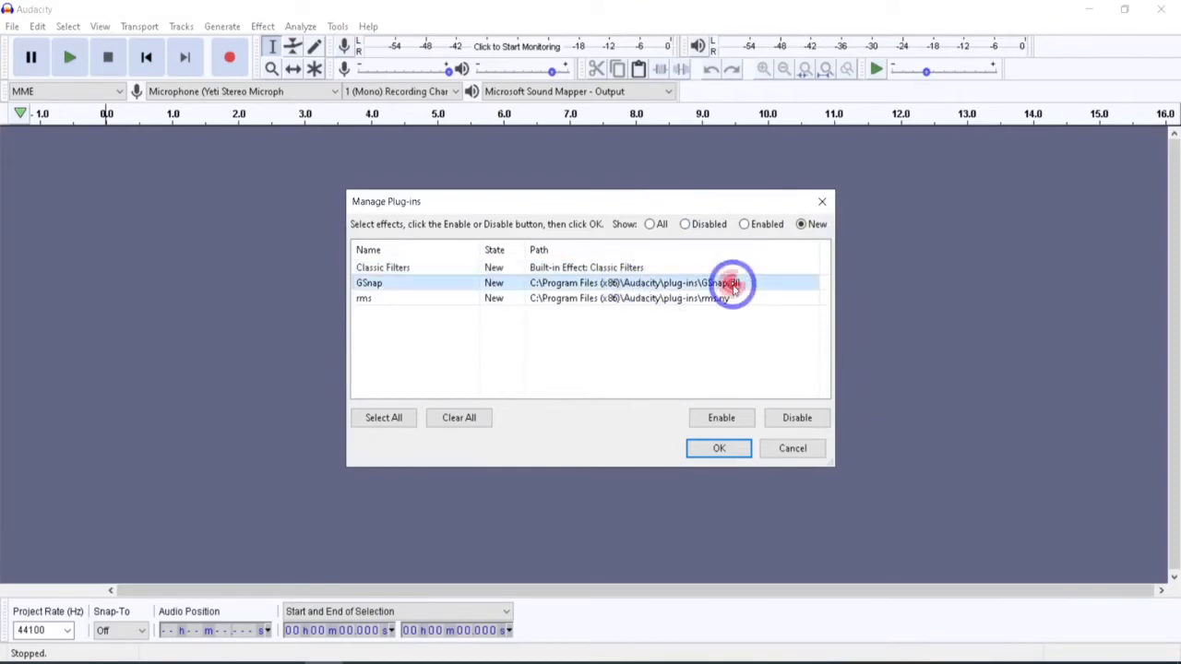
{"action": "left_click", "coordinate": [720, 417]}
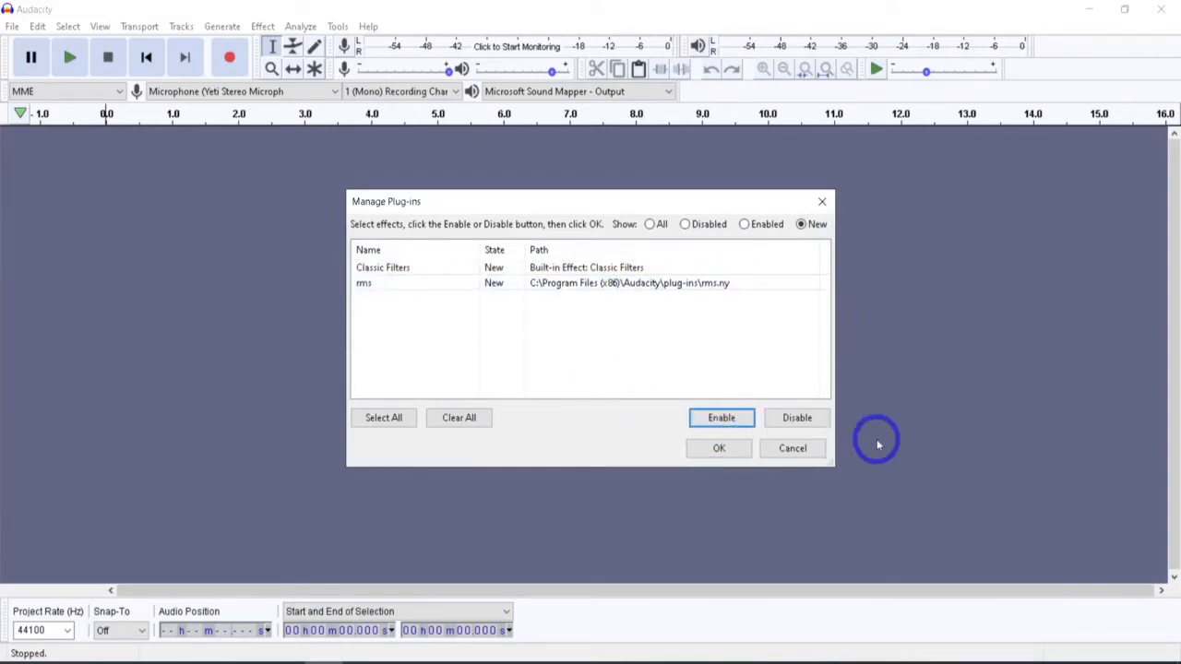
{"action": "mouse_move", "coordinate": [730, 380]}
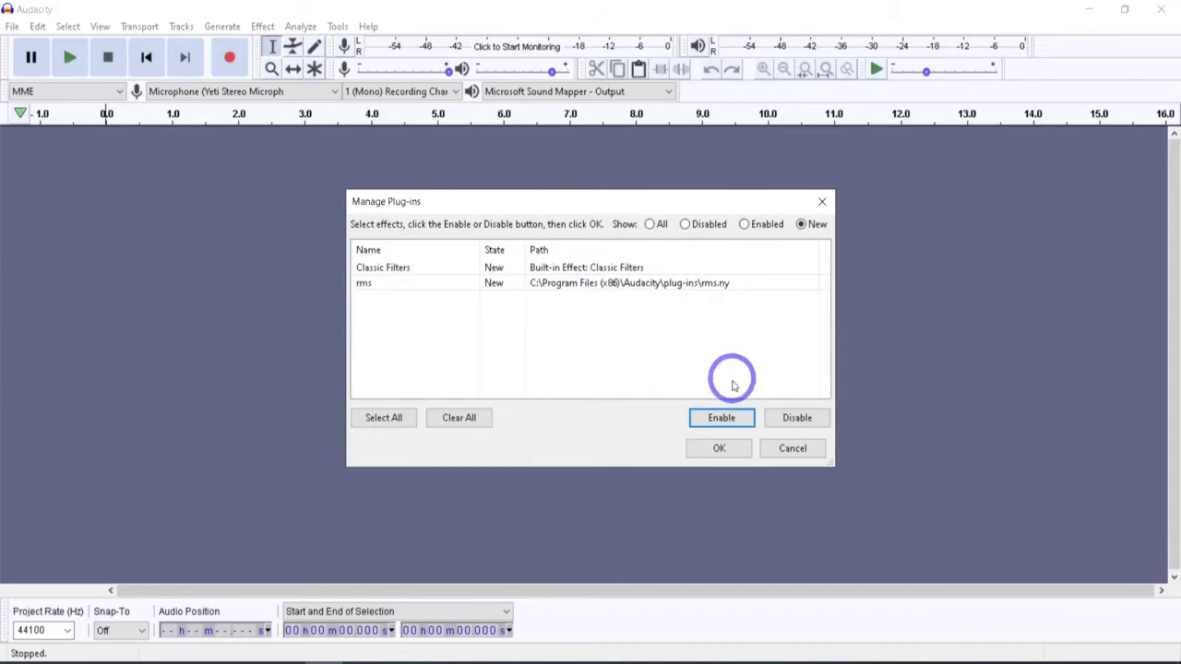
{"action": "mouse_move", "coordinate": [719, 448]}
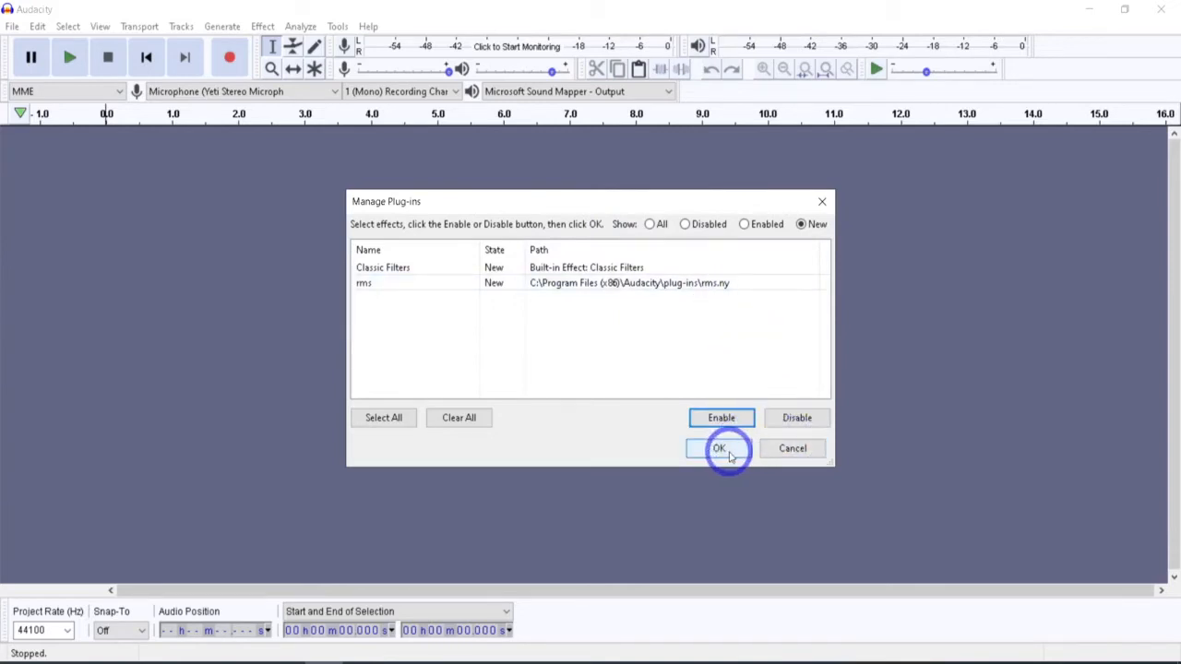
{"action": "left_click", "coordinate": [719, 449]}
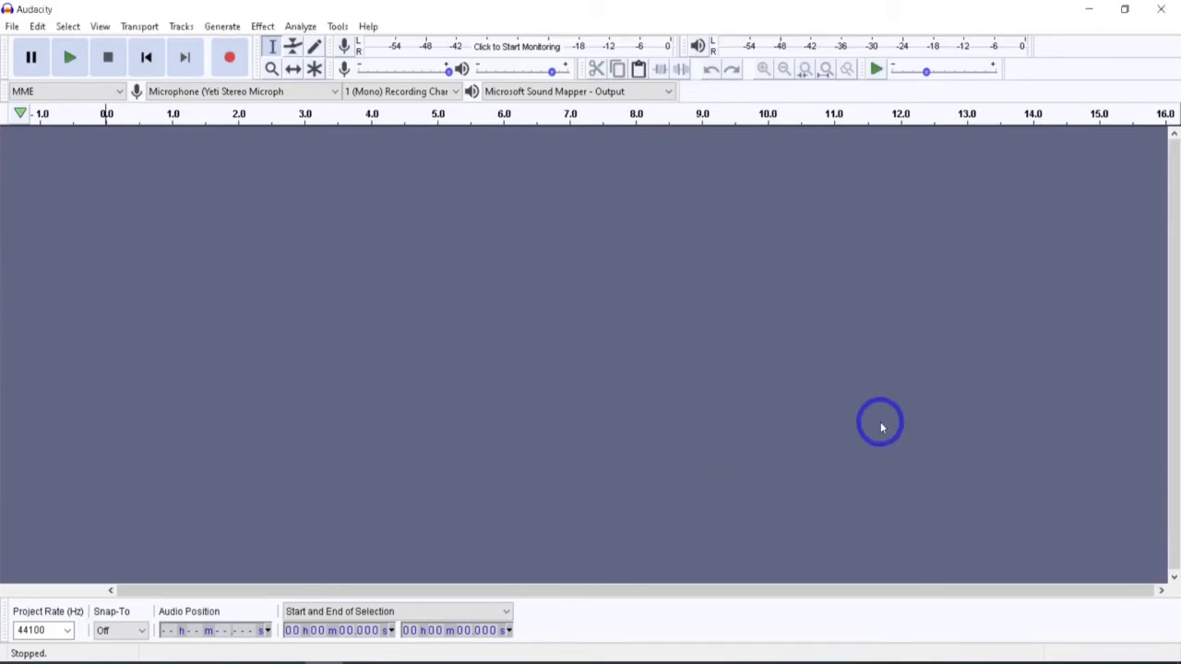
{"action": "left_click", "coordinate": [262, 26]}
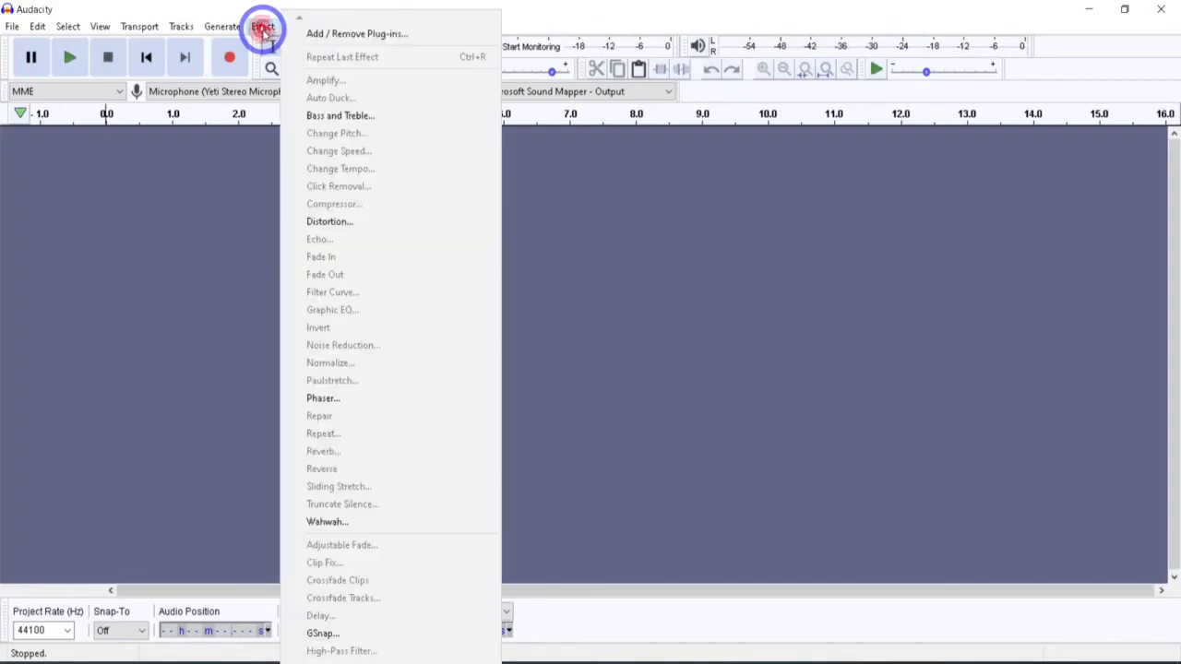
{"action": "mouse_move", "coordinate": [354, 398]}
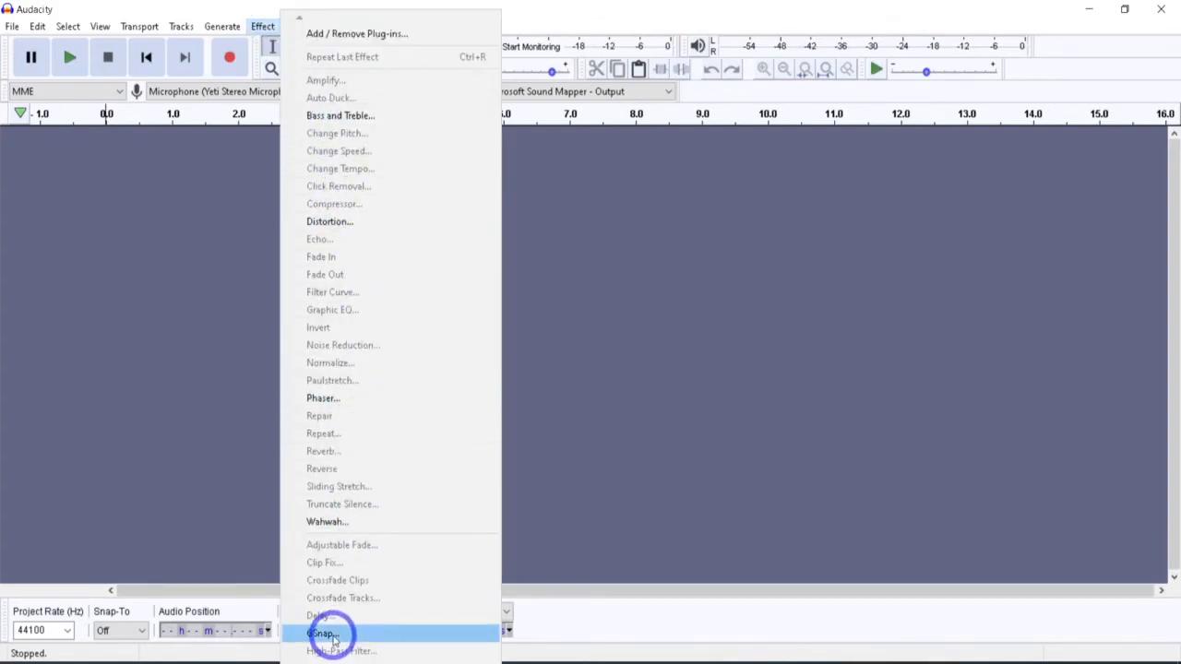
Step: Set GSnap's Max Freq to about 800 Hz and close the effect window
{"action": "left_click", "coordinate": [321, 635]}
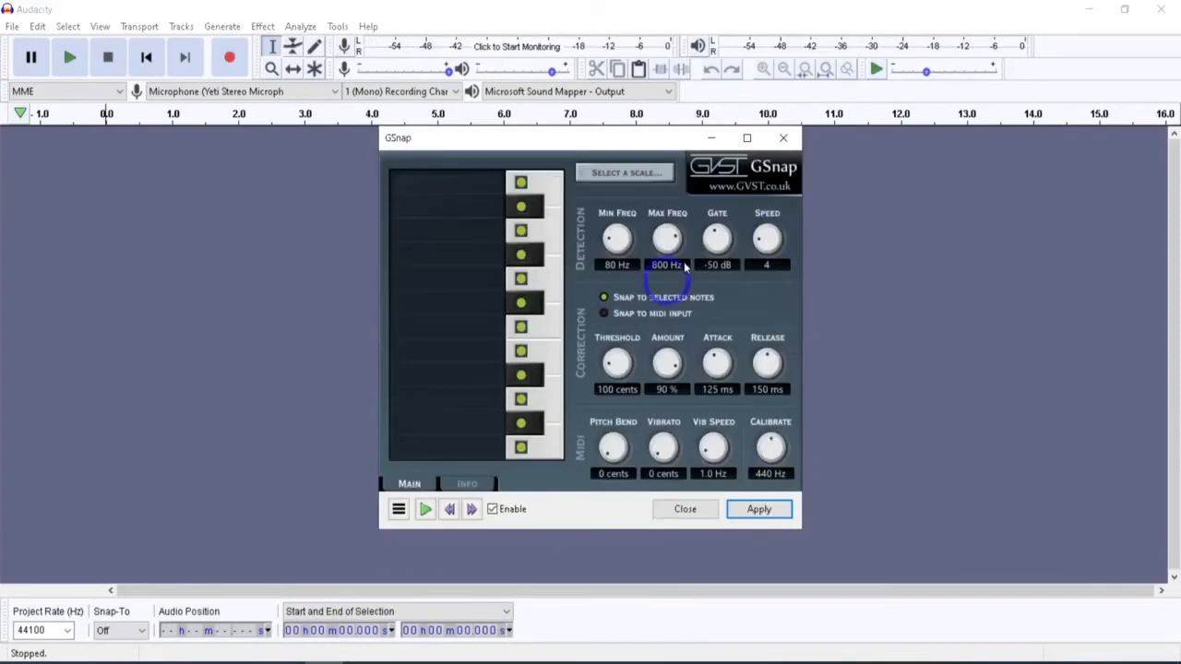
{"action": "mouse_move", "coordinate": [896, 373]}
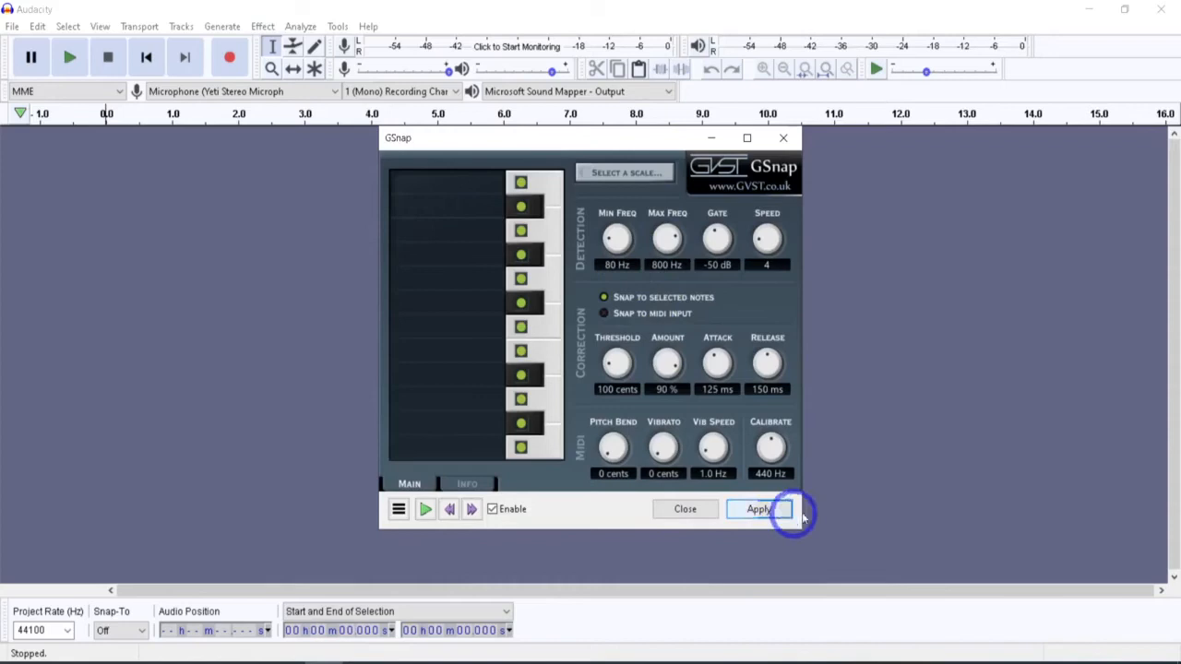
{"action": "mouse_move", "coordinate": [686, 509]}
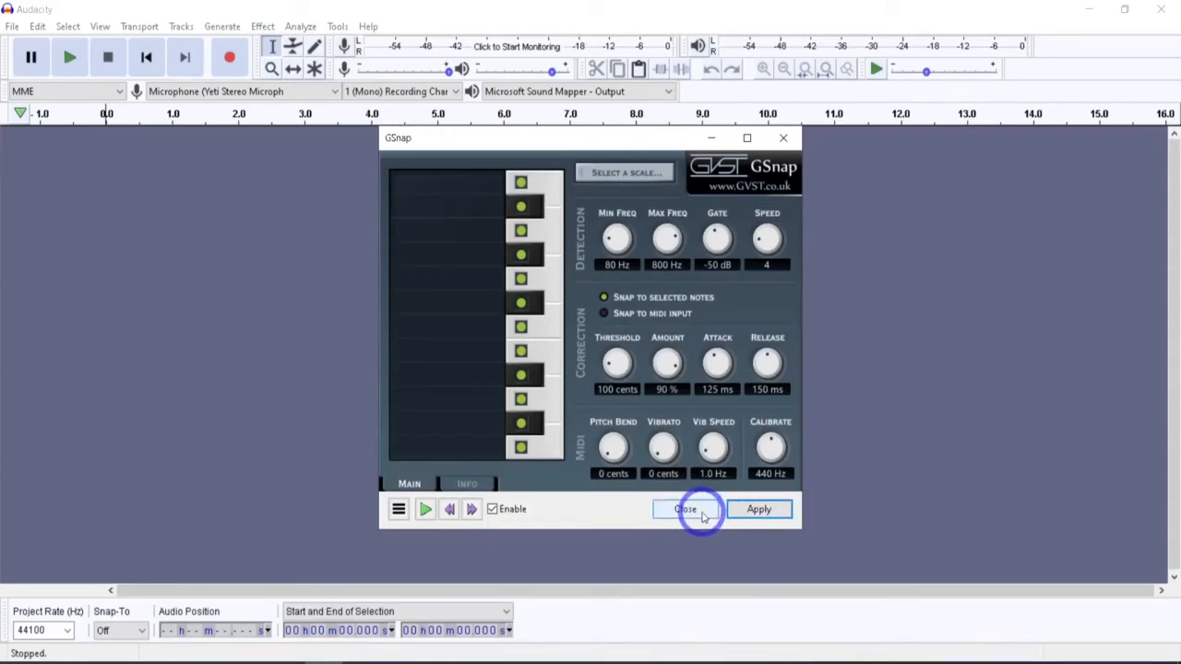
{"action": "left_click", "coordinate": [686, 509]}
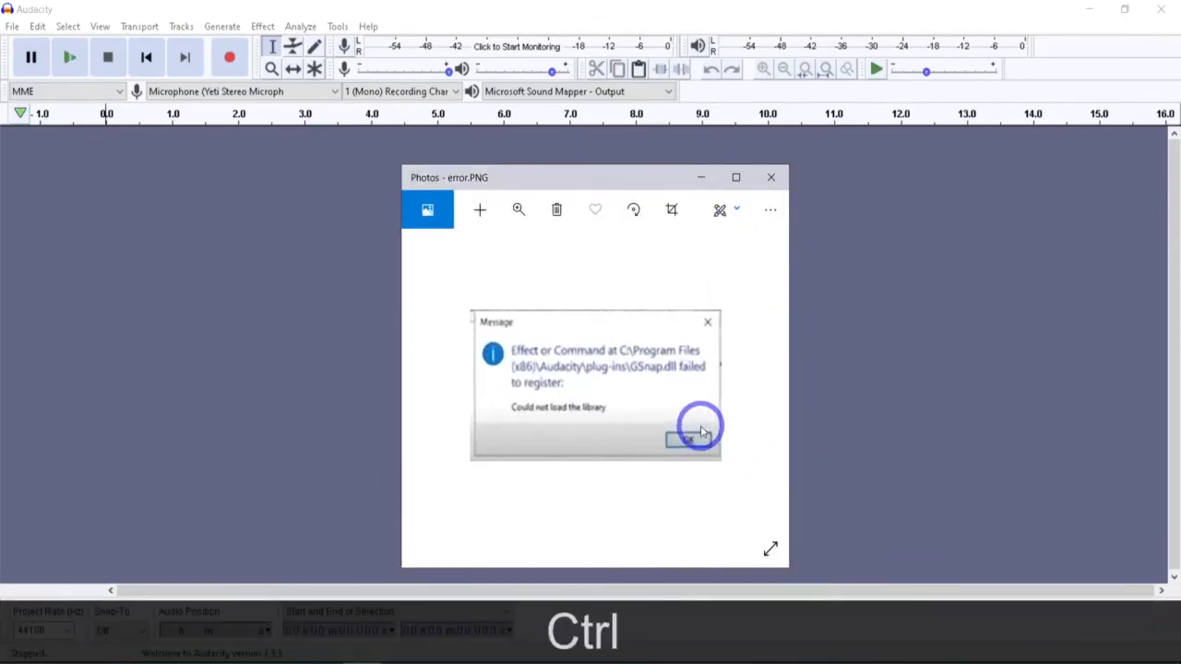
{"action": "mouse_move", "coordinate": [568, 382]}
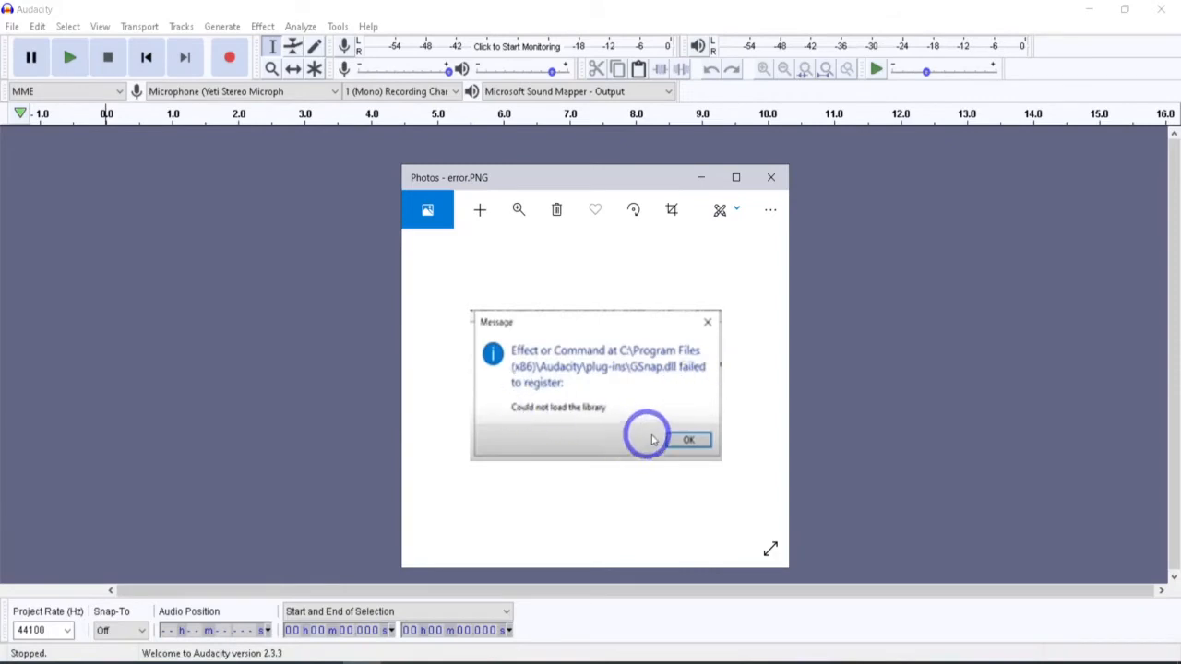
{"action": "mouse_move", "coordinate": [718, 413]}
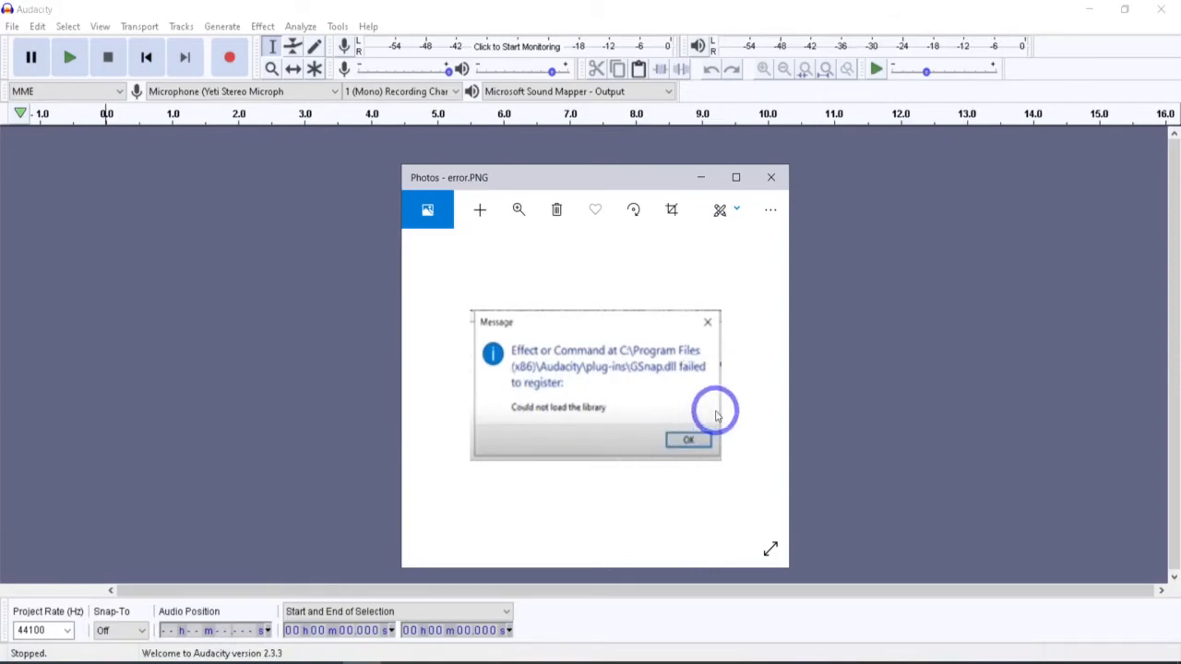
{"action": "mouse_move", "coordinate": [791, 195]}
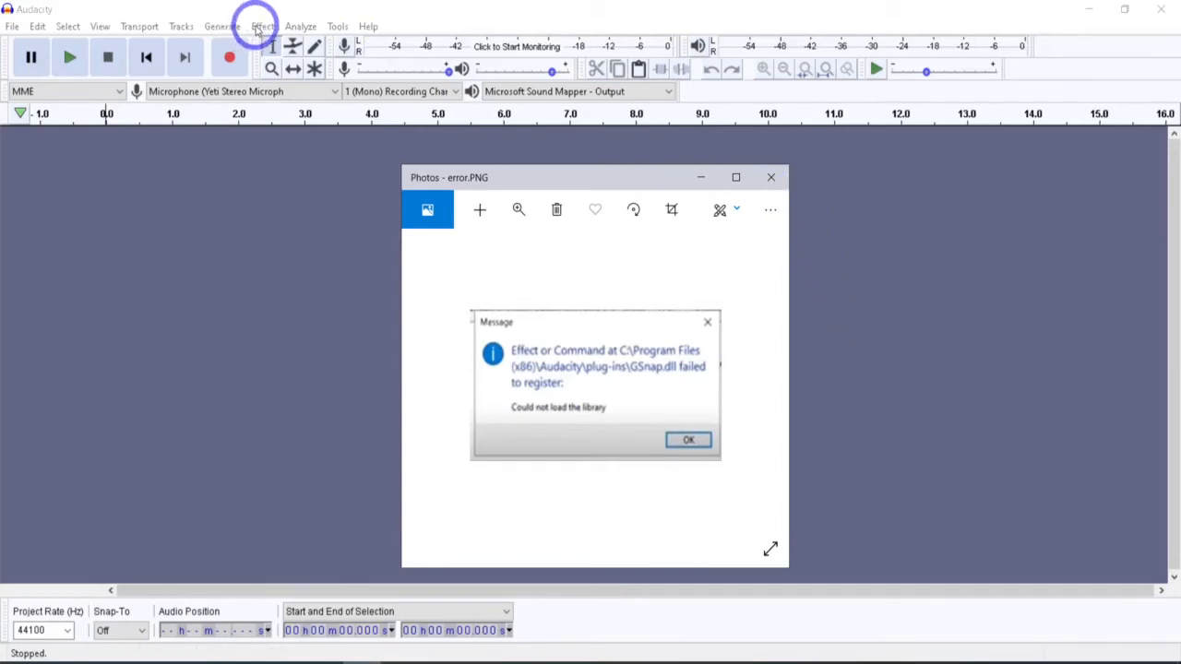
Step: Leave the GSnap.dll registration error image and bring Audacity back to the front
{"action": "left_click", "coordinate": [688, 439]}
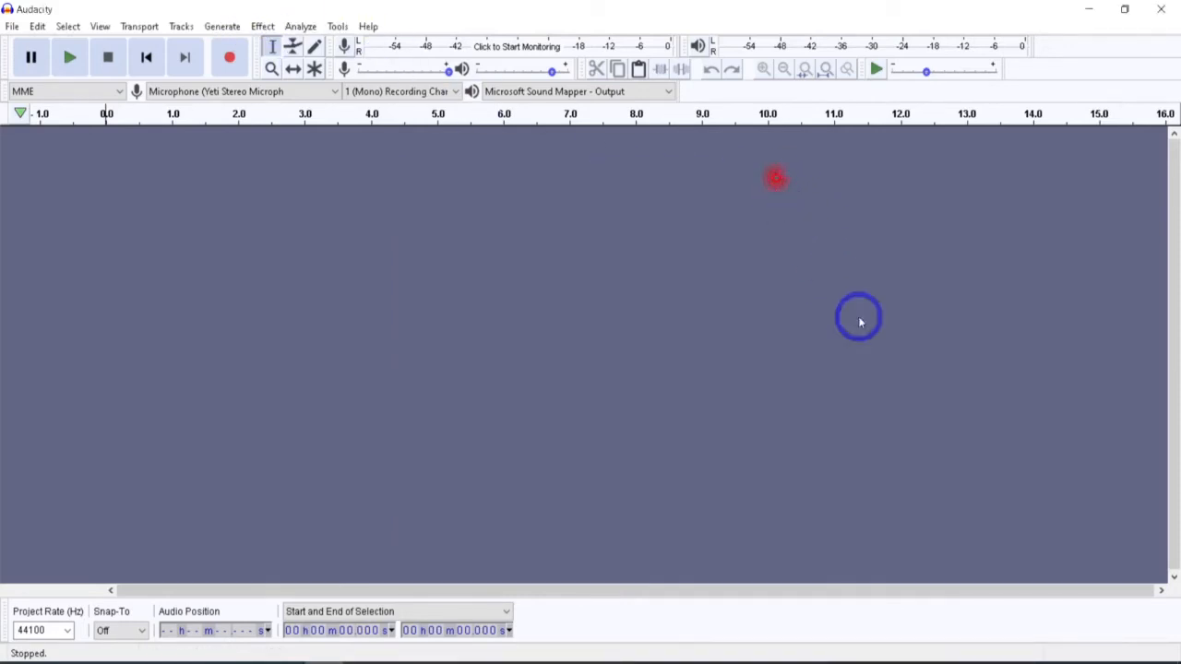
{"action": "mouse_move", "coordinate": [605, 310]}
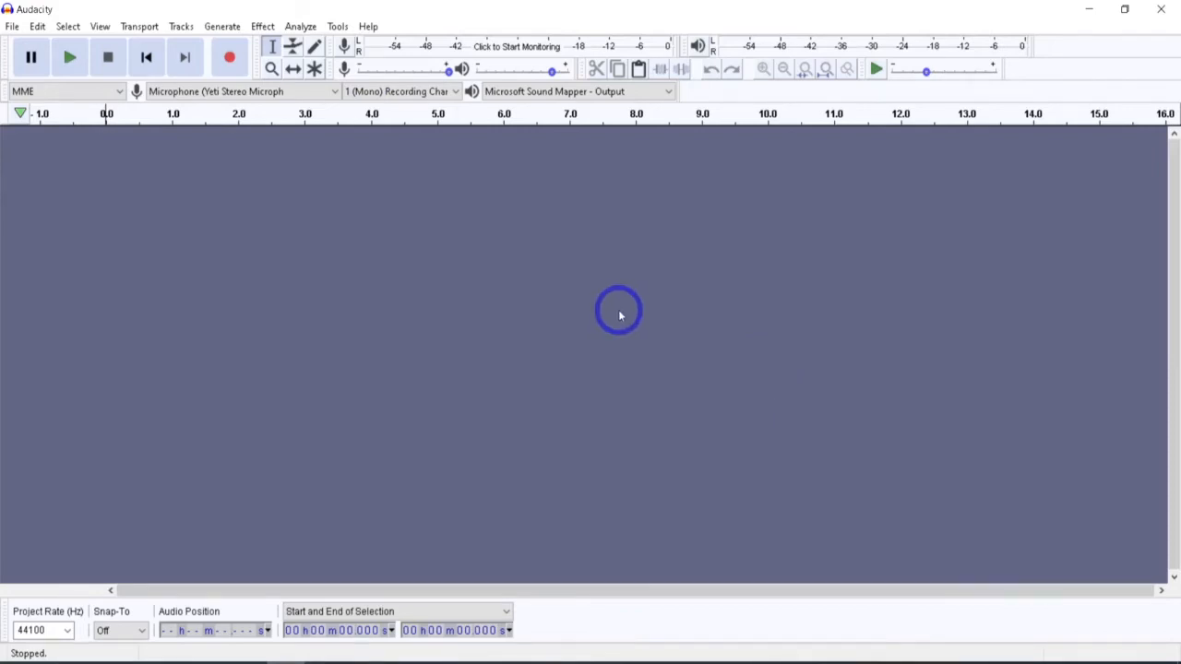
{"action": "mouse_move", "coordinate": [623, 313]}
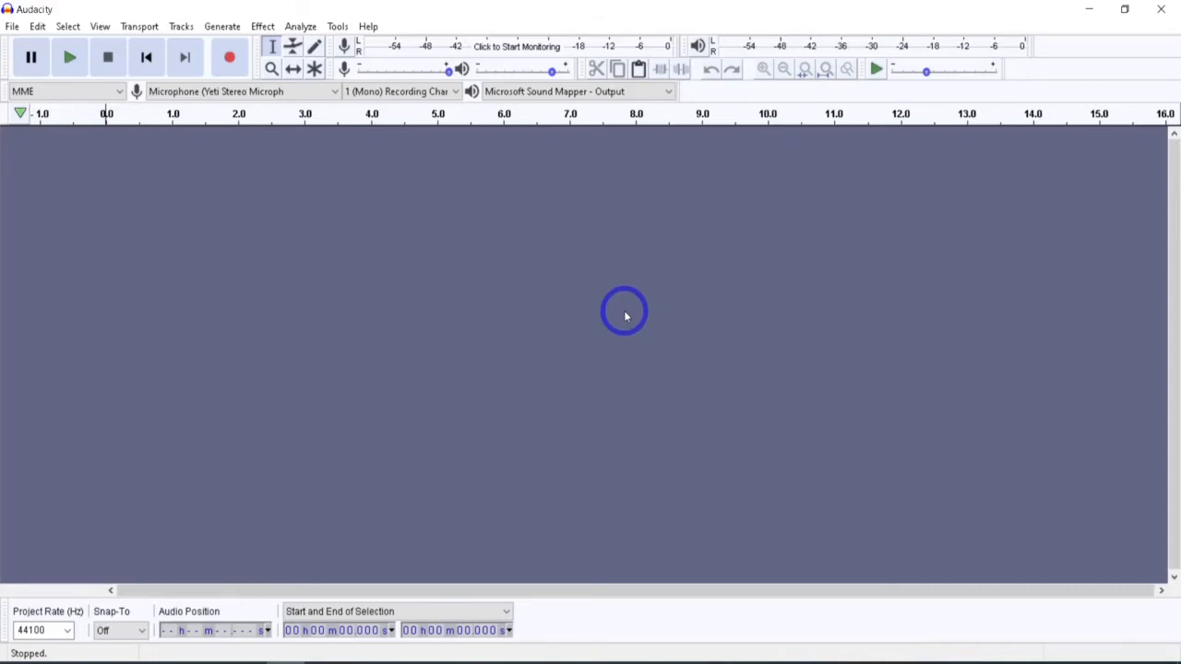
{"action": "mouse_move", "coordinate": [738, 470]}
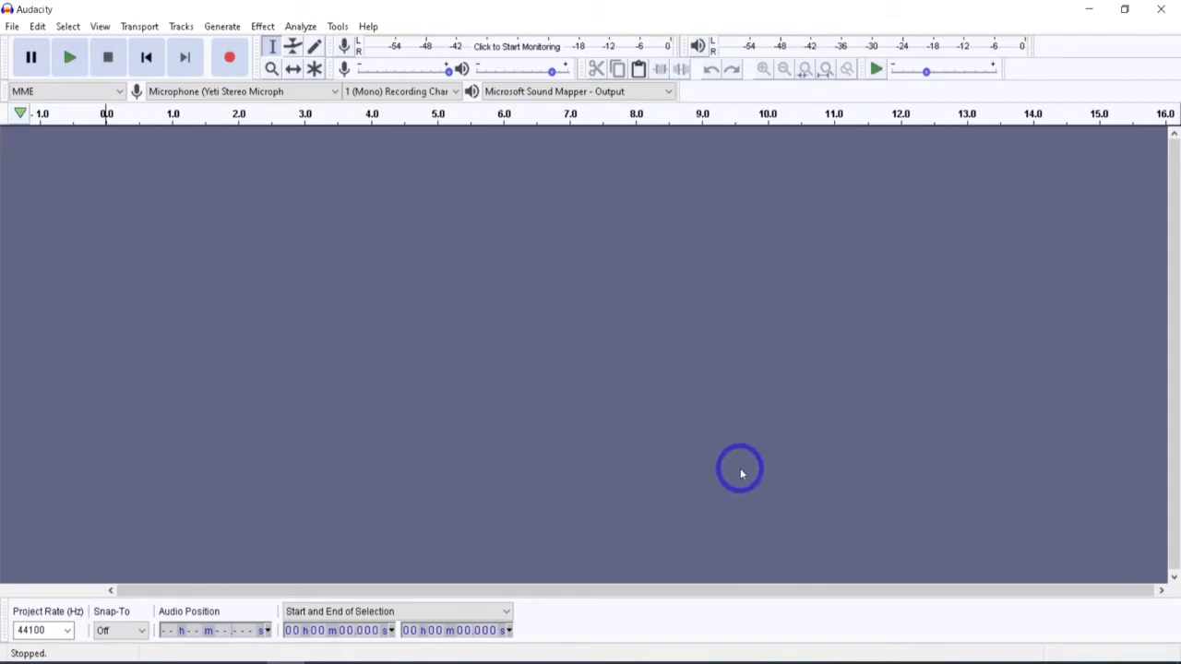
{"action": "mouse_move", "coordinate": [745, 421]}
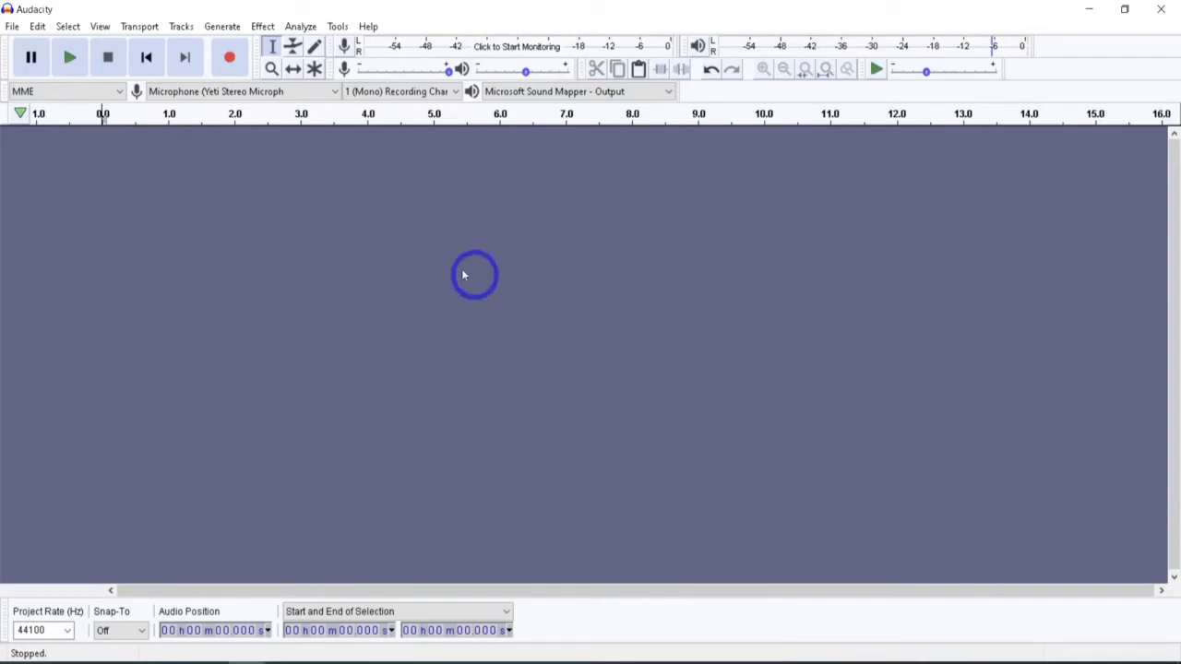
Step: Paste the stereo vocal recording and shift its second phrase later in time
{"action": "key", "text": "ctrl+v"}
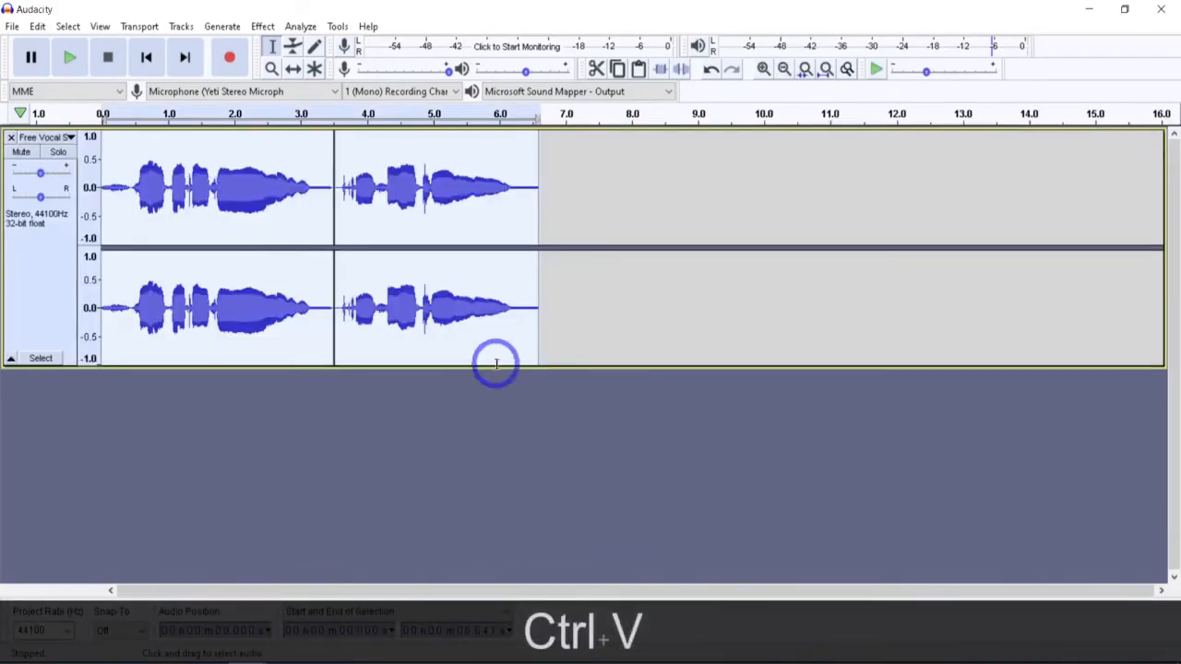
{"action": "left_click", "coordinate": [291, 57]}
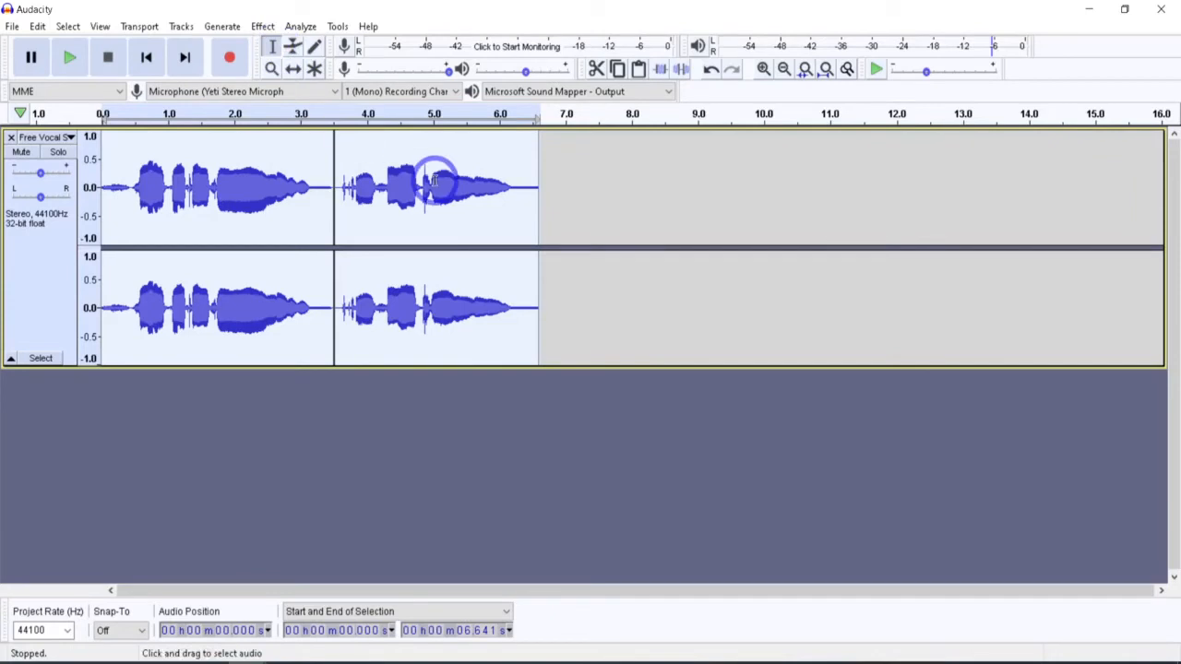
{"action": "left_click", "coordinate": [294, 70]}
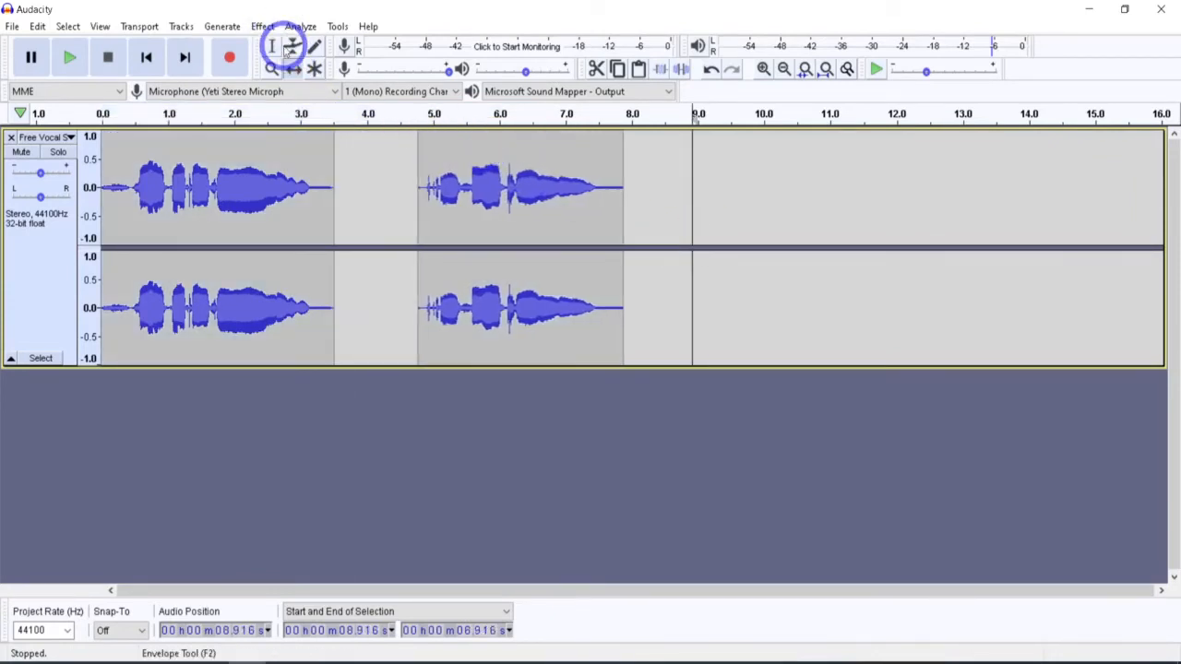
Step: Duplicate the whole vocal track into a second copy with staggered phrases
{"action": "left_click", "coordinate": [271, 46]}
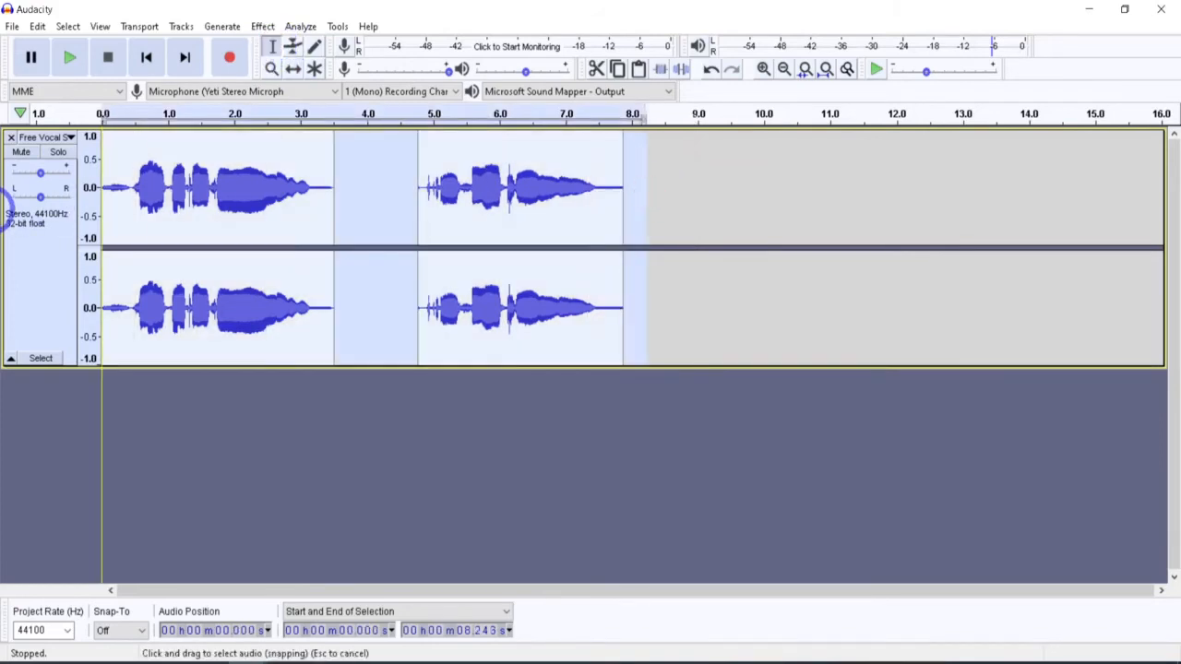
{"action": "key", "text": "ctrl"}
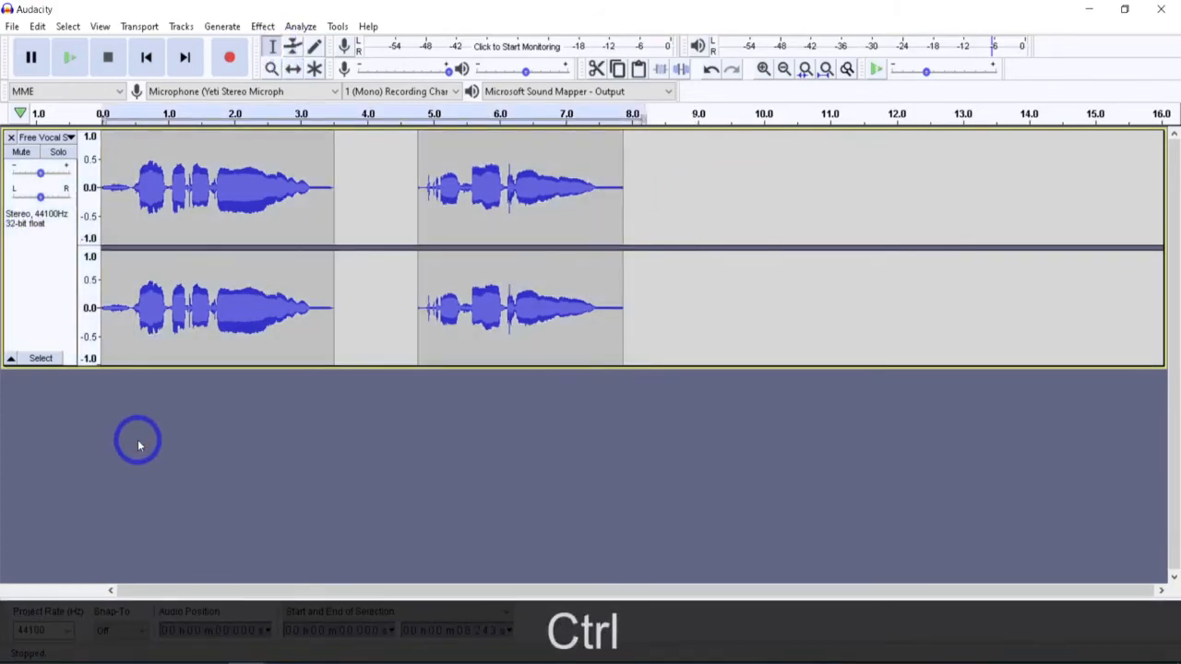
{"action": "key", "text": "ctrl+v"}
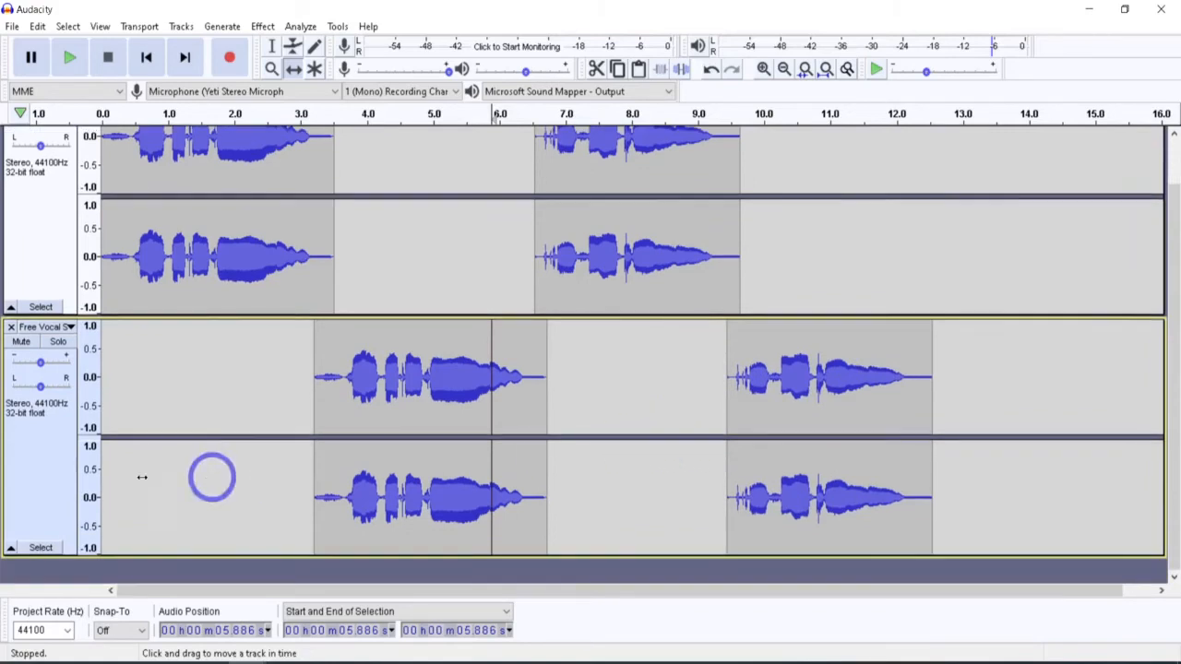
Step: Select the second copy's audio (about 3.2–12.5 s) and quick-play the tracks briefly
{"action": "left_click", "coordinate": [273, 46]}
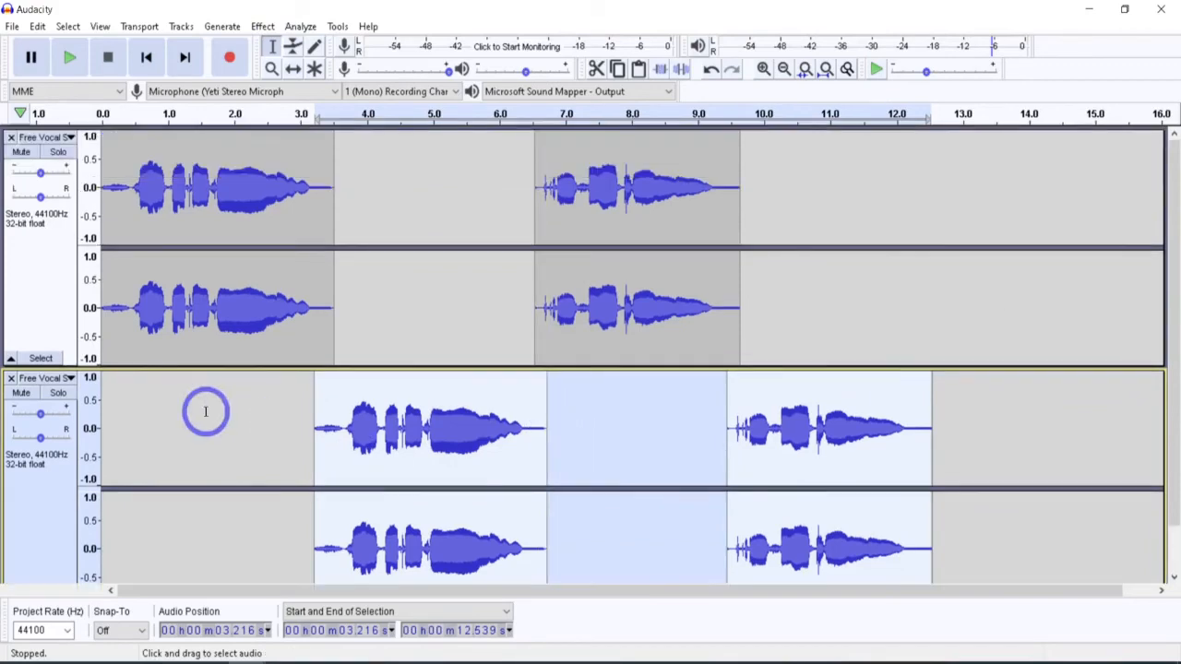
{"action": "mouse_move", "coordinate": [143, 113]}
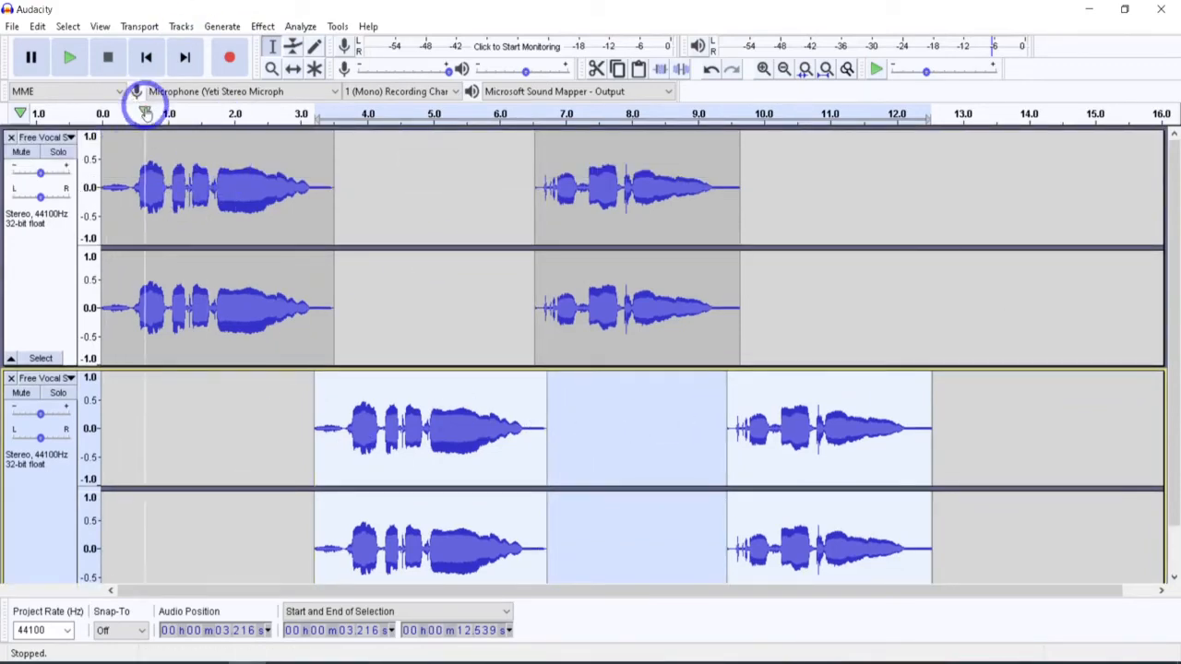
{"action": "mouse_move", "coordinate": [547, 115]}
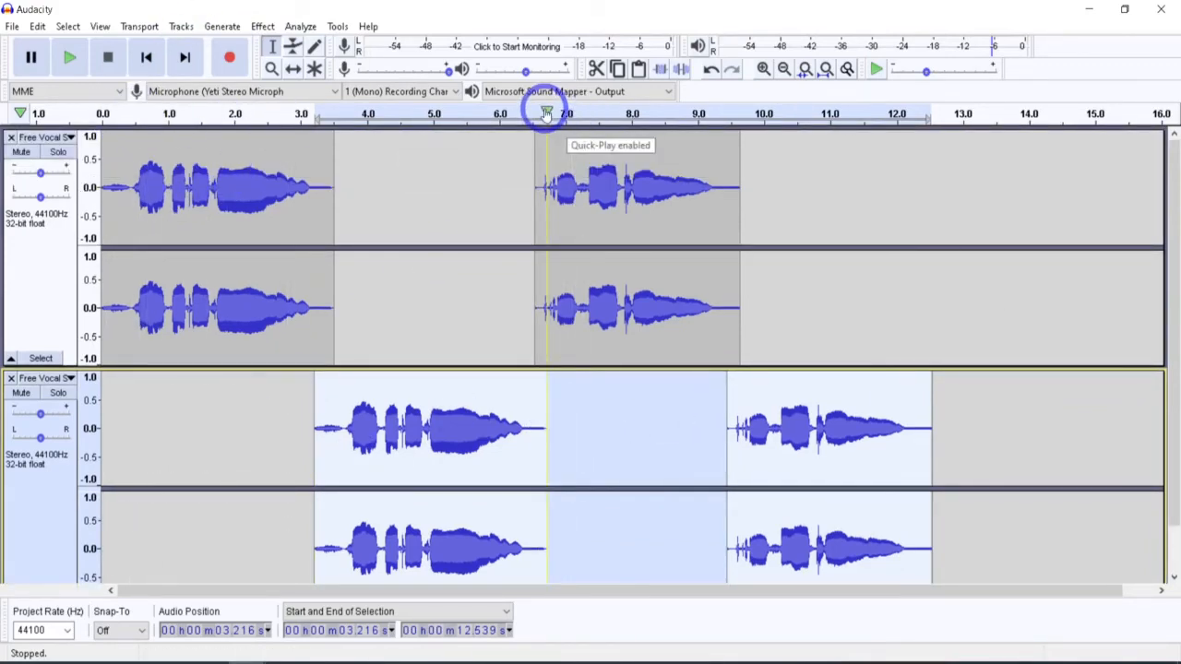
{"action": "left_click", "coordinate": [70, 57]}
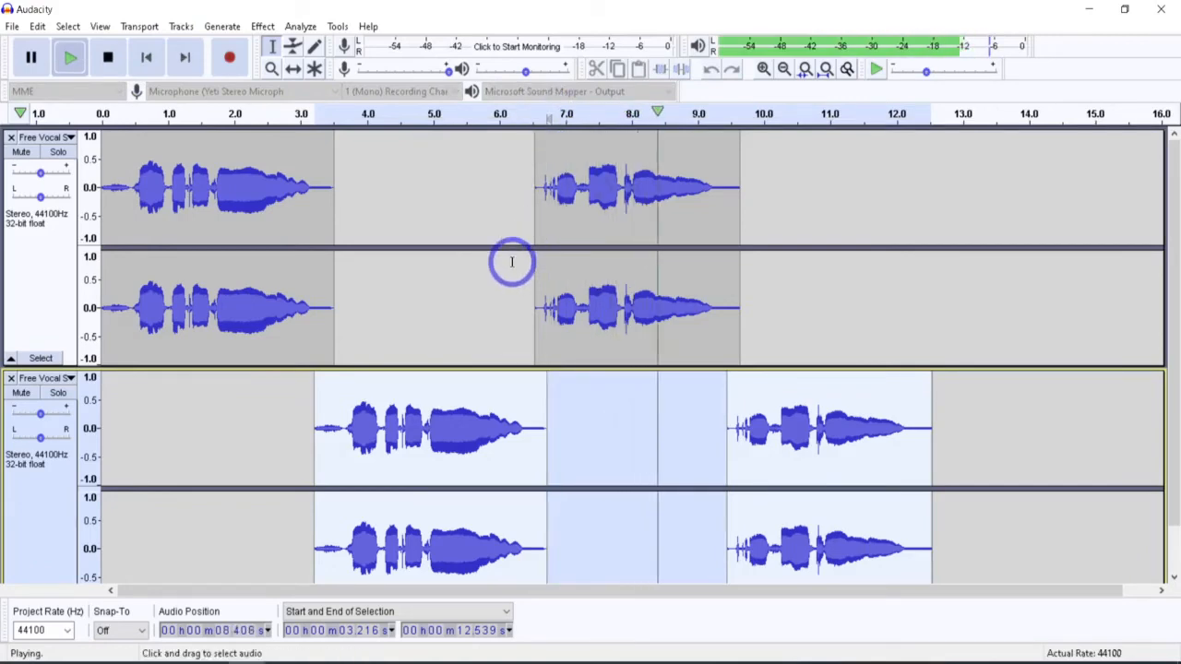
{"action": "left_click", "coordinate": [107, 58]}
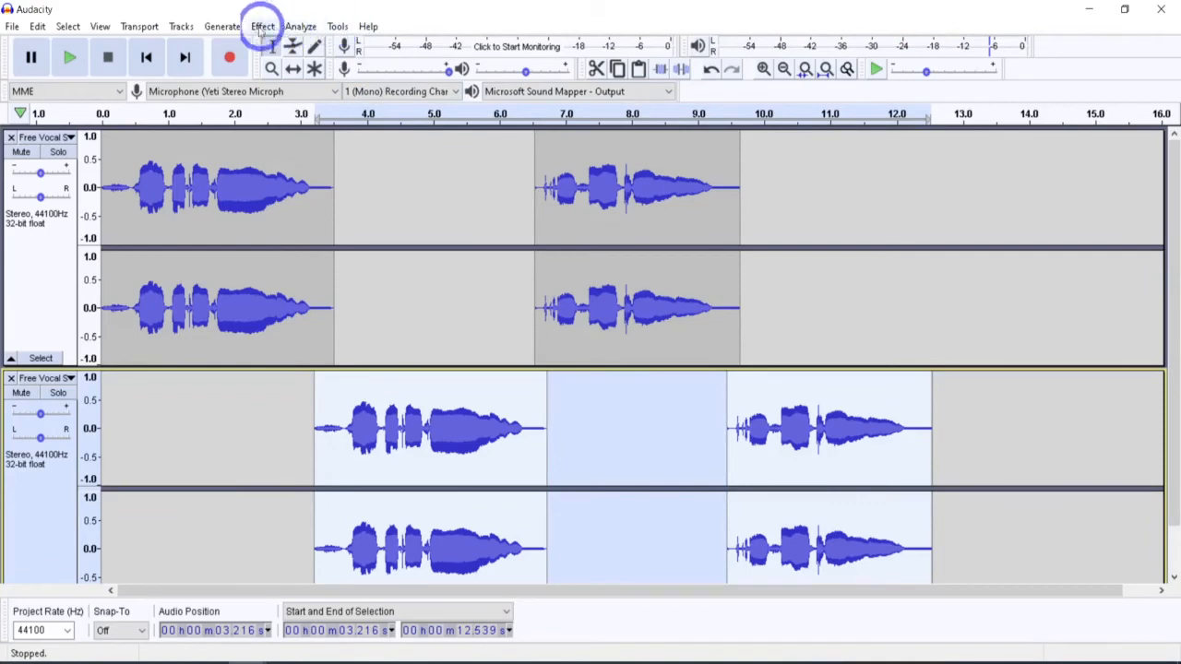
Step: Bring up the Effect list to reach GSnap for the selected vocal copy
{"action": "left_click", "coordinate": [262, 26]}
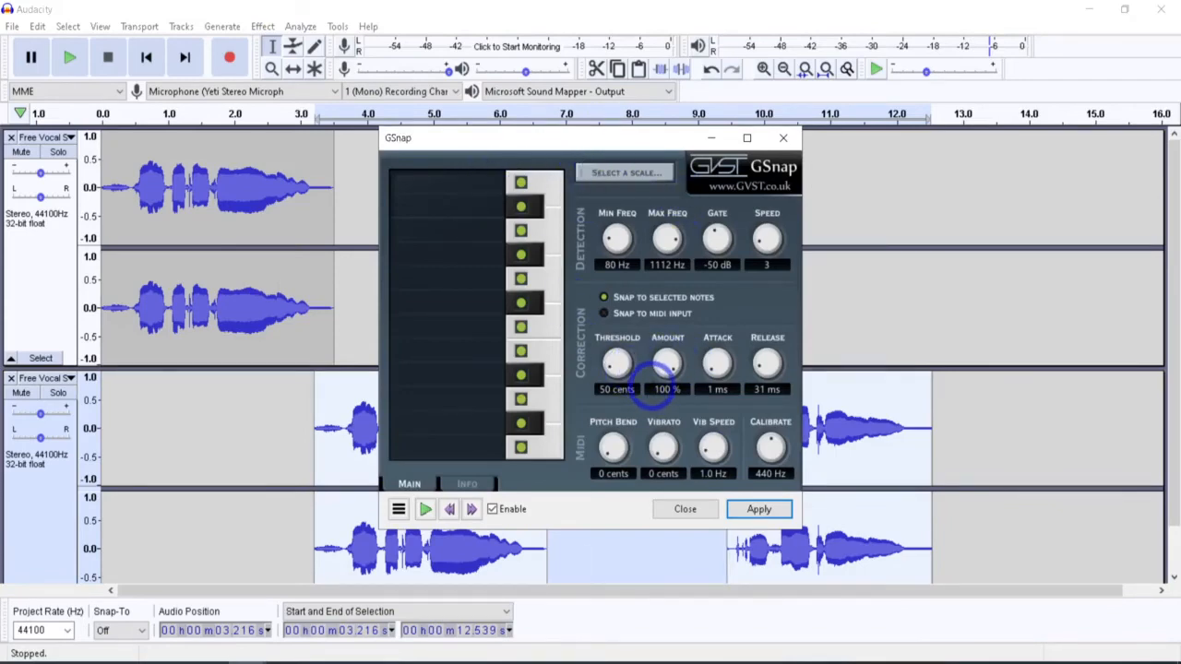
{"action": "mouse_move", "coordinate": [715, 238]}
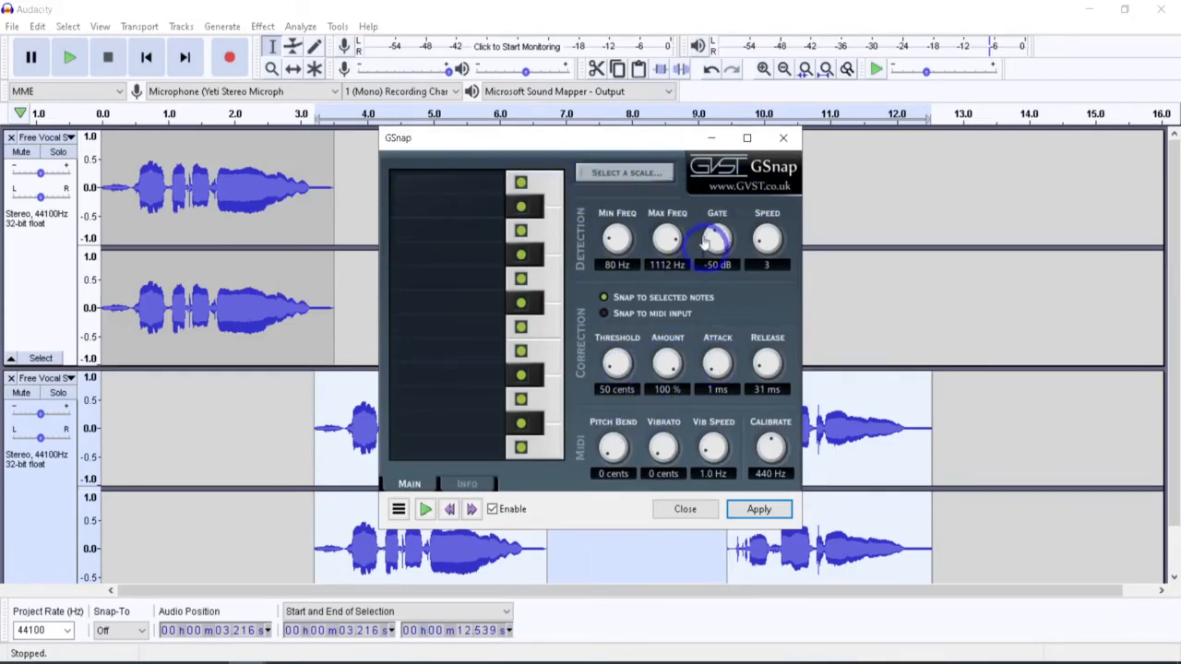
{"action": "mouse_move", "coordinate": [790, 441]}
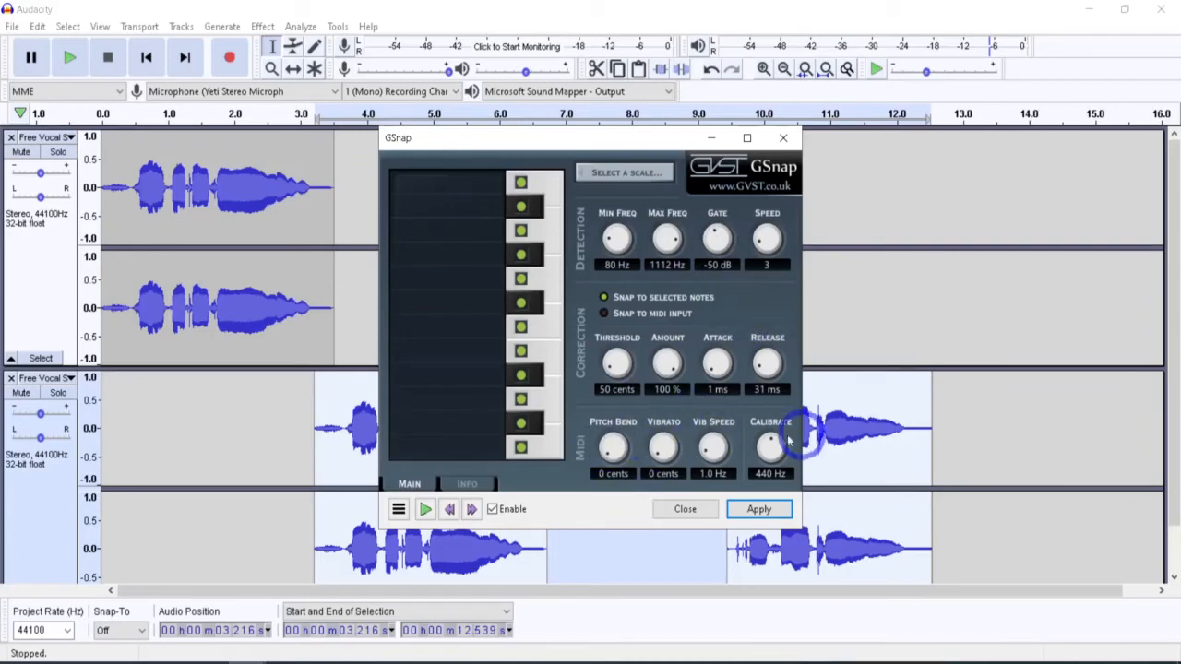
{"action": "mouse_move", "coordinate": [712, 448]}
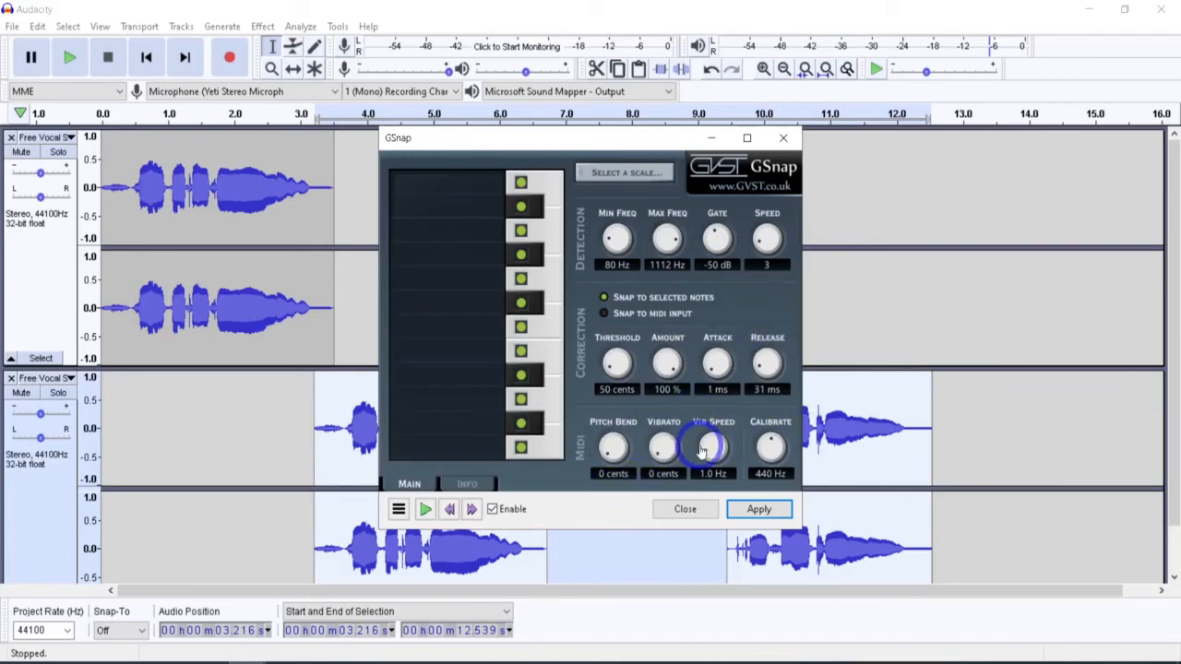
{"action": "mouse_move", "coordinate": [639, 449]}
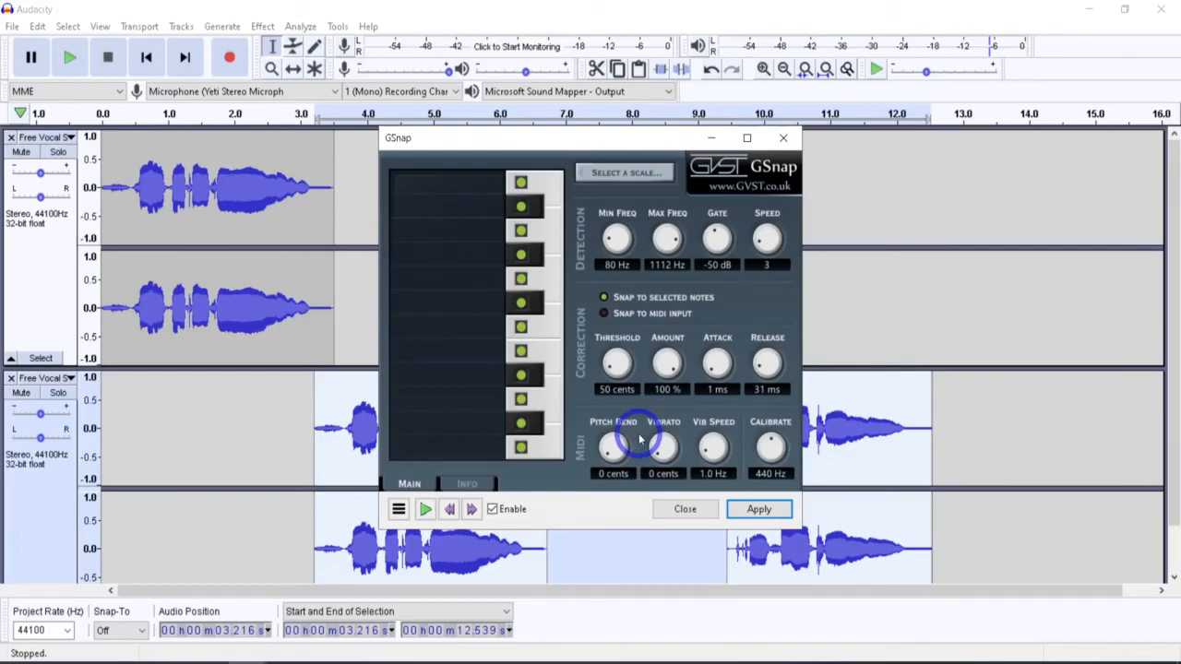
{"action": "mouse_move", "coordinate": [671, 328]}
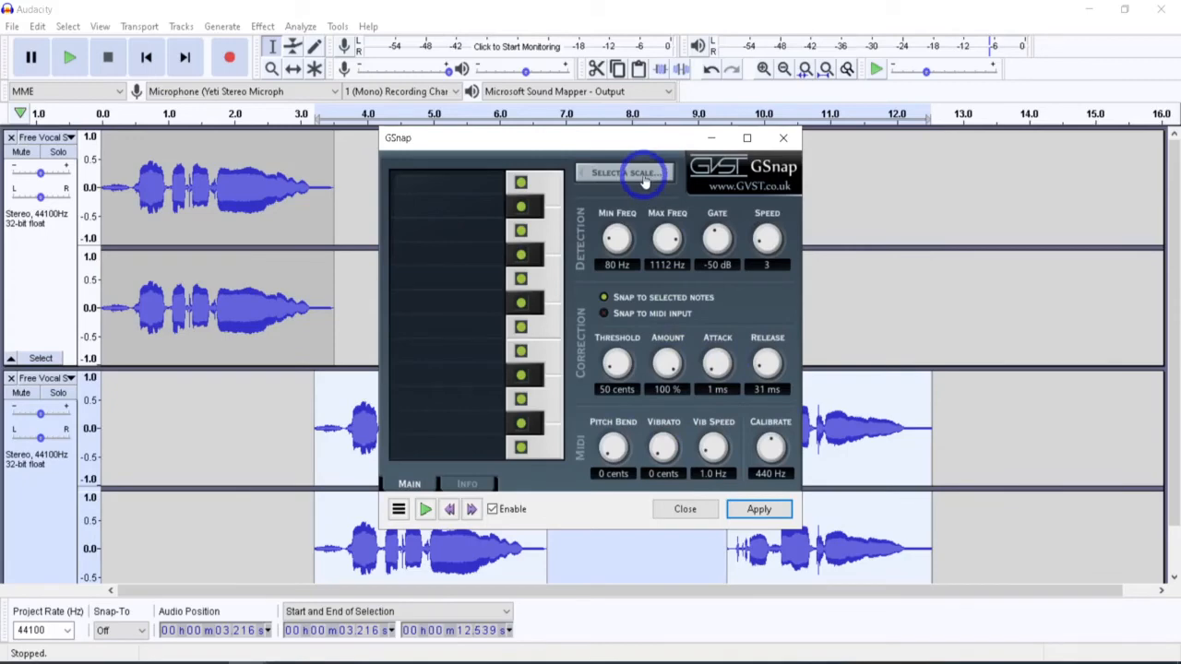
Step: Set GSnap's key and scale to E chromatic, keeping the threshold filling gaps
{"action": "left_click", "coordinate": [623, 174]}
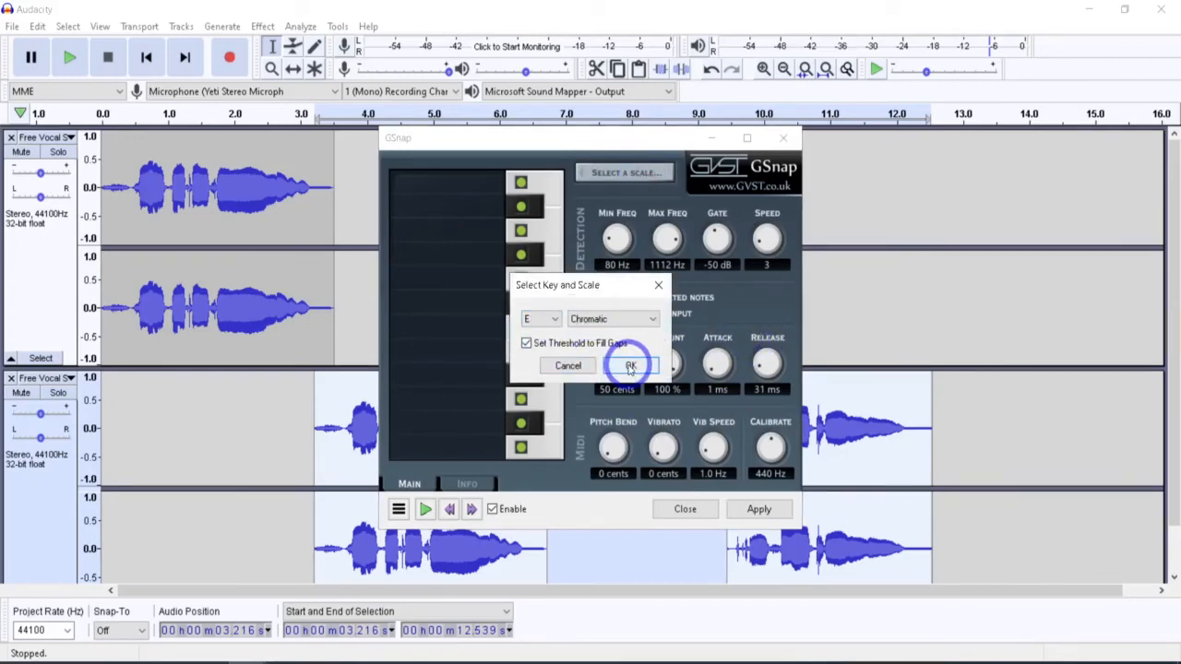
{"action": "left_click", "coordinate": [631, 365]}
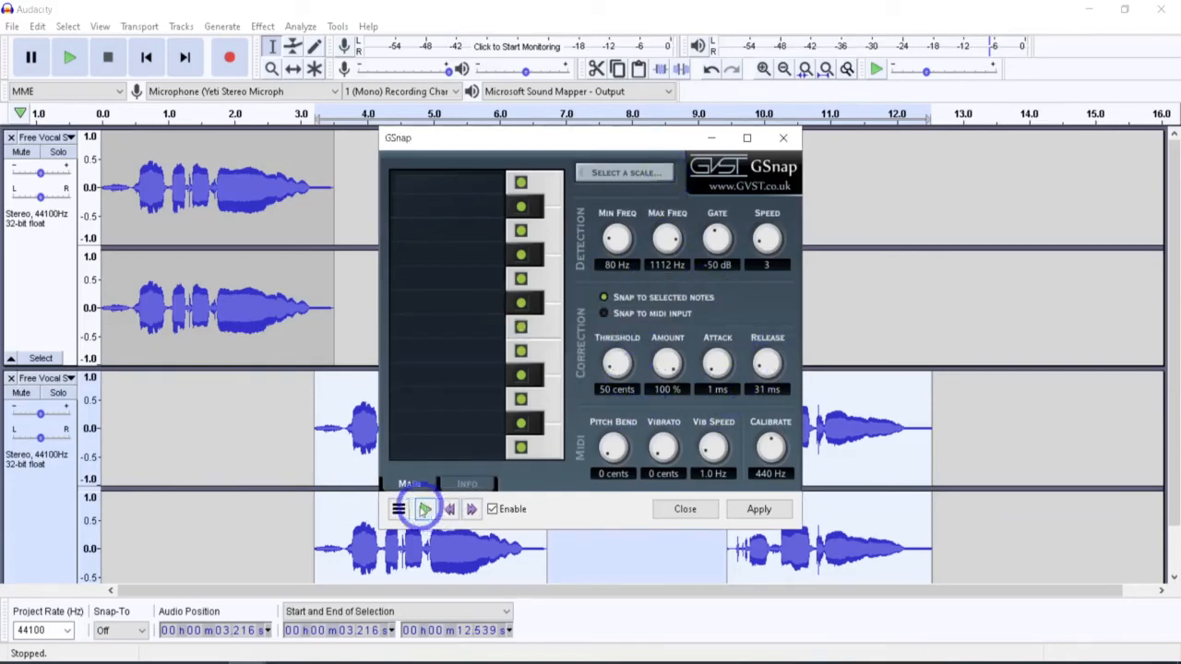
Step: Preview the corrected vocal with the current GSnap settings
{"action": "left_click", "coordinate": [399, 509]}
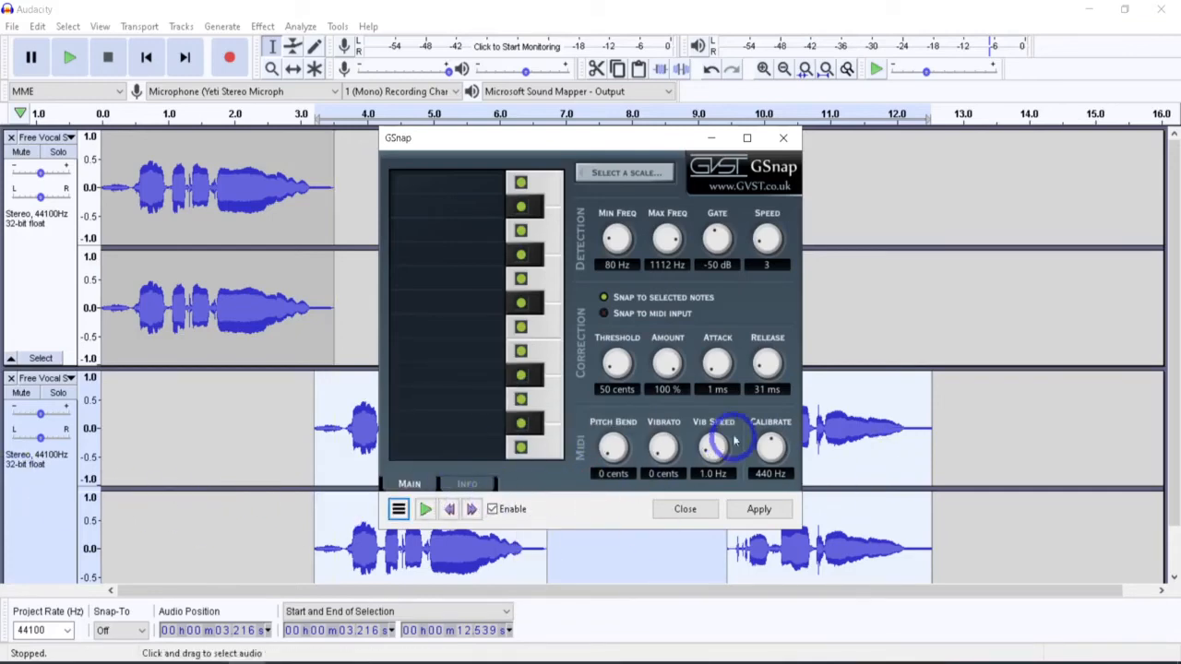
{"action": "mouse_move", "coordinate": [881, 386]}
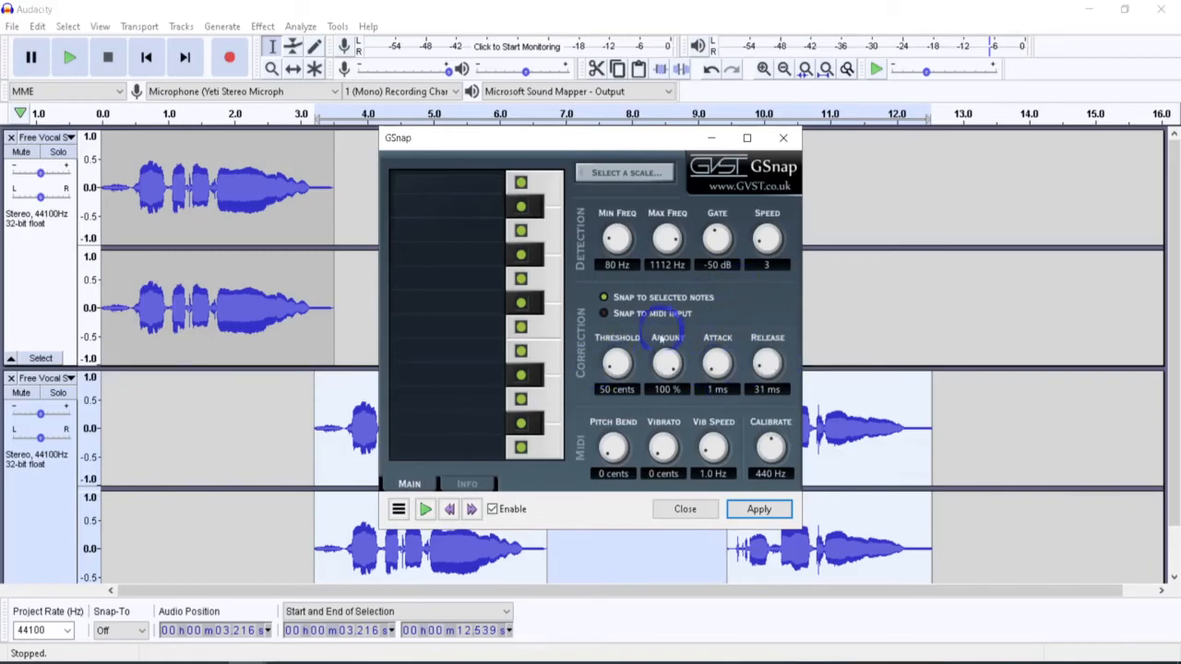
{"action": "mouse_move", "coordinate": [797, 397]}
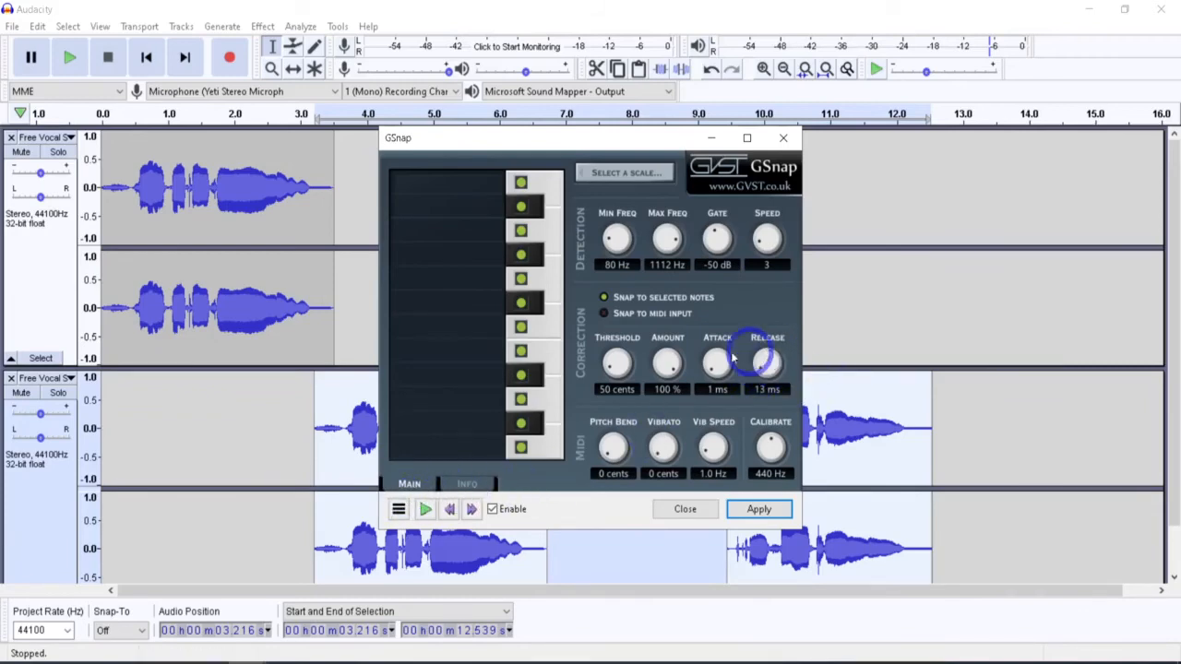
{"action": "mouse_move", "coordinate": [821, 465]}
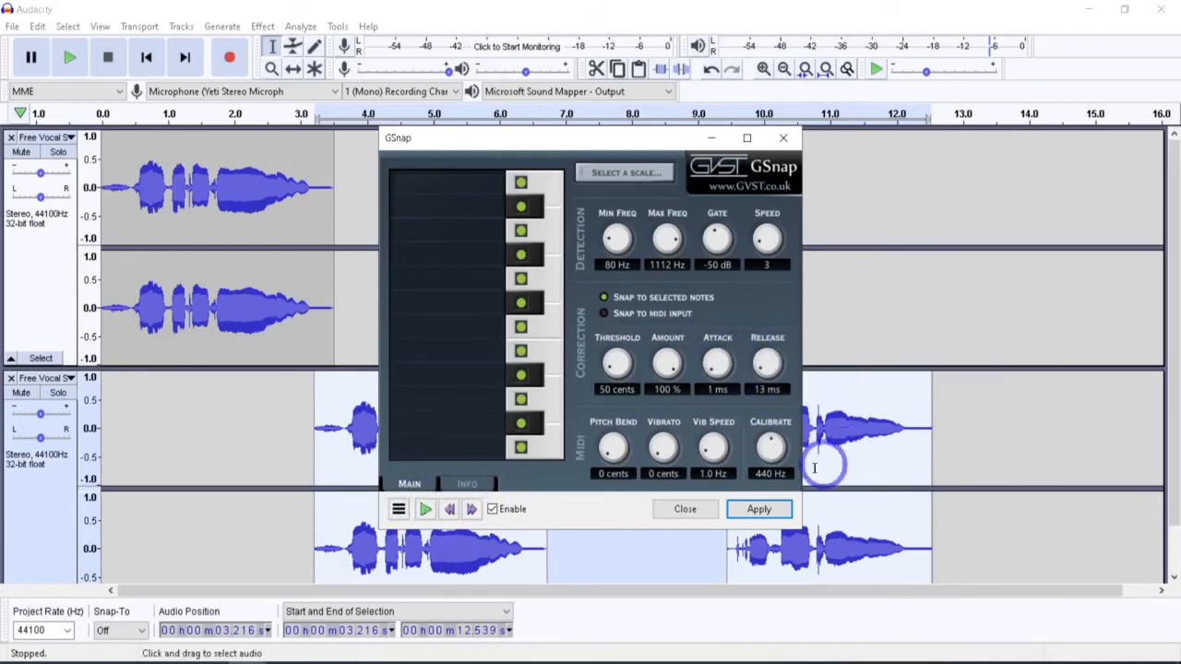
{"action": "mouse_move", "coordinate": [605, 143]}
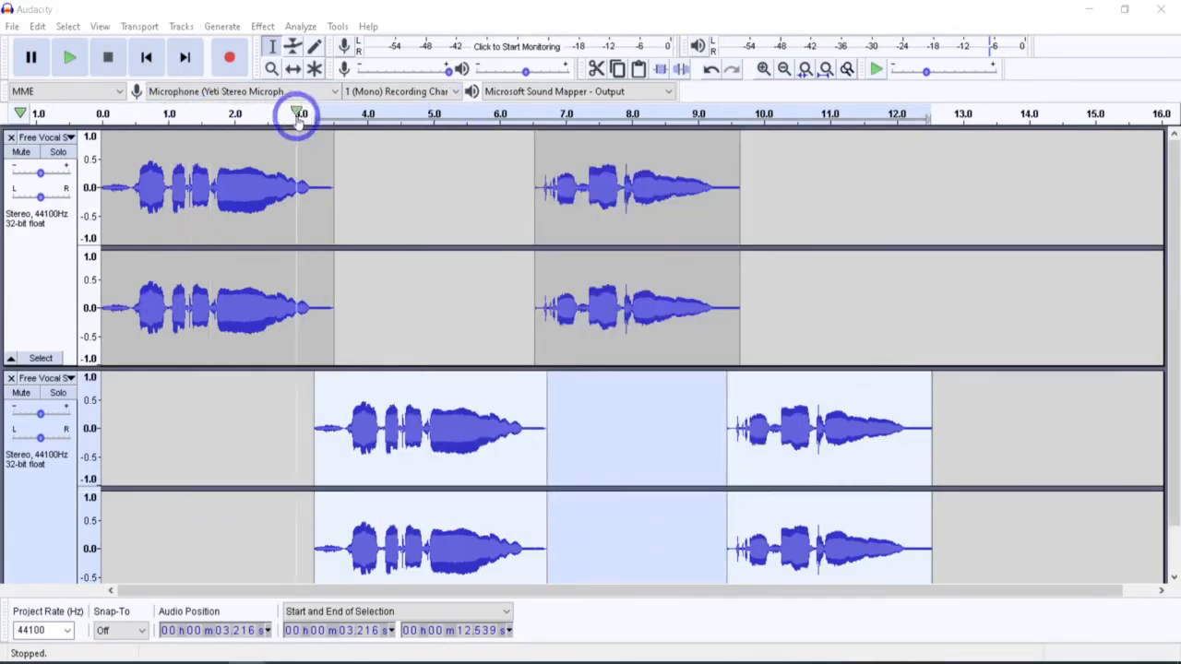
{"action": "left_click", "coordinate": [358, 114]}
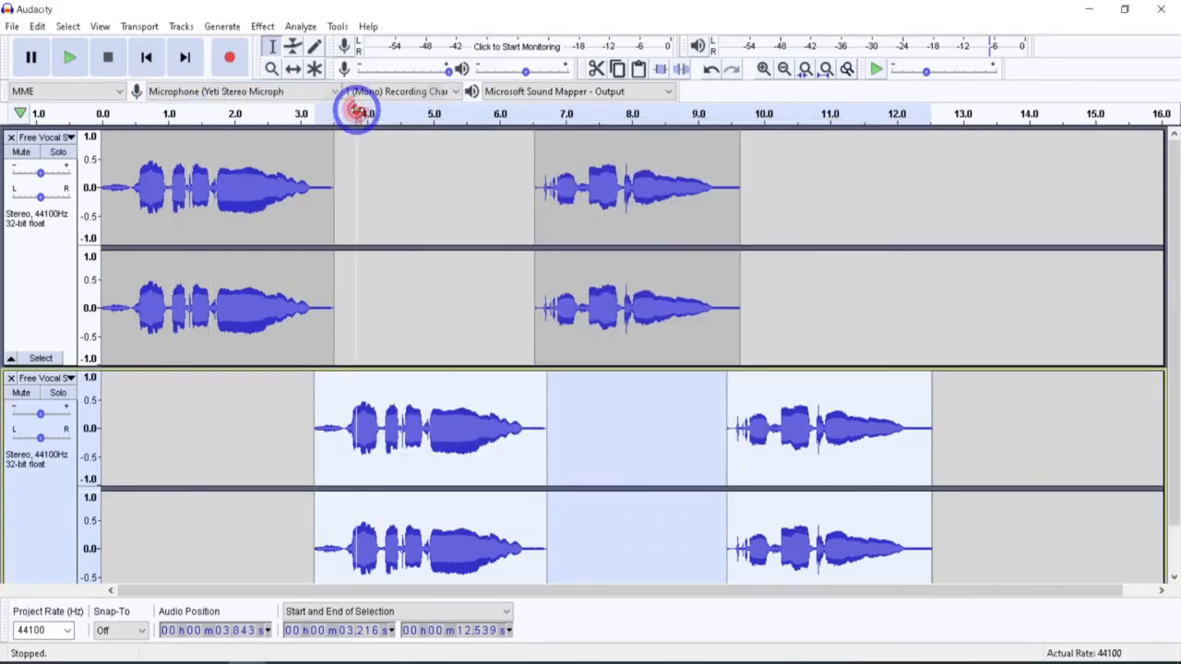
{"action": "left_click", "coordinate": [71, 57]}
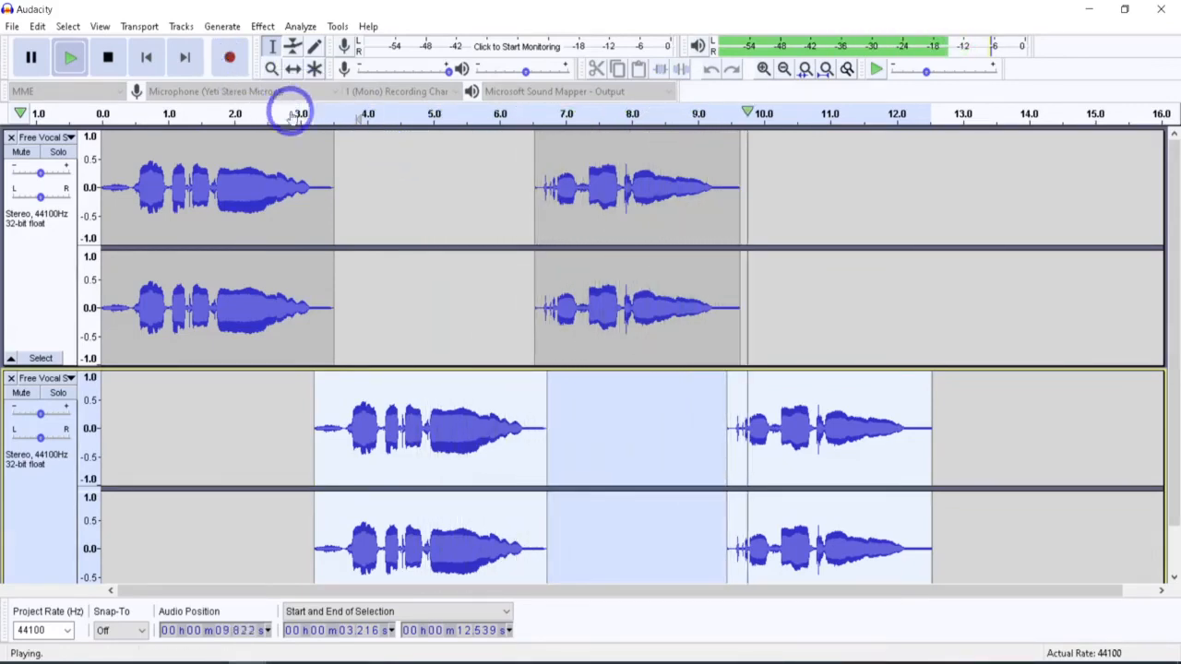
{"action": "left_click", "coordinate": [107, 57]}
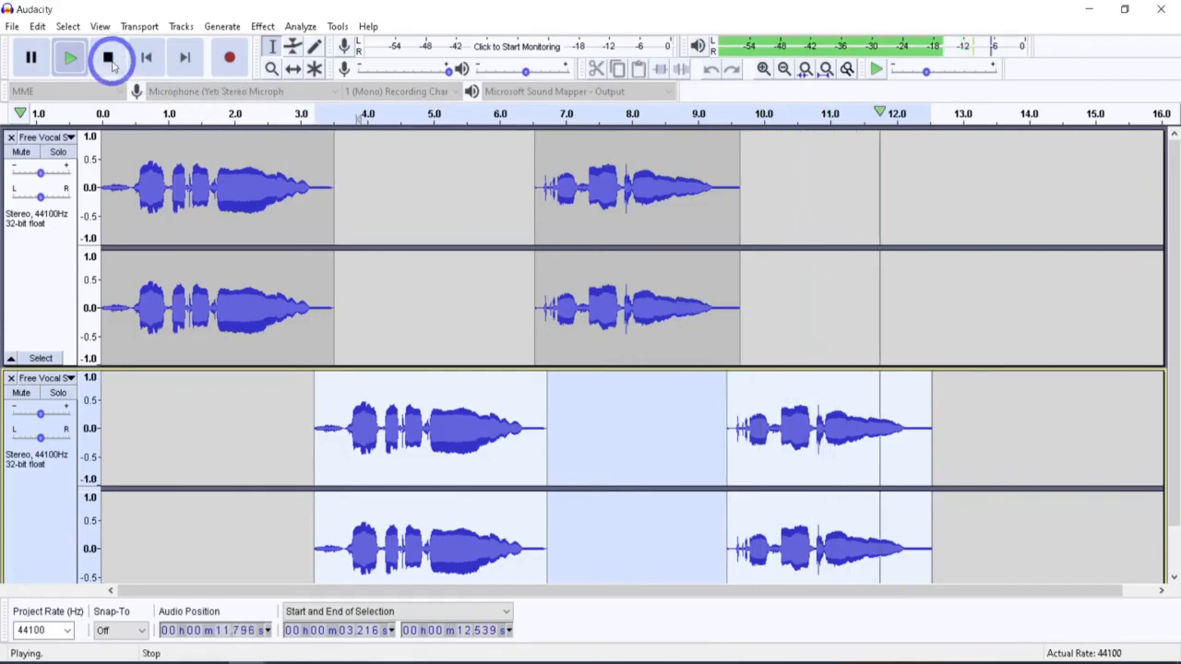
{"action": "left_click", "coordinate": [107, 57]}
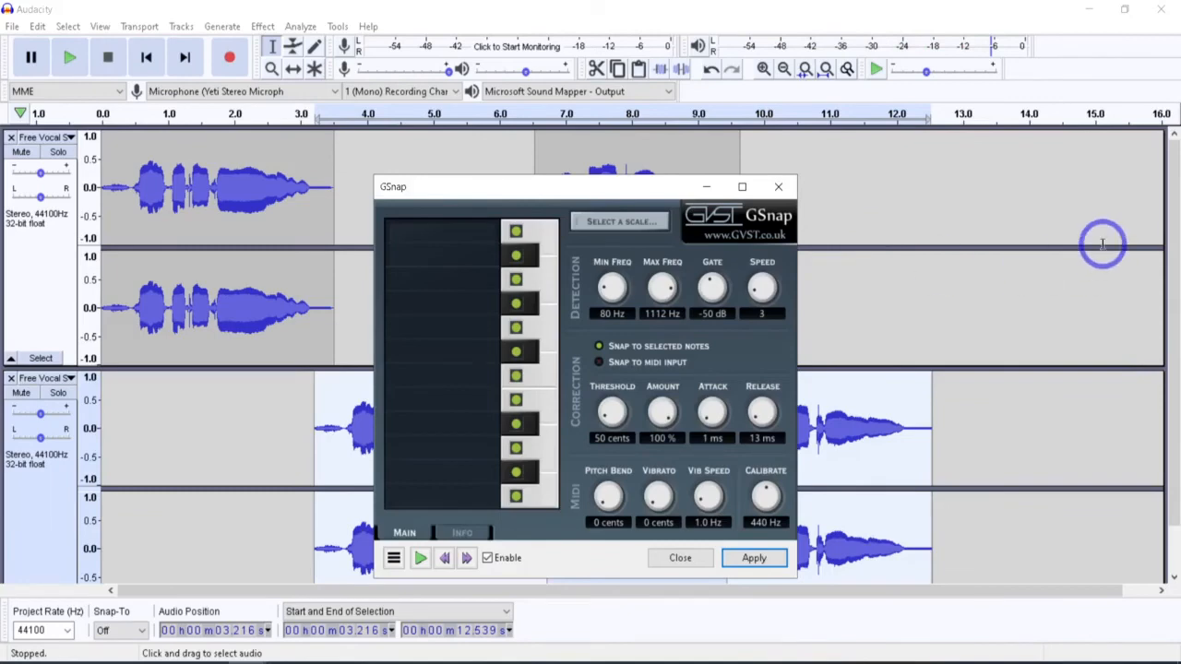
{"action": "mouse_move", "coordinate": [1036, 396]}
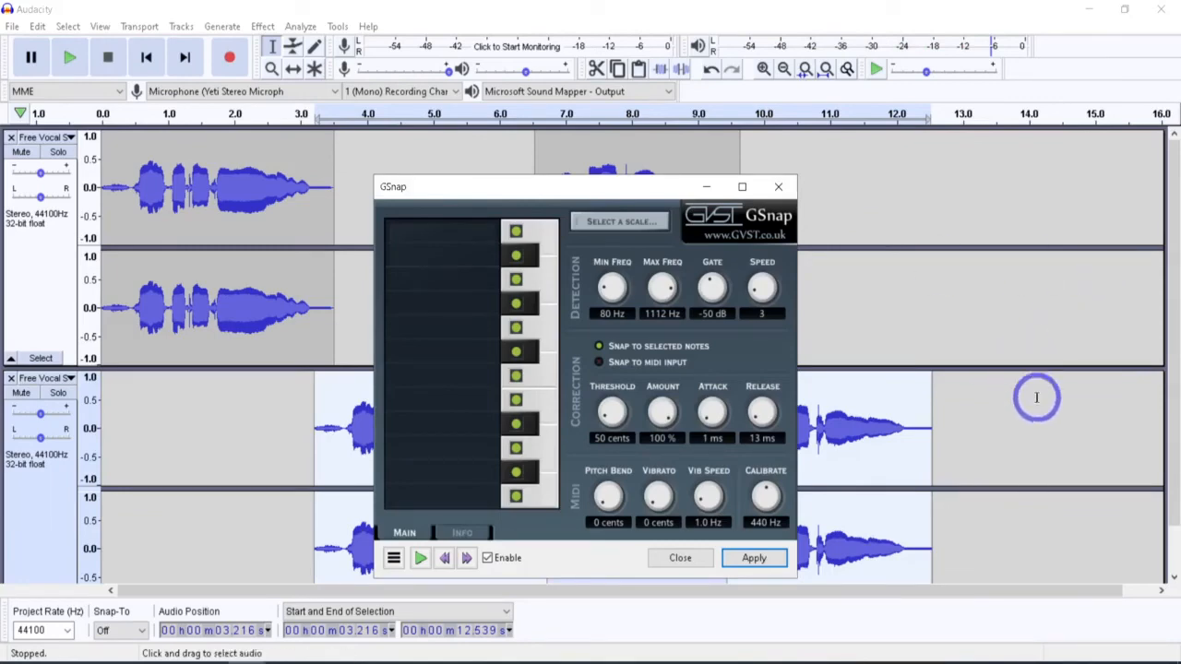
{"action": "mouse_move", "coordinate": [951, 330]}
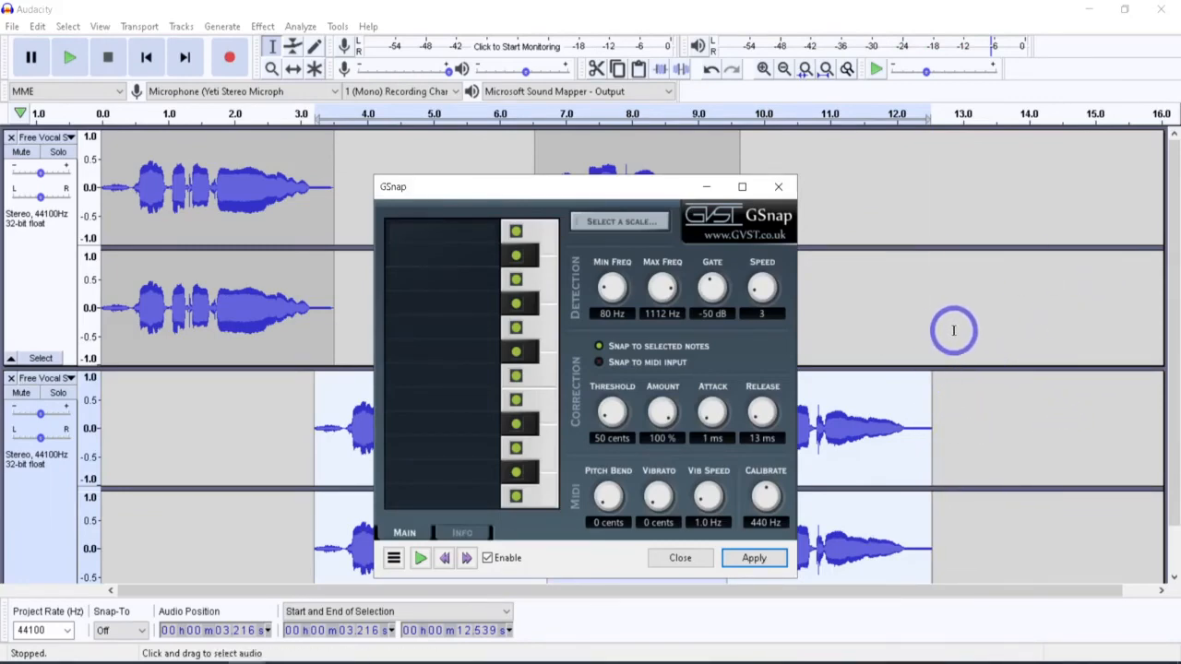
Step: Browse GSnap's factory presets and pick Snappy C Major
{"action": "left_click", "coordinate": [393, 557]}
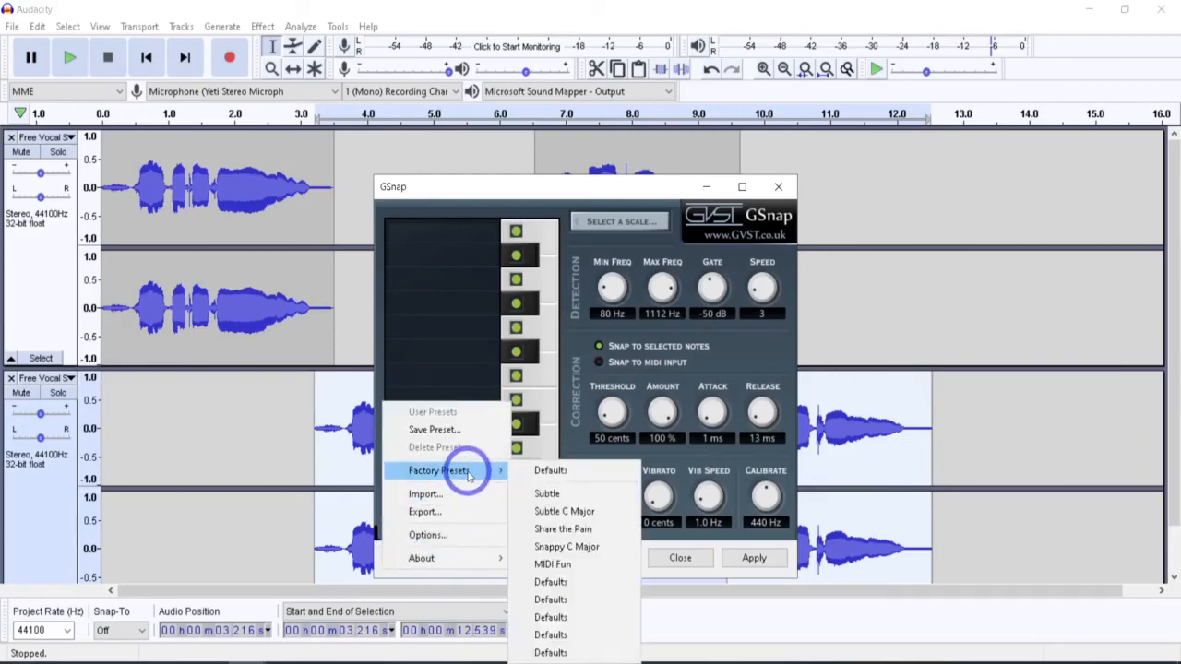
{"action": "mouse_move", "coordinate": [565, 511]}
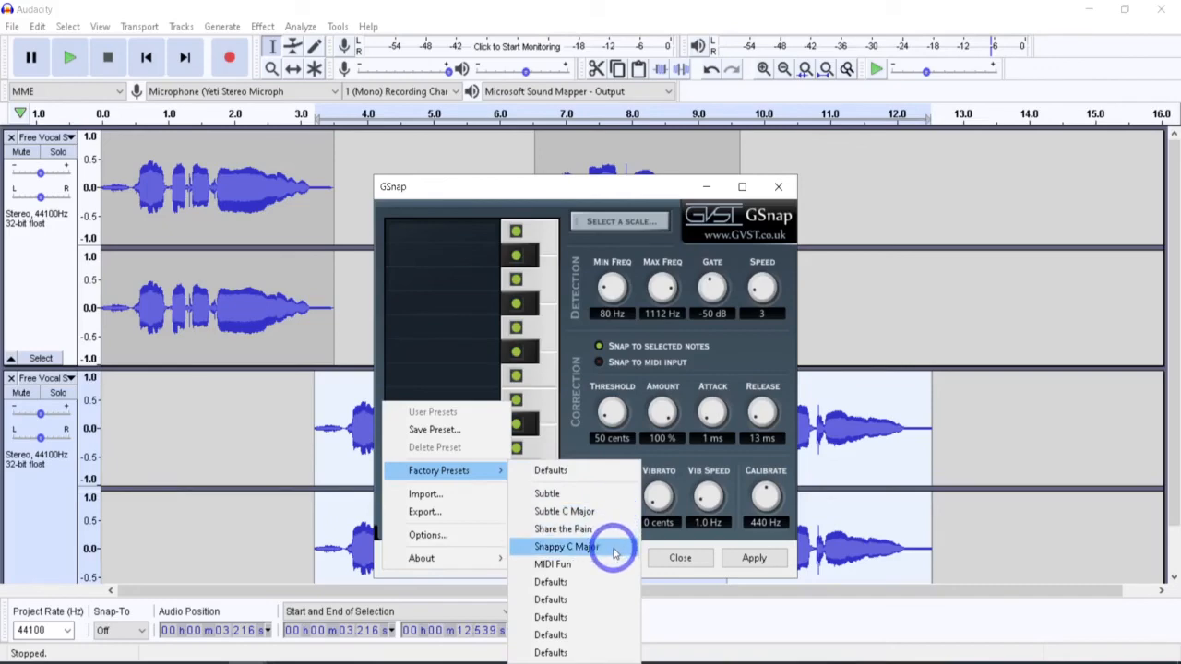
{"action": "mouse_move", "coordinate": [609, 546]}
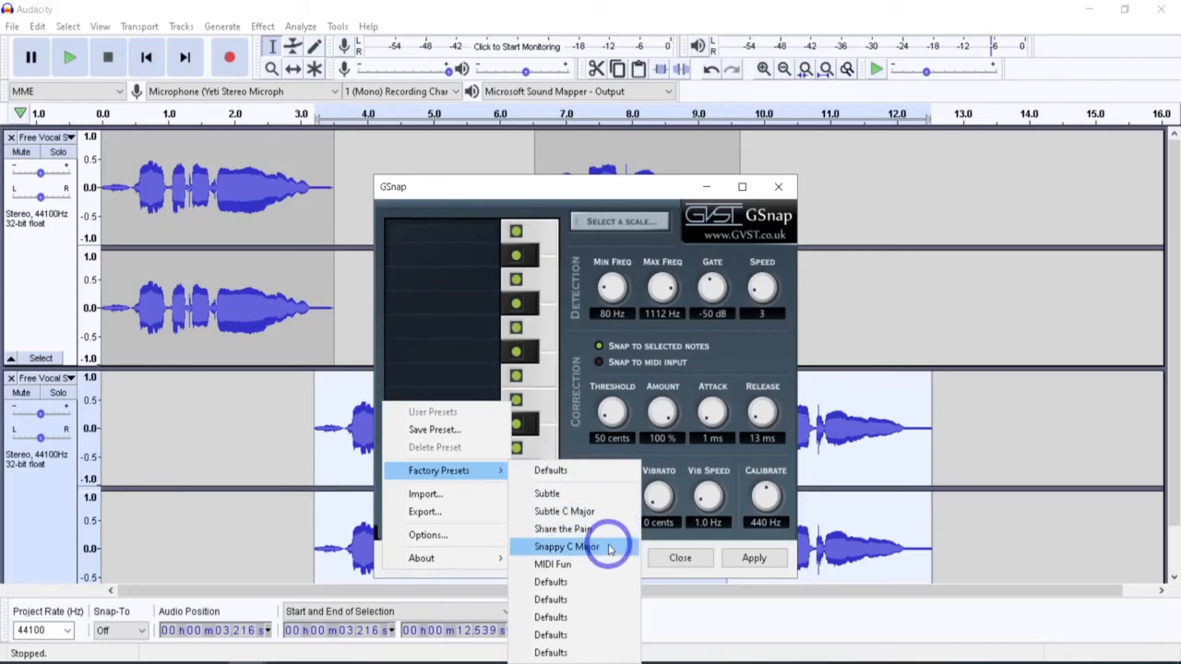
{"action": "left_click", "coordinate": [566, 546]}
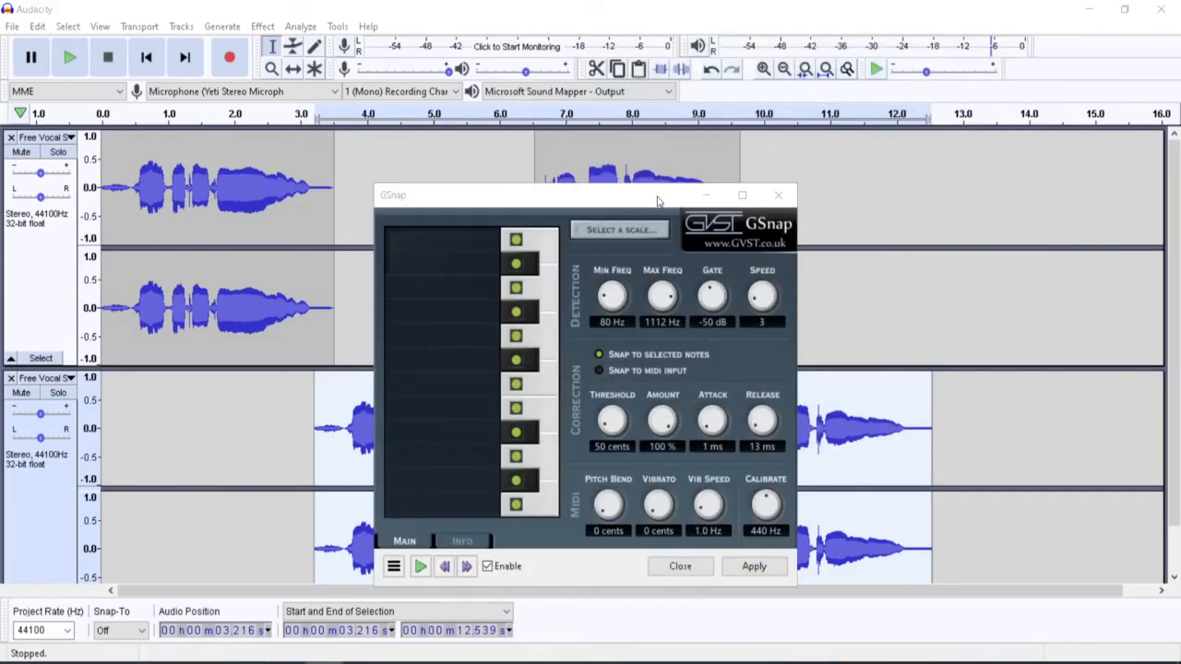
{"action": "mouse_move", "coordinate": [705, 195]}
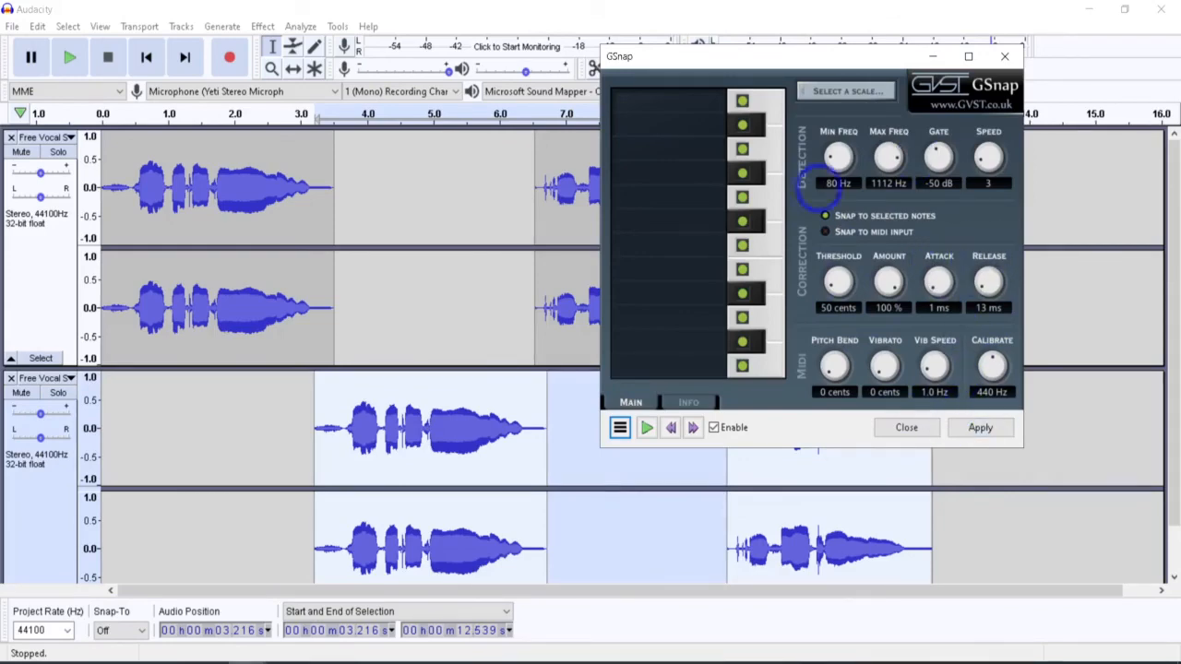
Step: Apply GSnap correction (1 ms attack, 13 ms release) to the lower vocal track
{"action": "left_click", "coordinate": [979, 428]}
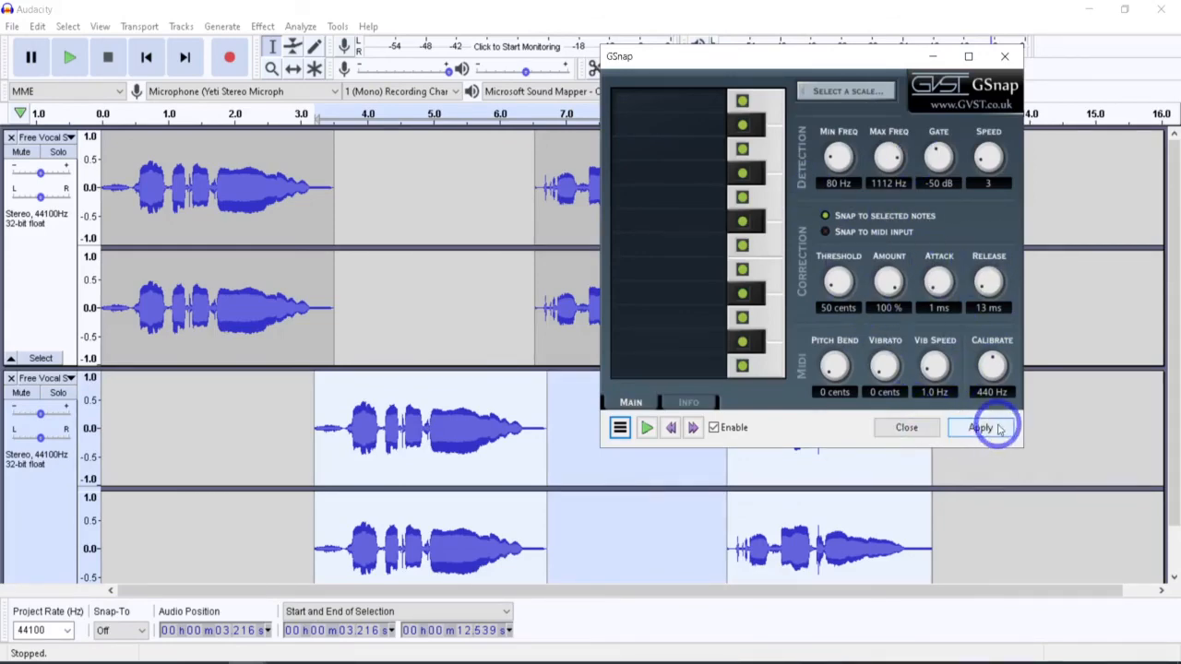